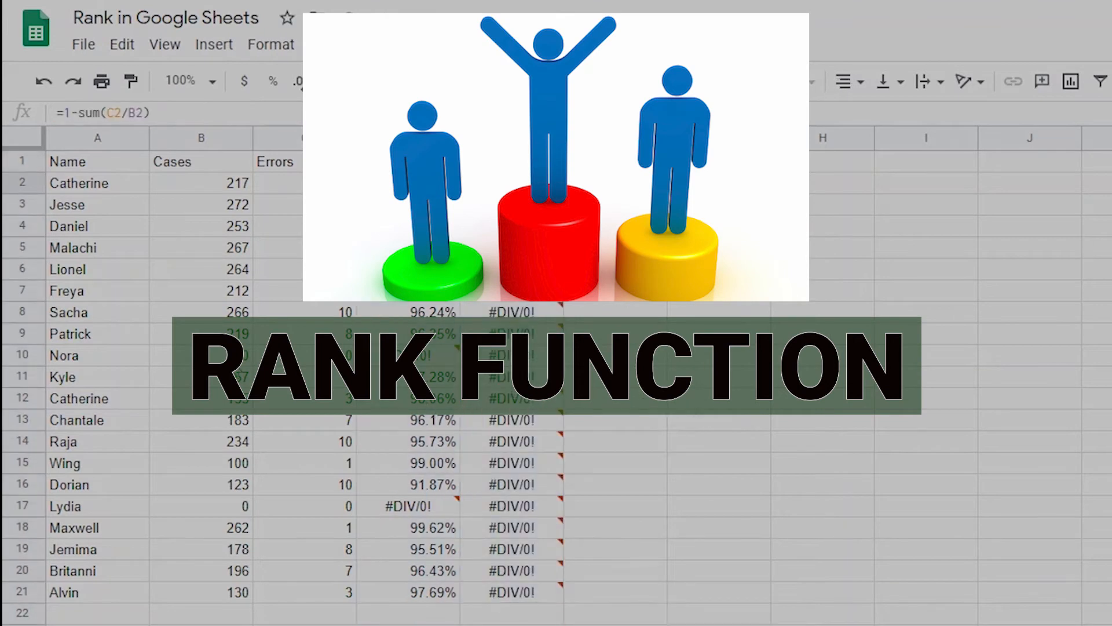
Preview IF and QUERY formulas; point out Cases, Accuracy and Wing's 99.00%.
text(IF(B)
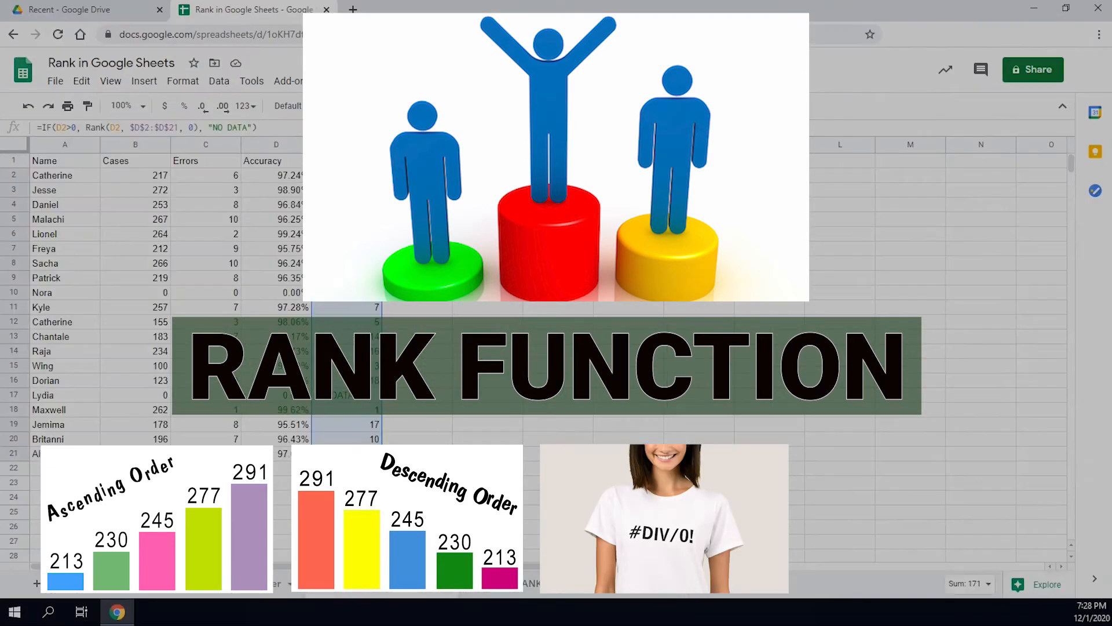
text(=Query)
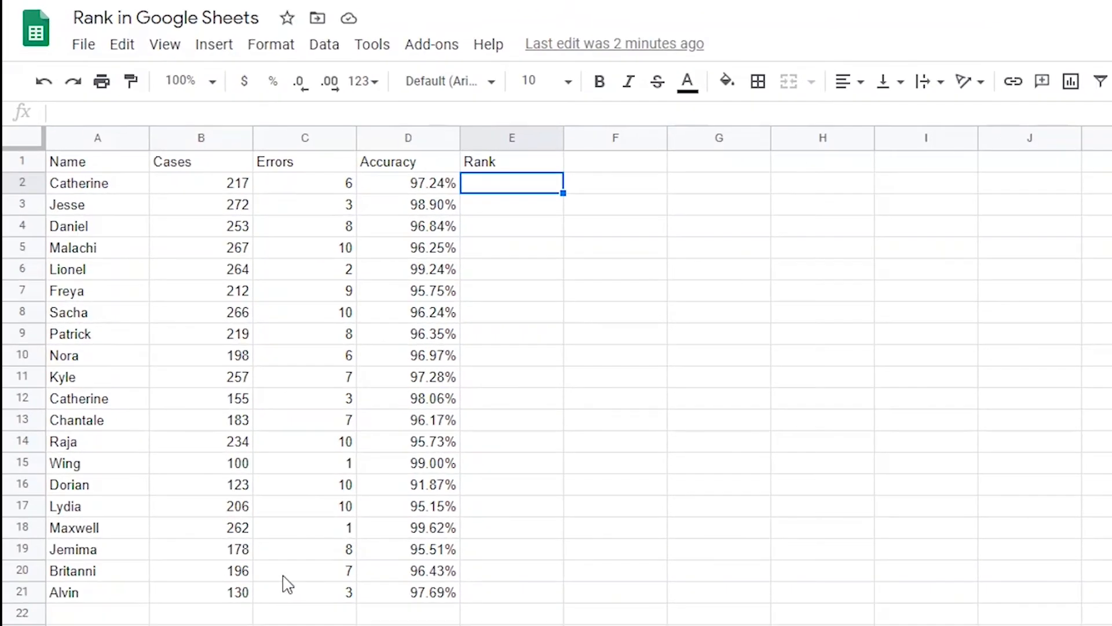
click(201, 138)
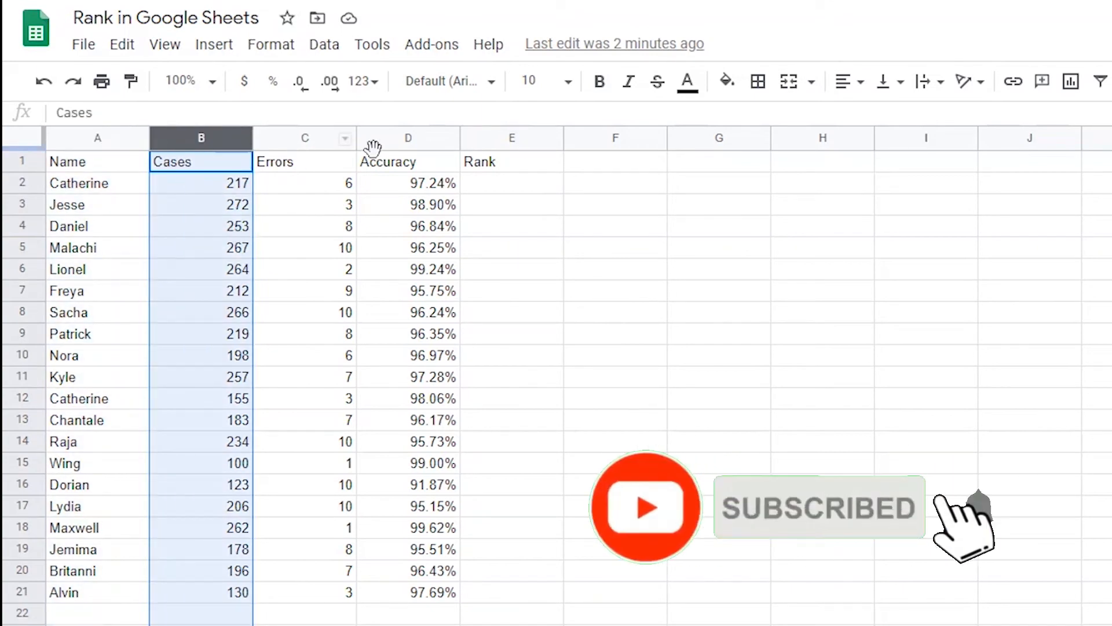
click(407, 138)
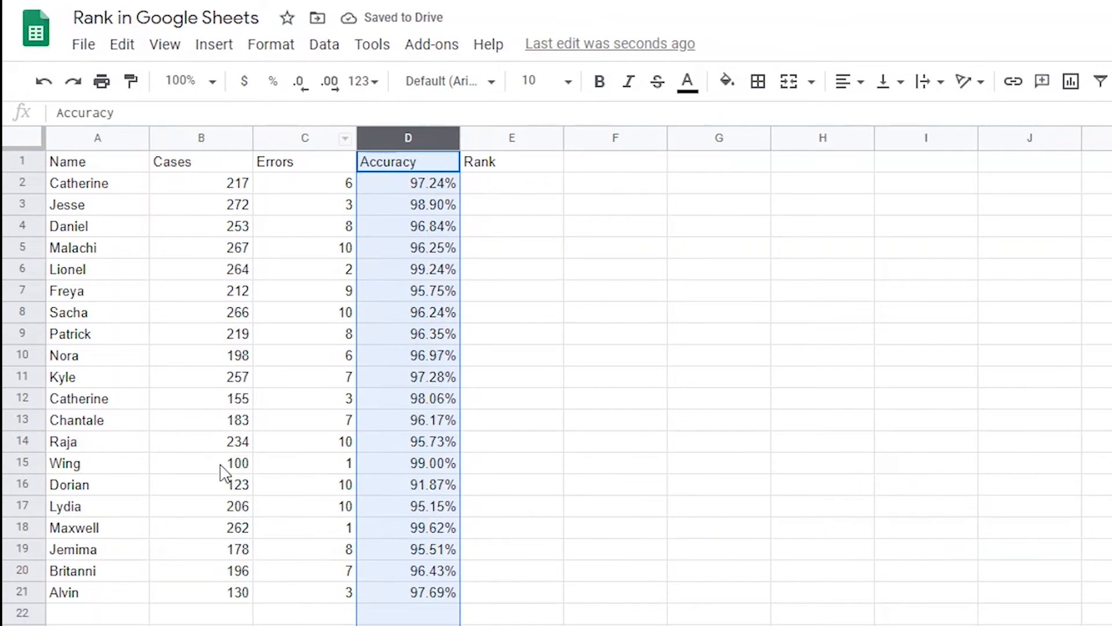
click(409, 462)
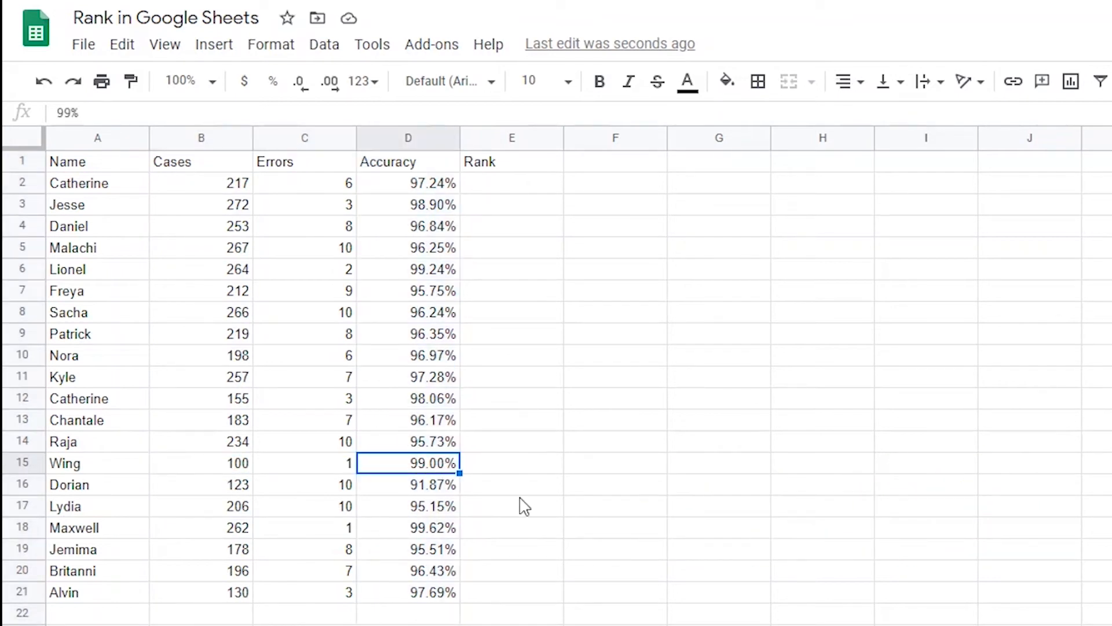
mouse_move(582, 495)
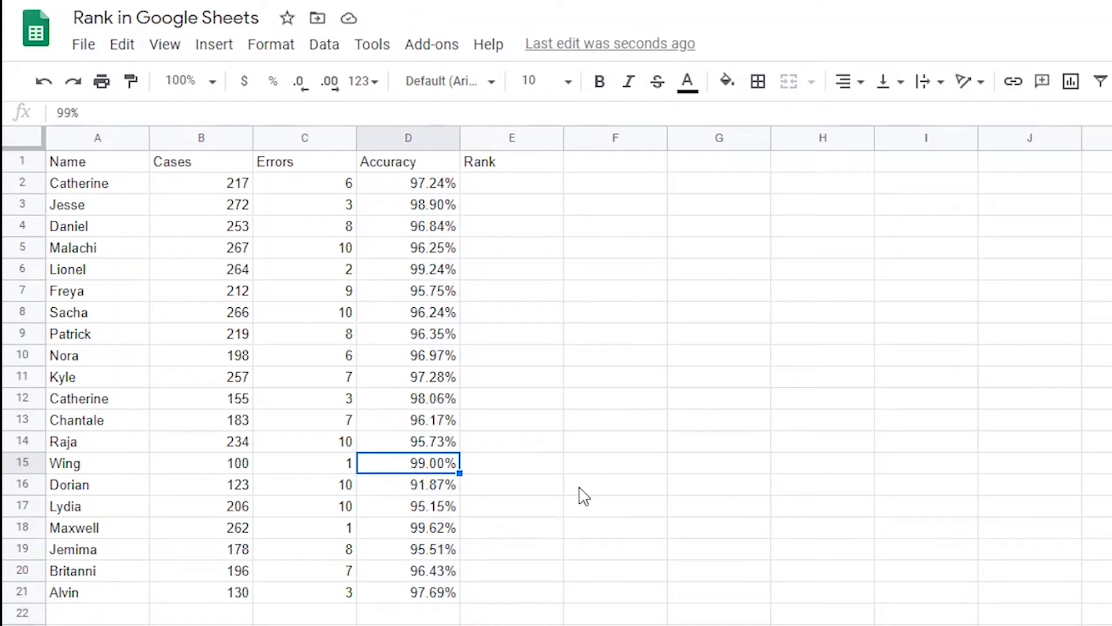
mouse_move(508, 210)
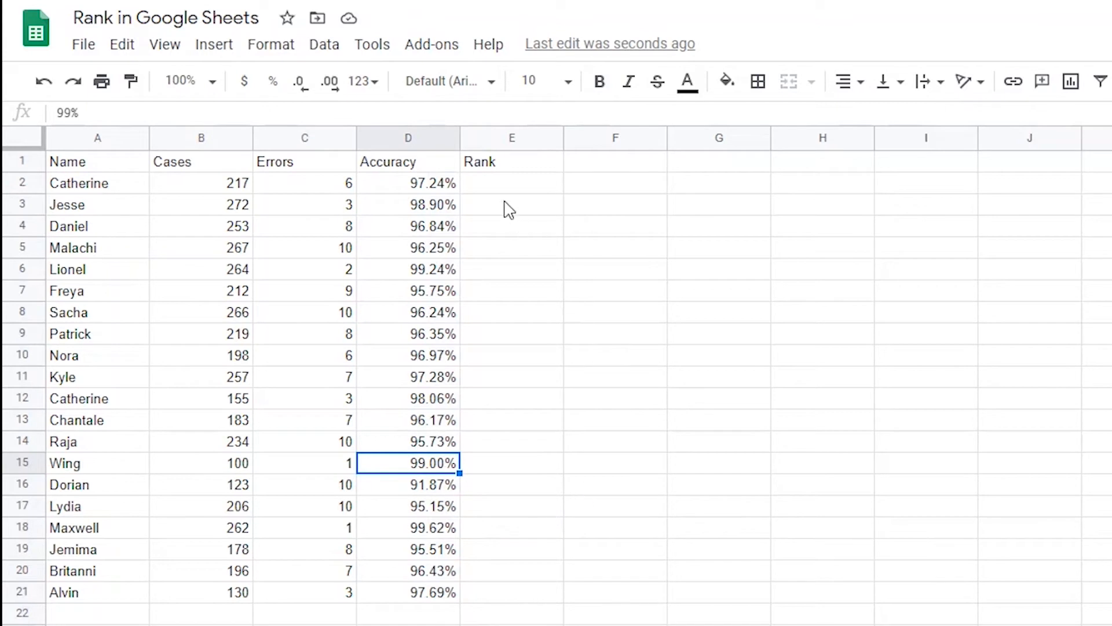
Point out the empty Rank column and start a RANK formula in E2.
click(512, 138)
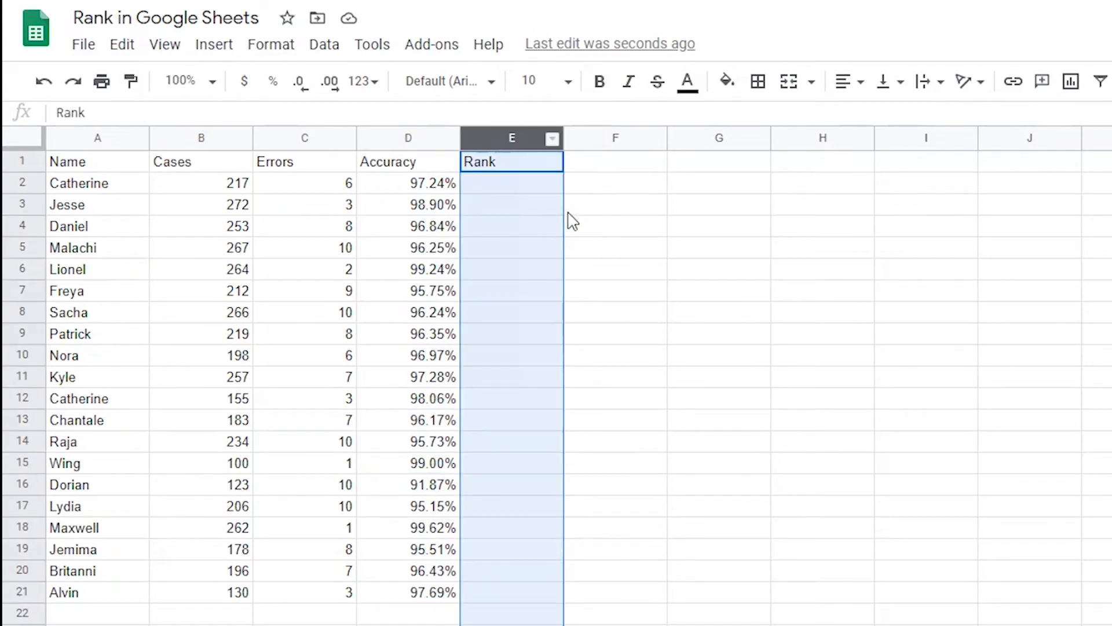
click(512, 183)
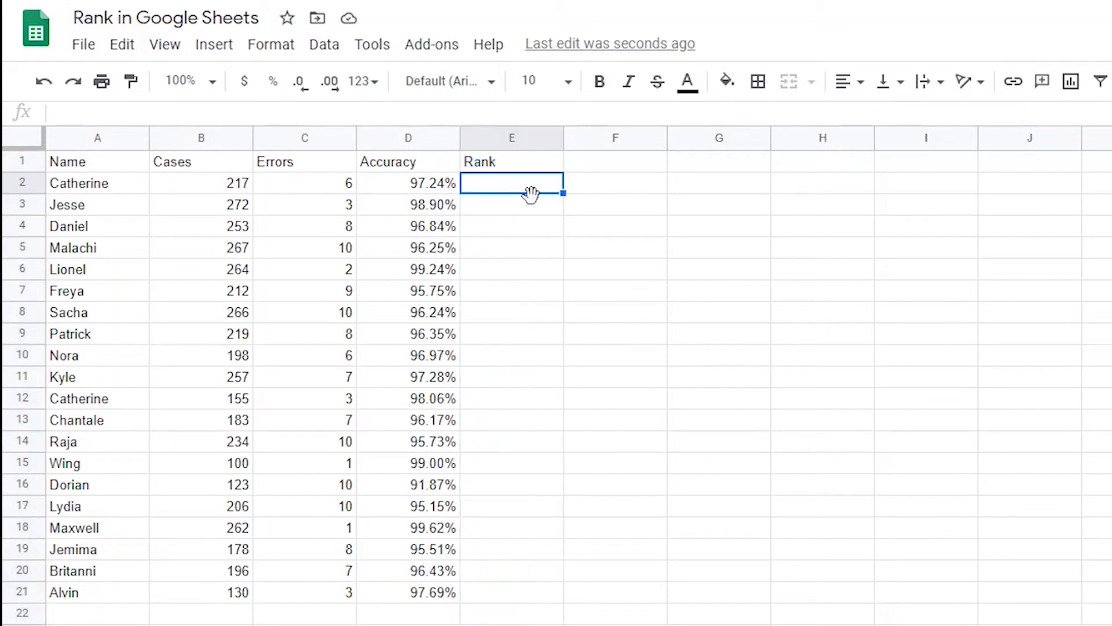
text(=Ran)
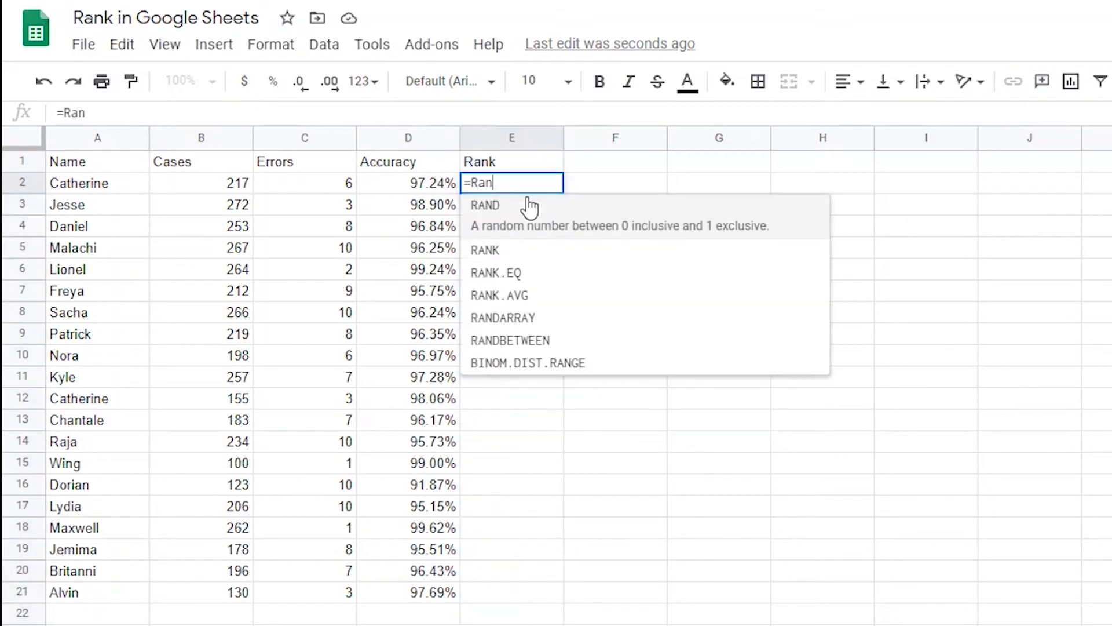
click(484, 250)
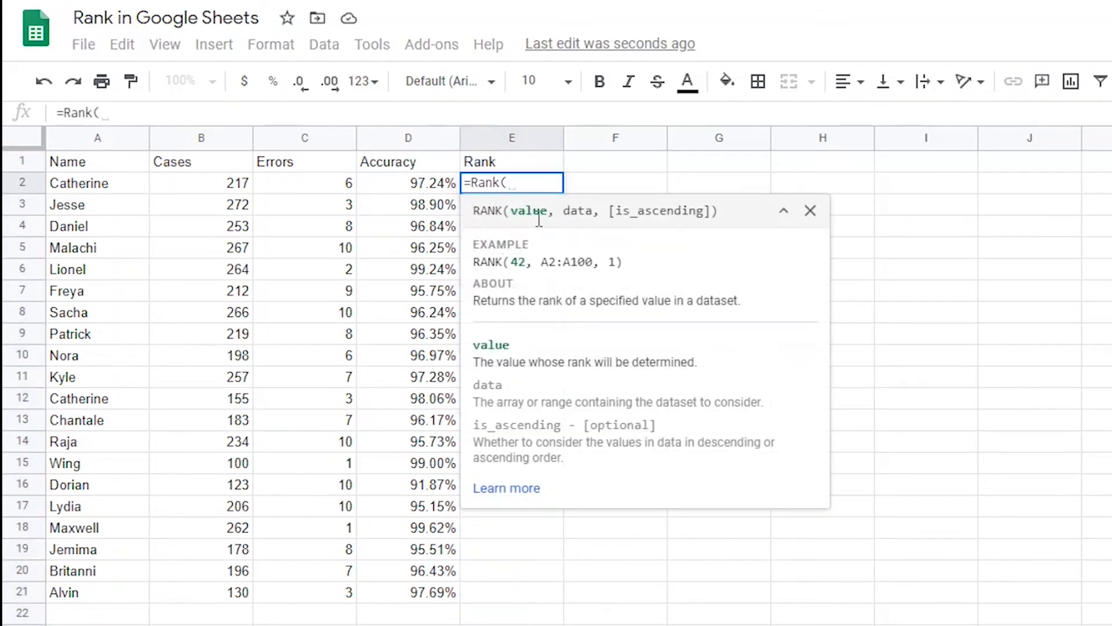
mouse_move(561, 255)
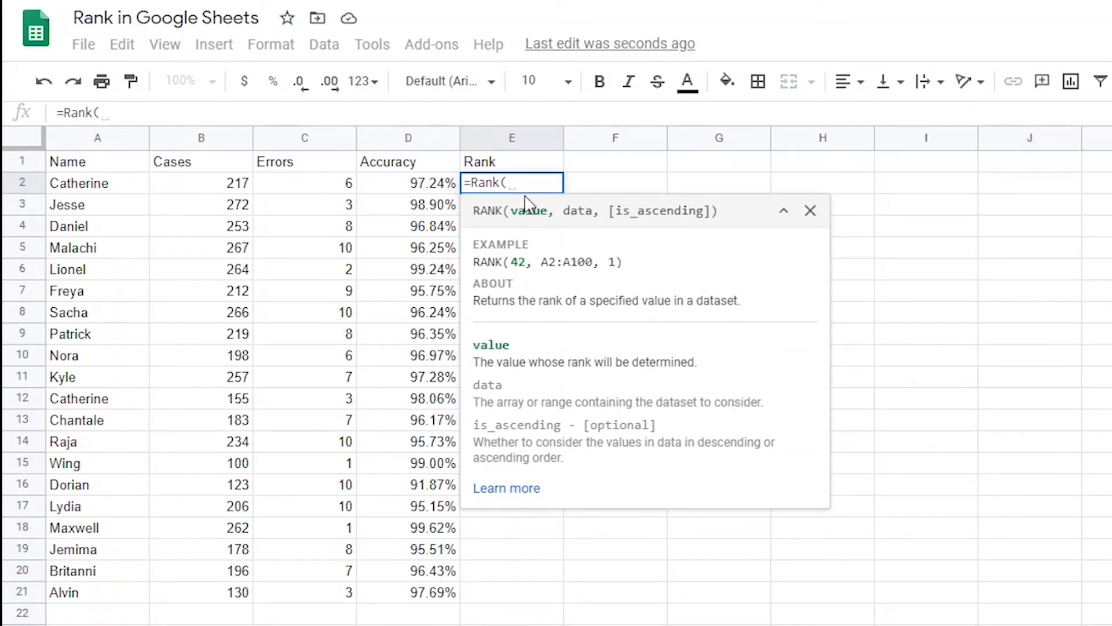
mouse_move(431, 200)
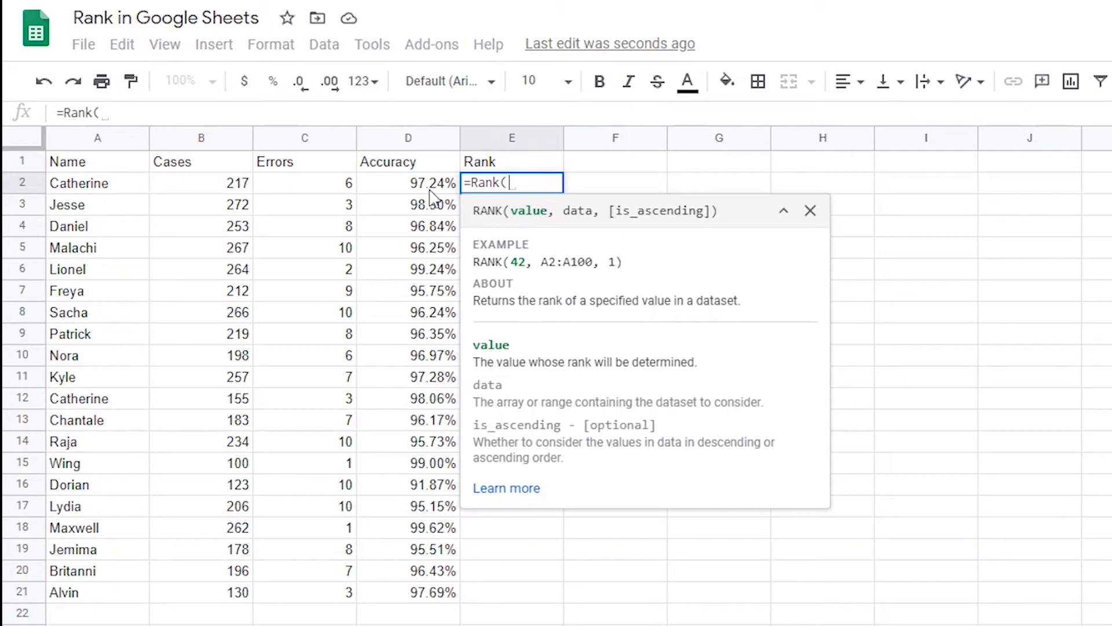
mouse_move(415, 188)
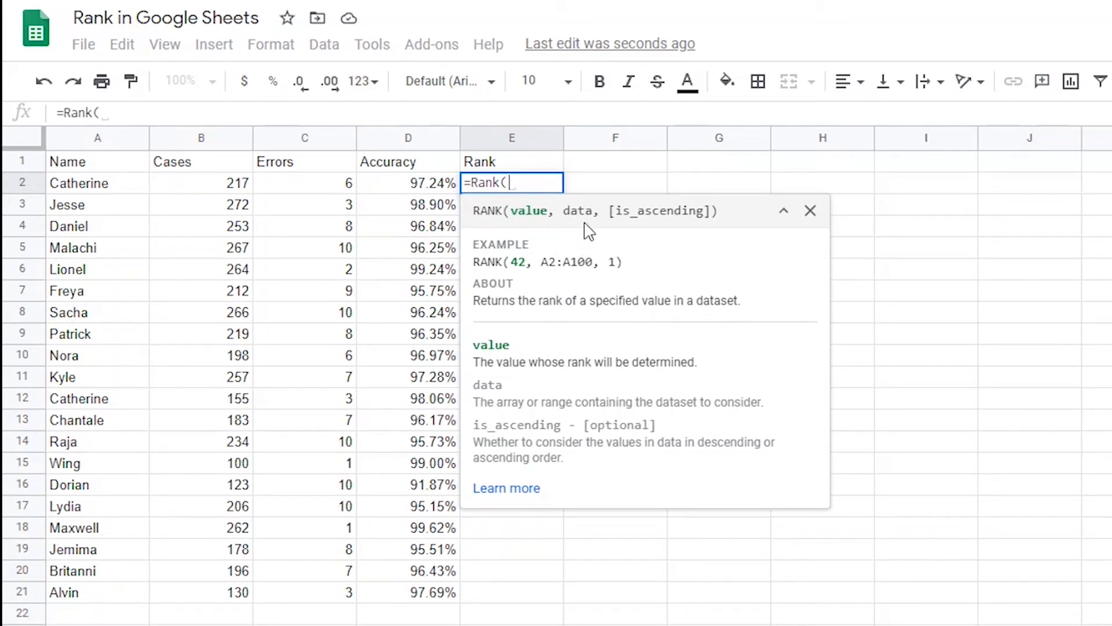
mouse_move(580, 213)
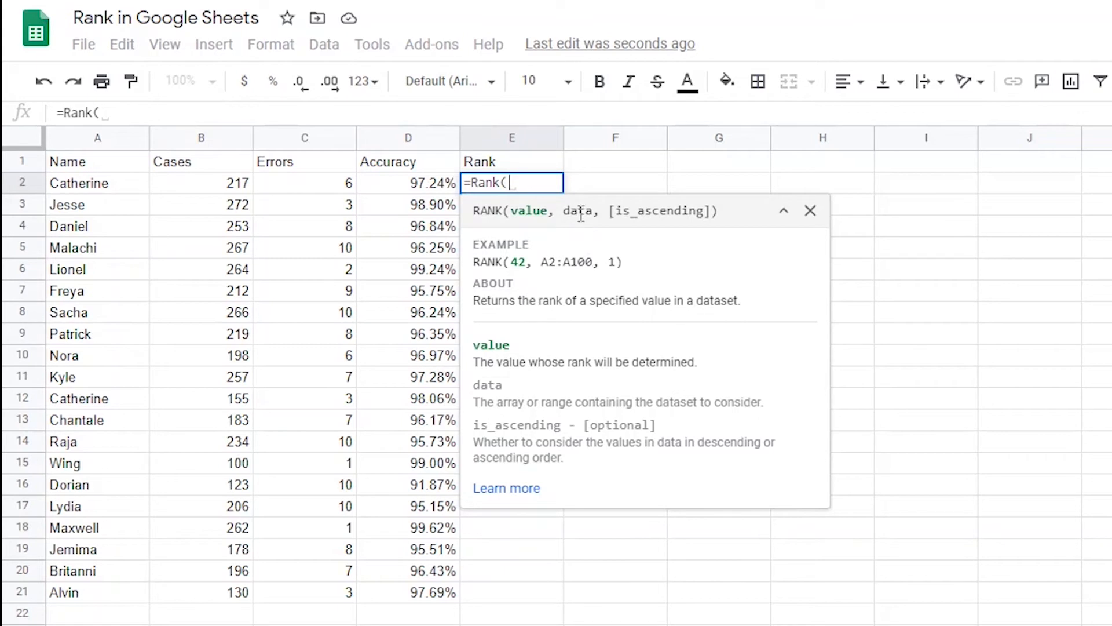
mouse_move(424, 195)
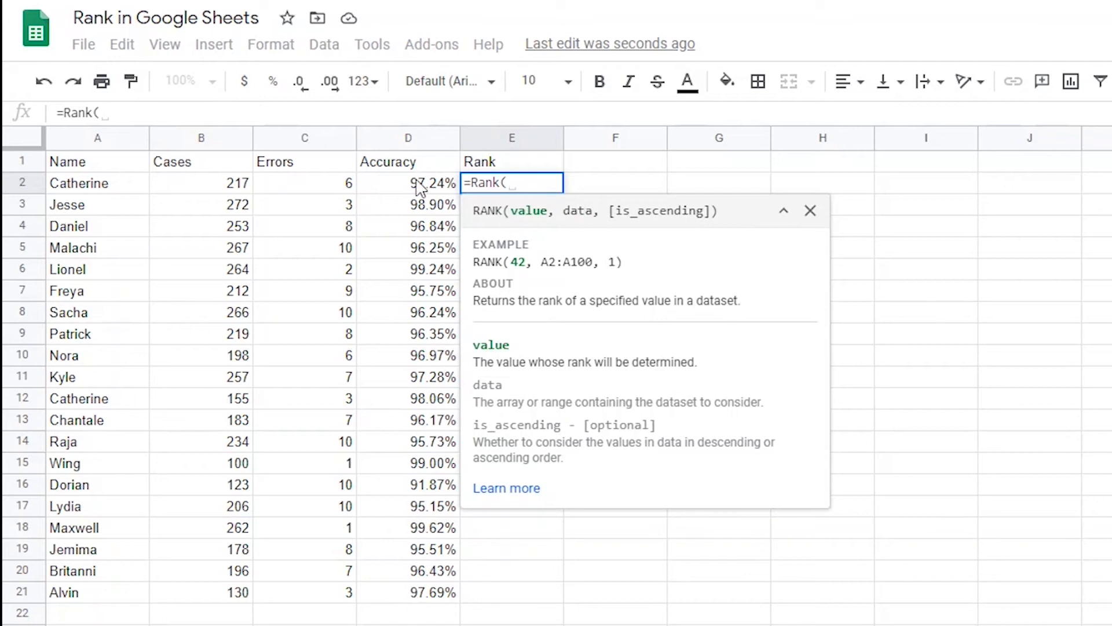
mouse_move(664, 209)
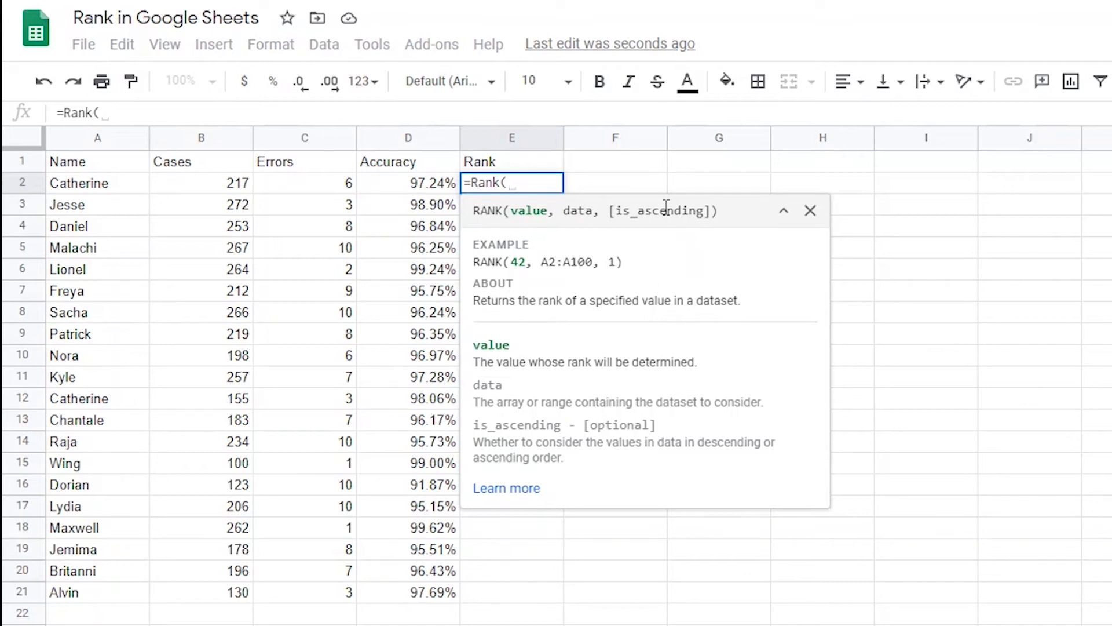
mouse_move(674, 217)
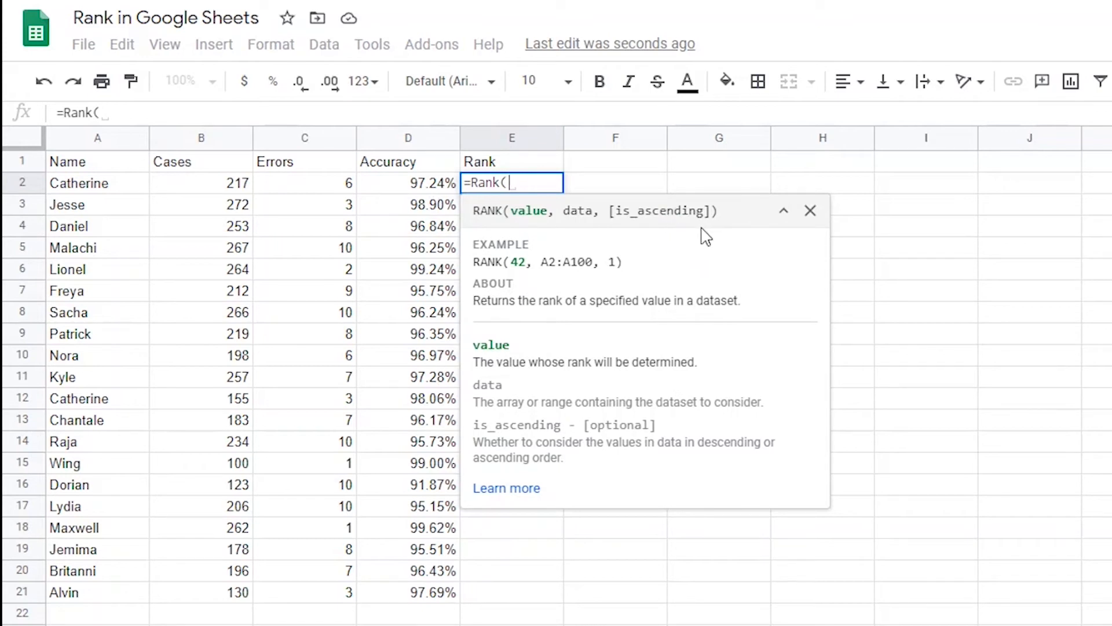
mouse_move(585, 264)
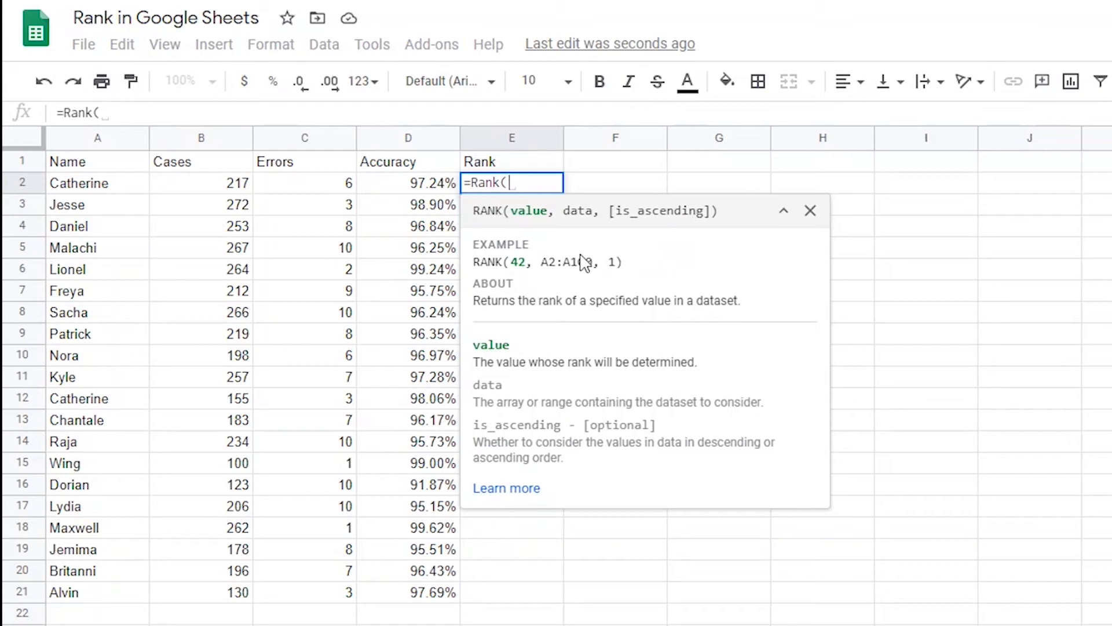
mouse_move(436, 194)
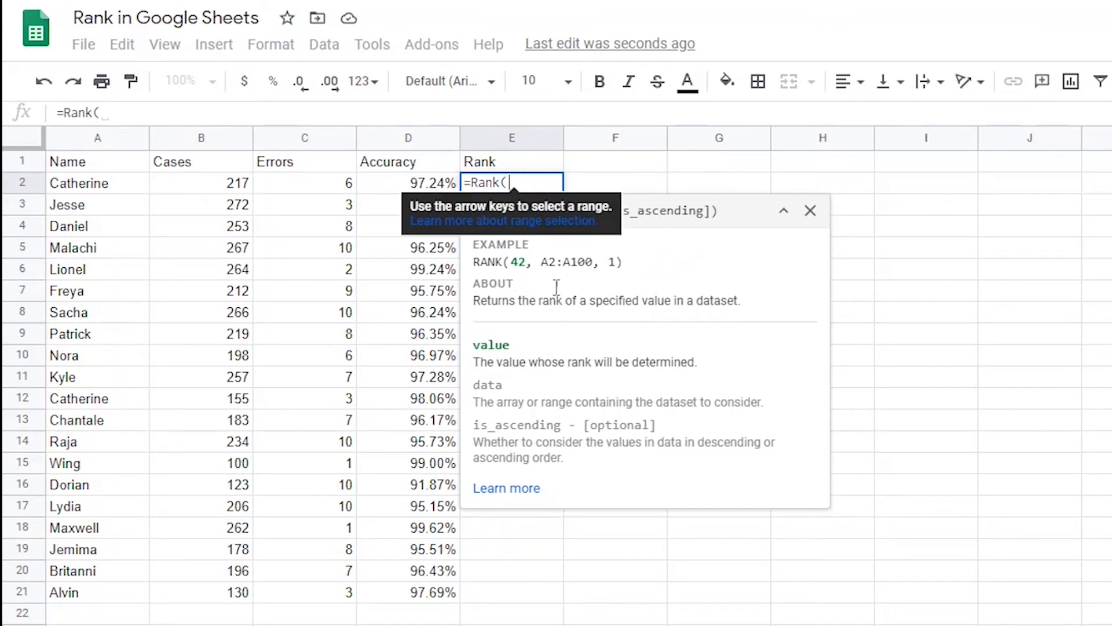
Build =Rank(D2, D2:D21, 0) in E2 to rank Catherine's accuracy descending.
click(408, 183)
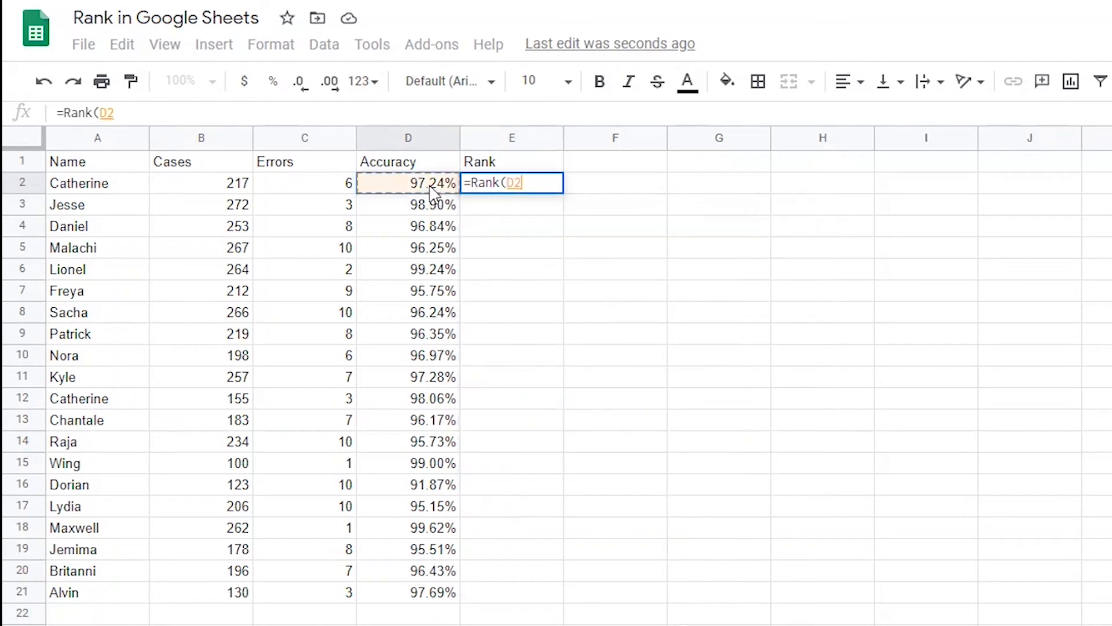
text(,)
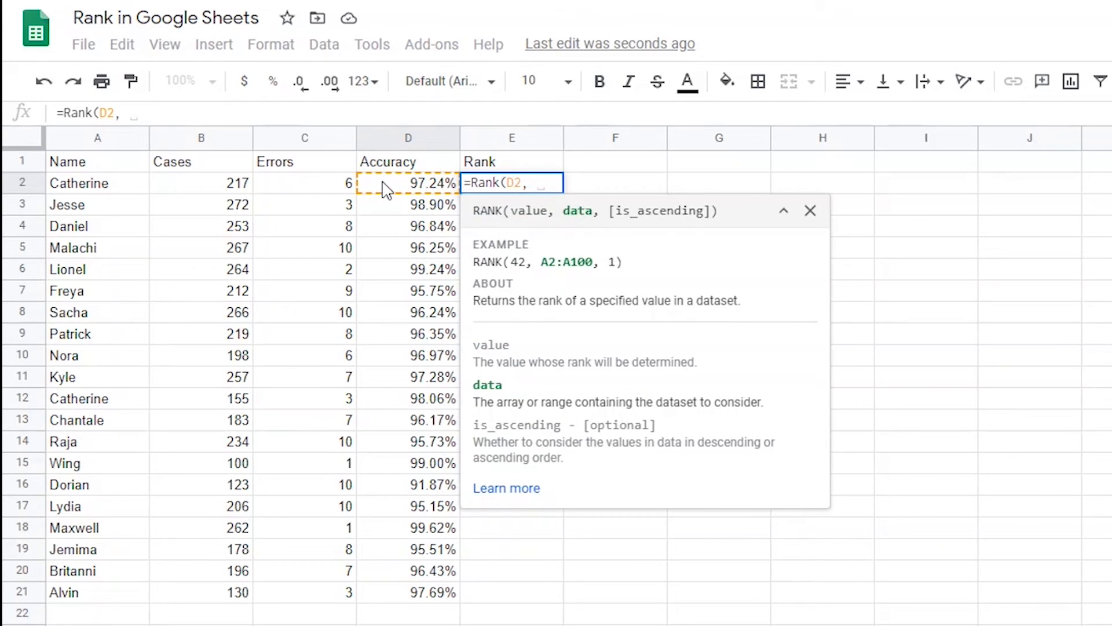
drag(408, 183, 408, 592)
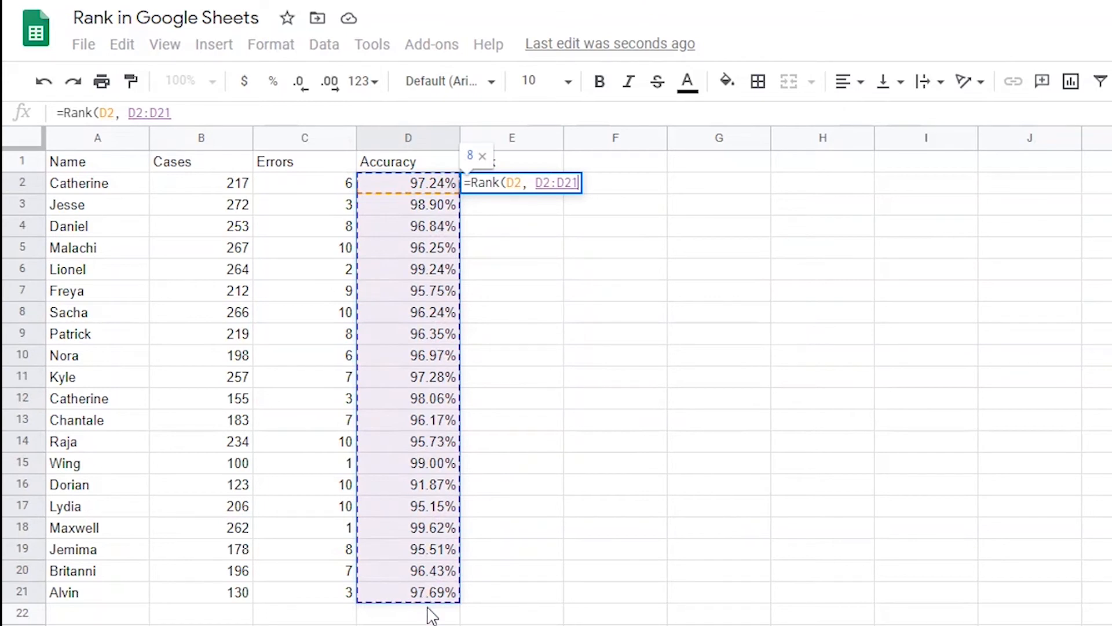
text(,)
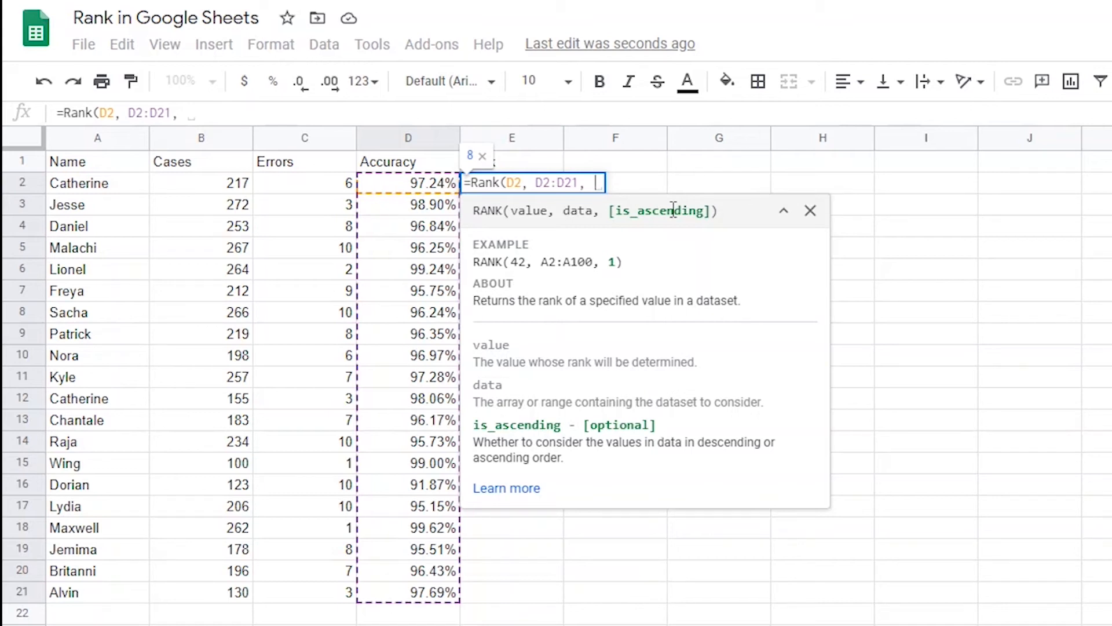
text(0))
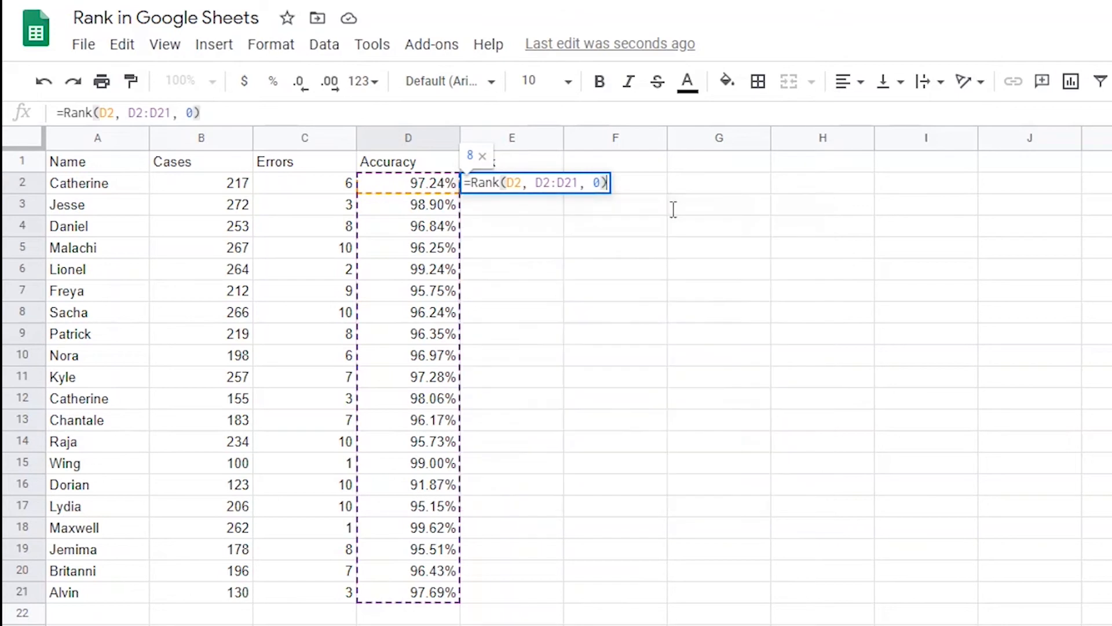
Enter the RANK formula in E2 and fill it down to E21.
key(Enter)
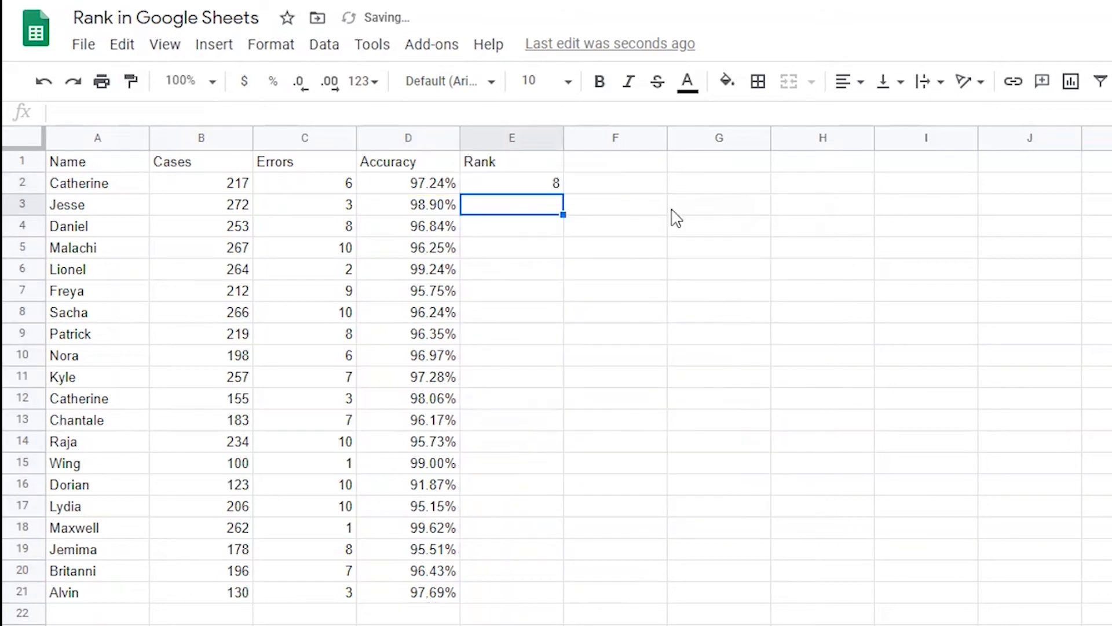
mouse_move(526, 209)
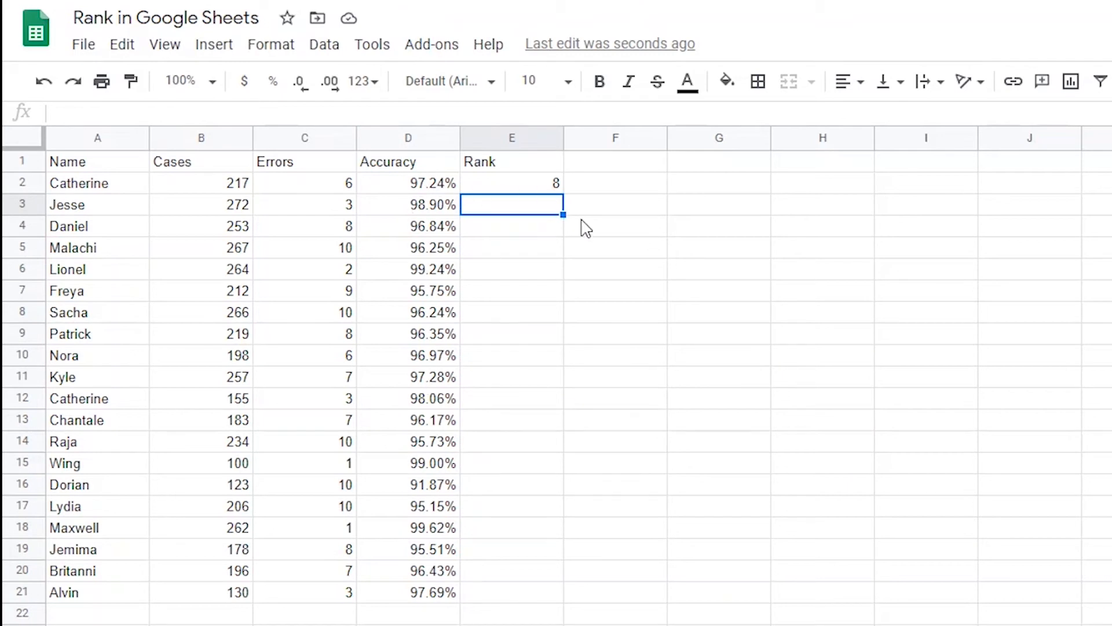
click(511, 183)
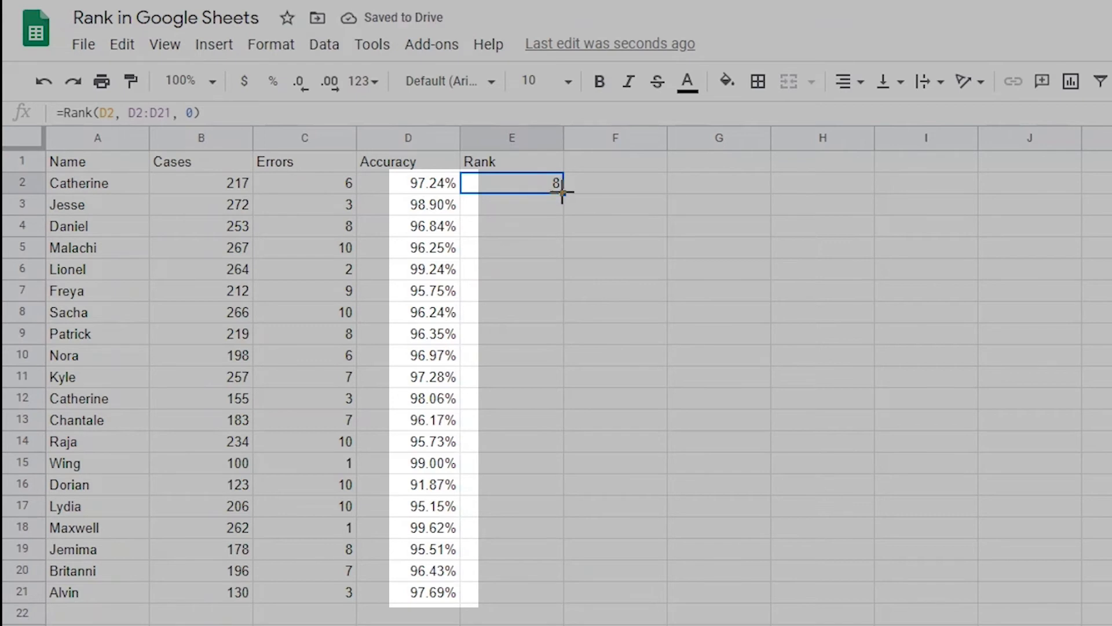
drag(559, 183, 559, 592)
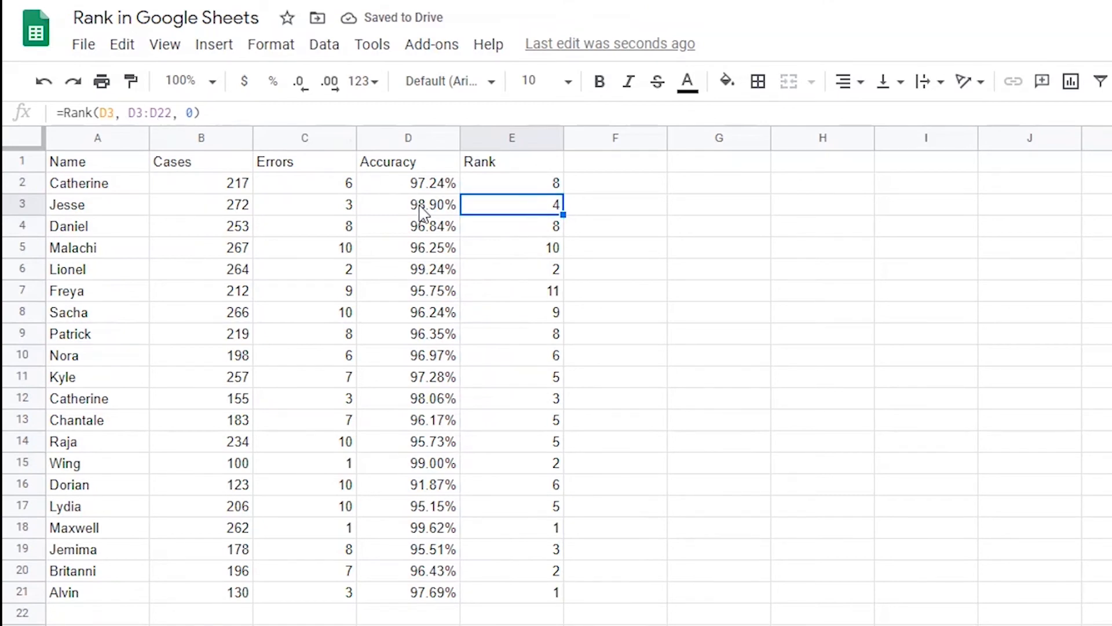
Lock the ranking range as $D$2:$D$21, then check E2 and Dorian's lowest accuracy.
click(408, 183)
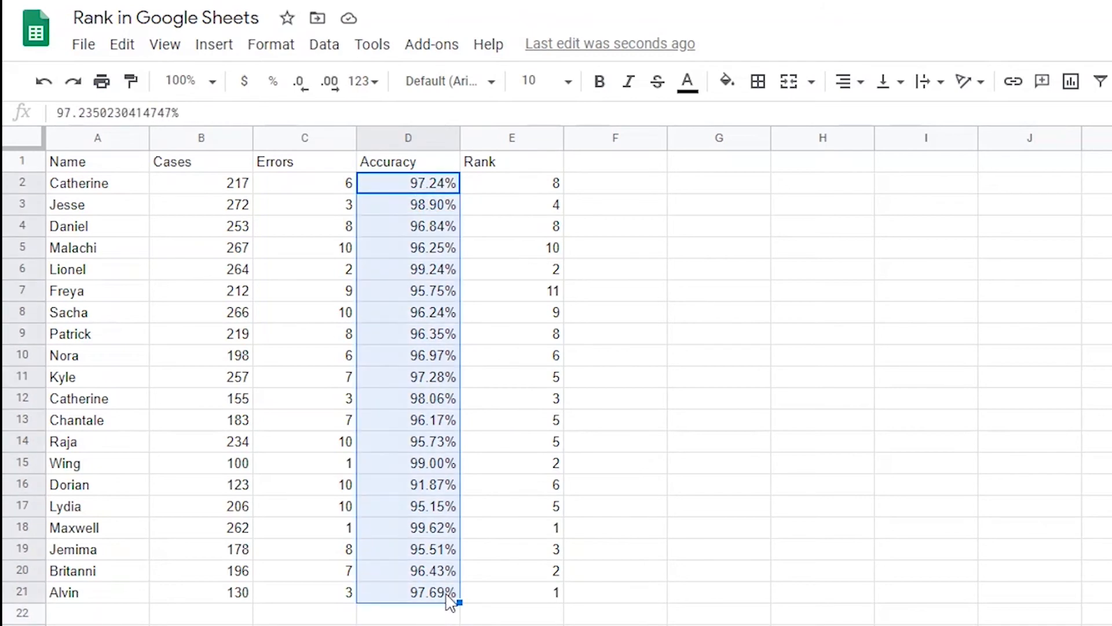
mouse_move(549, 191)
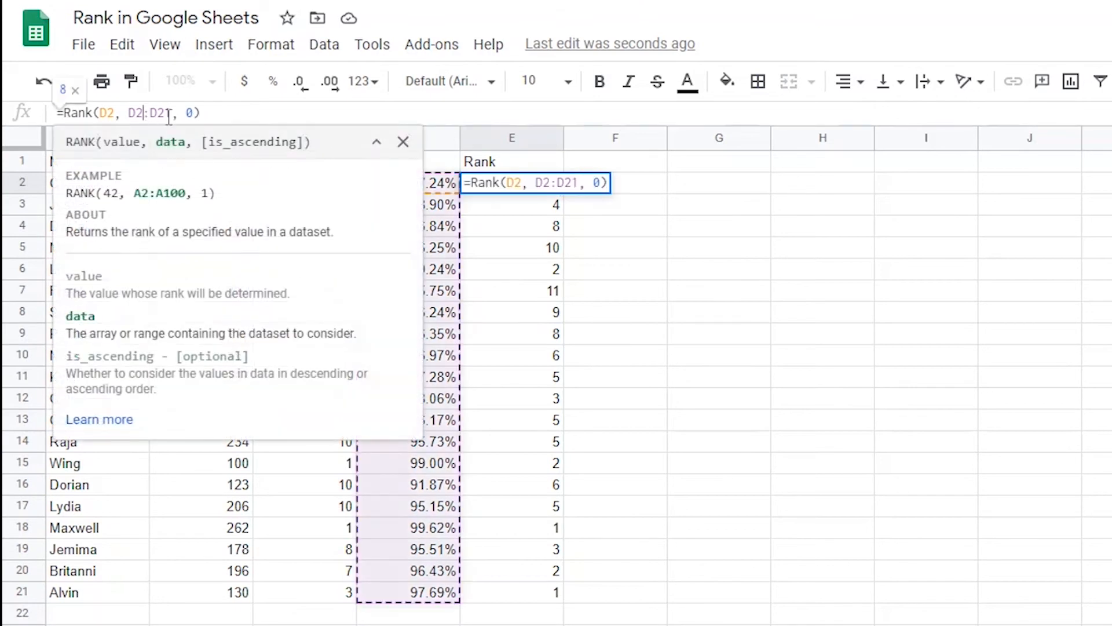
key(F4)
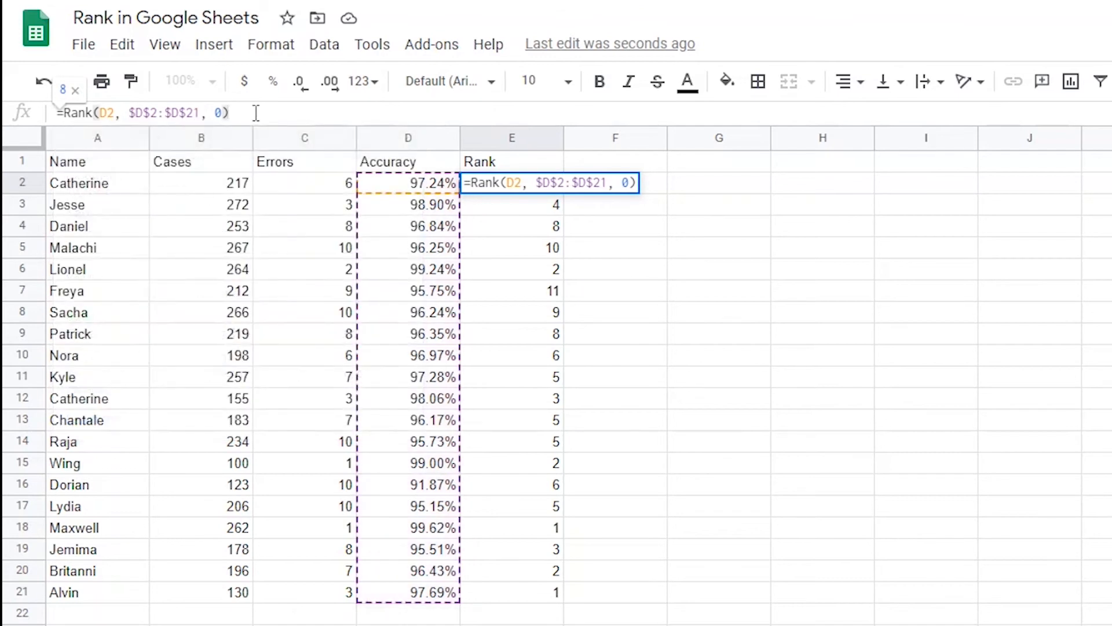
key(Enter)
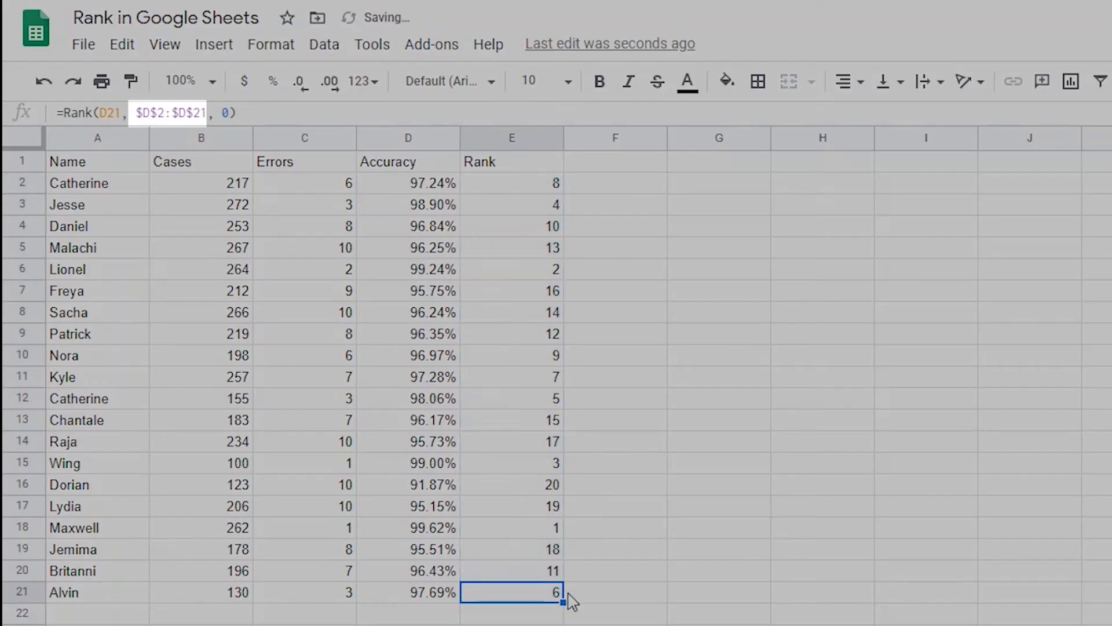
mouse_move(523, 197)
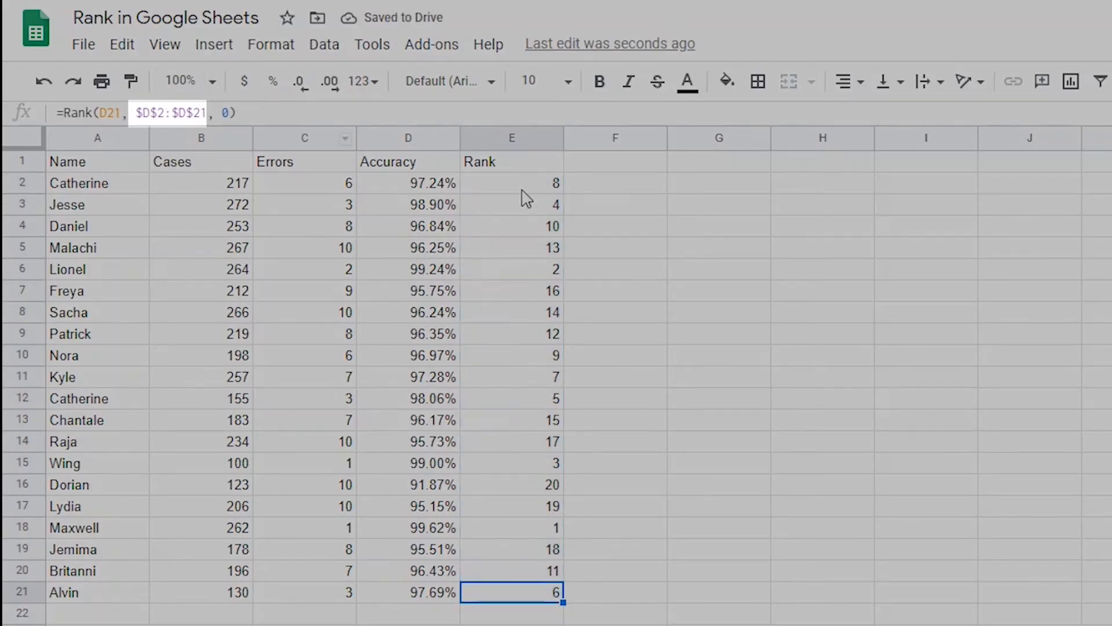
click(511, 182)
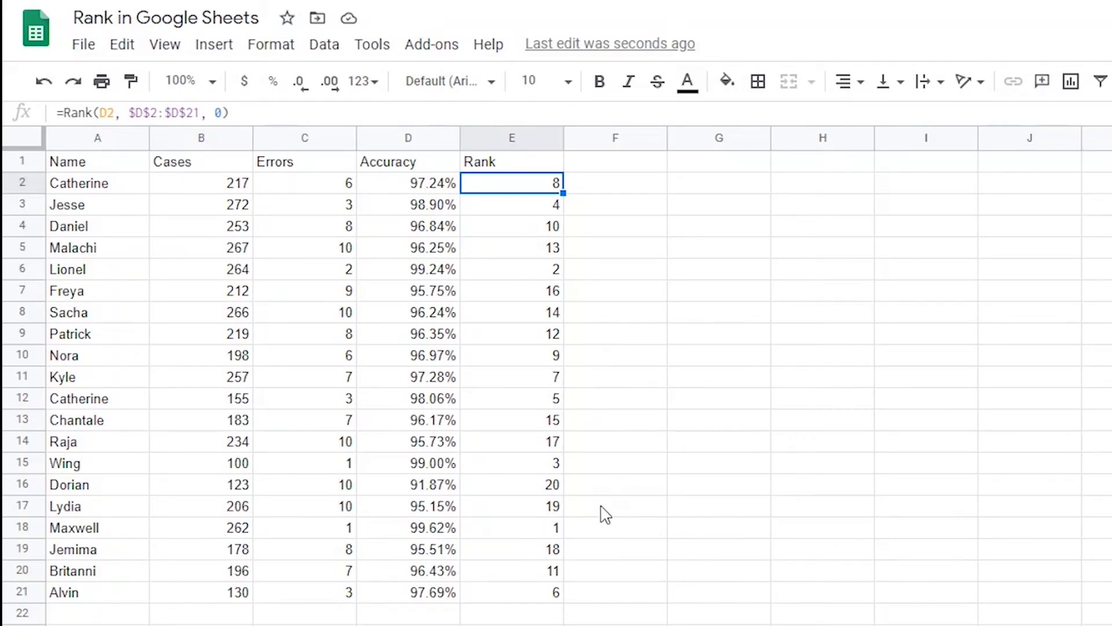
click(425, 527)
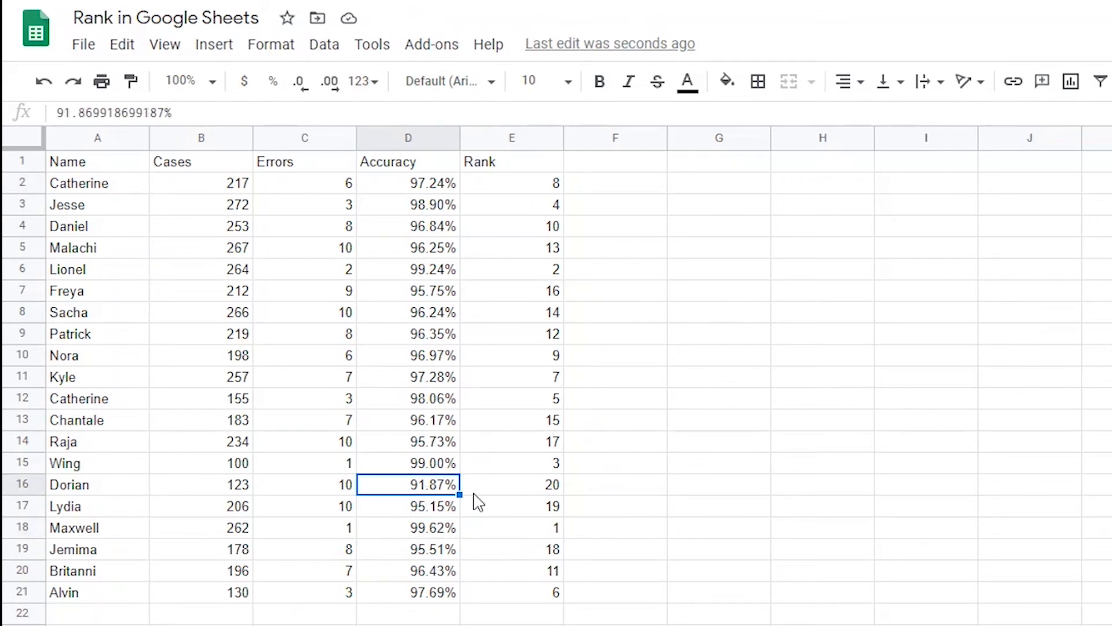
mouse_move(713, 592)
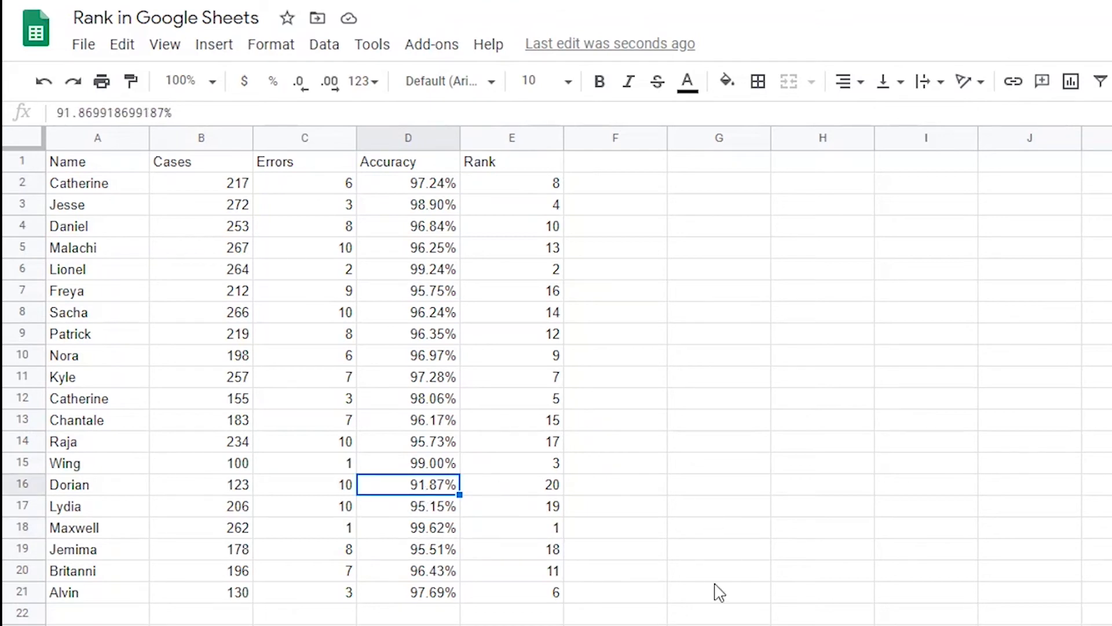
mouse_move(614, 191)
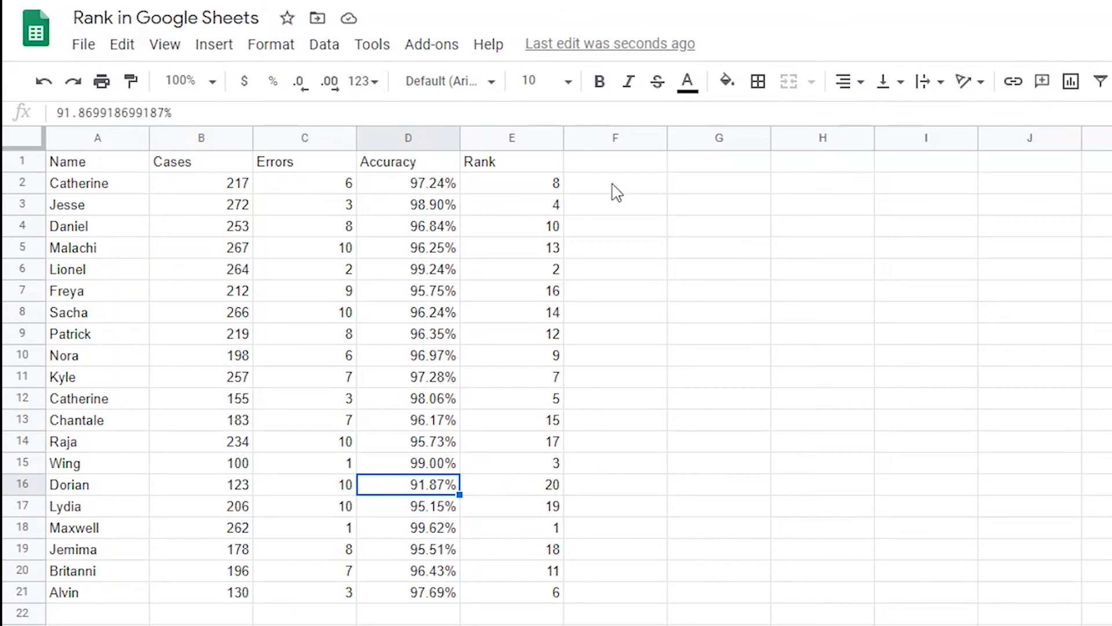
mouse_move(515, 451)
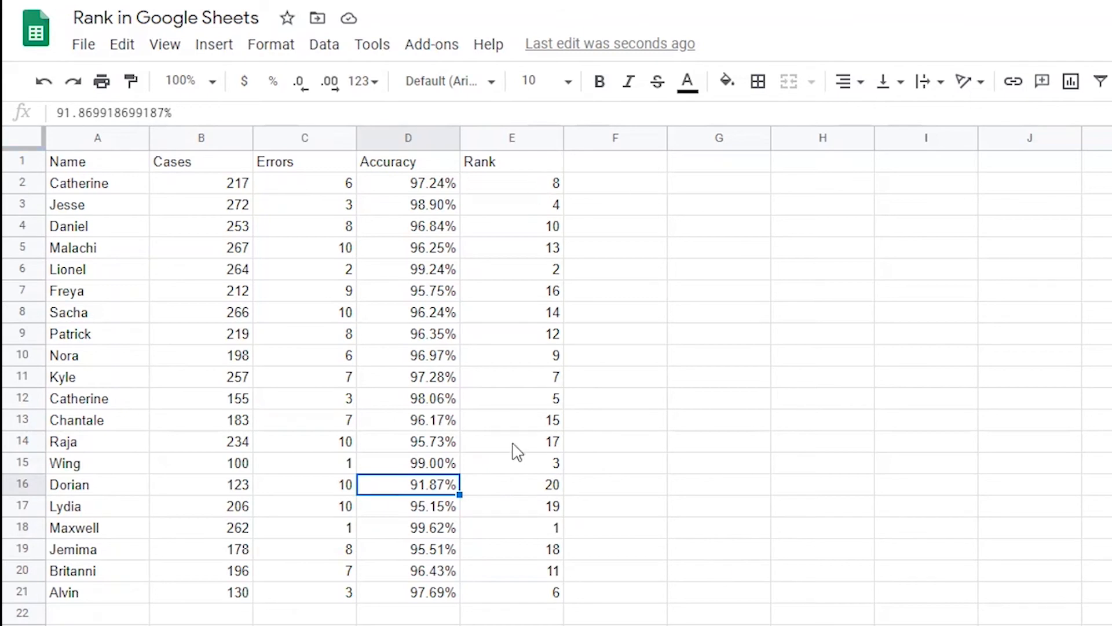
mouse_move(503, 537)
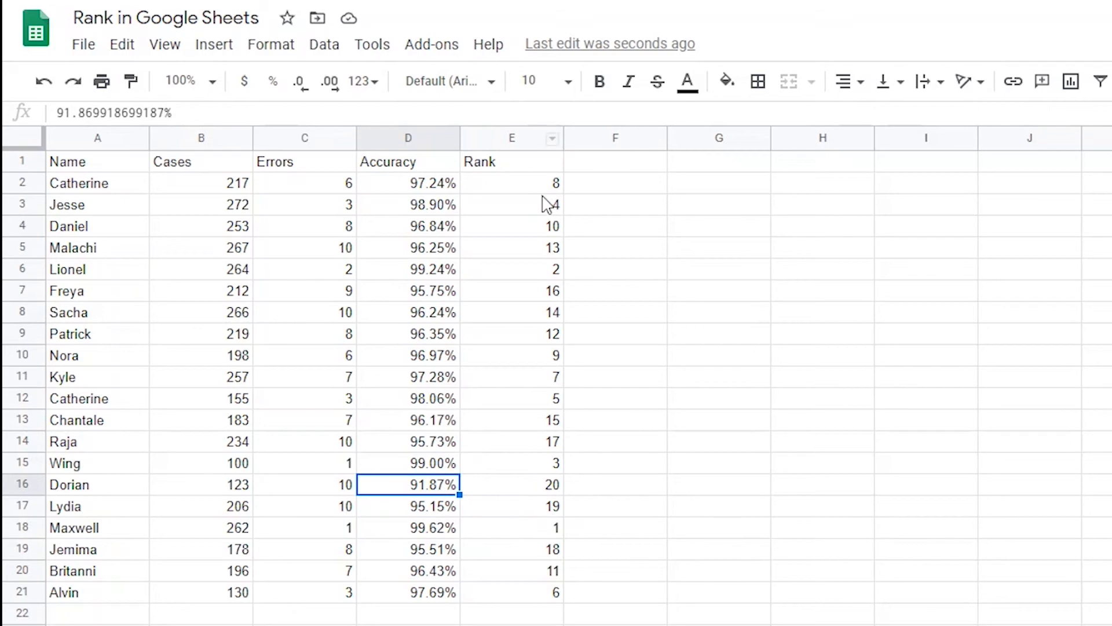
Change E2's RANK order argument from 0 to 1 for ascending ranking.
click(511, 182)
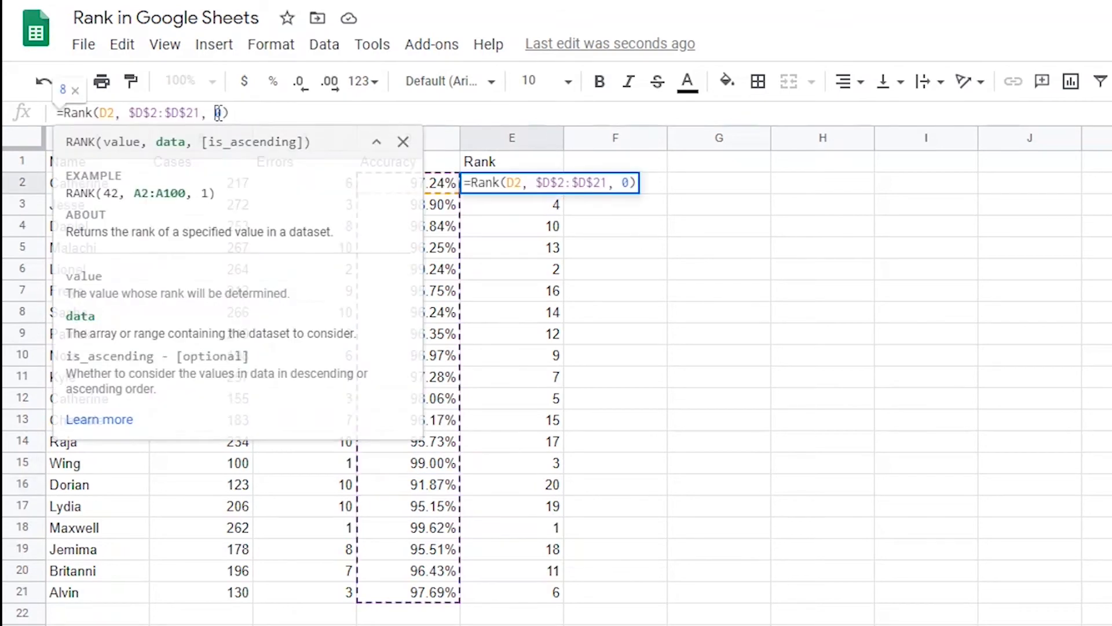
text(1)
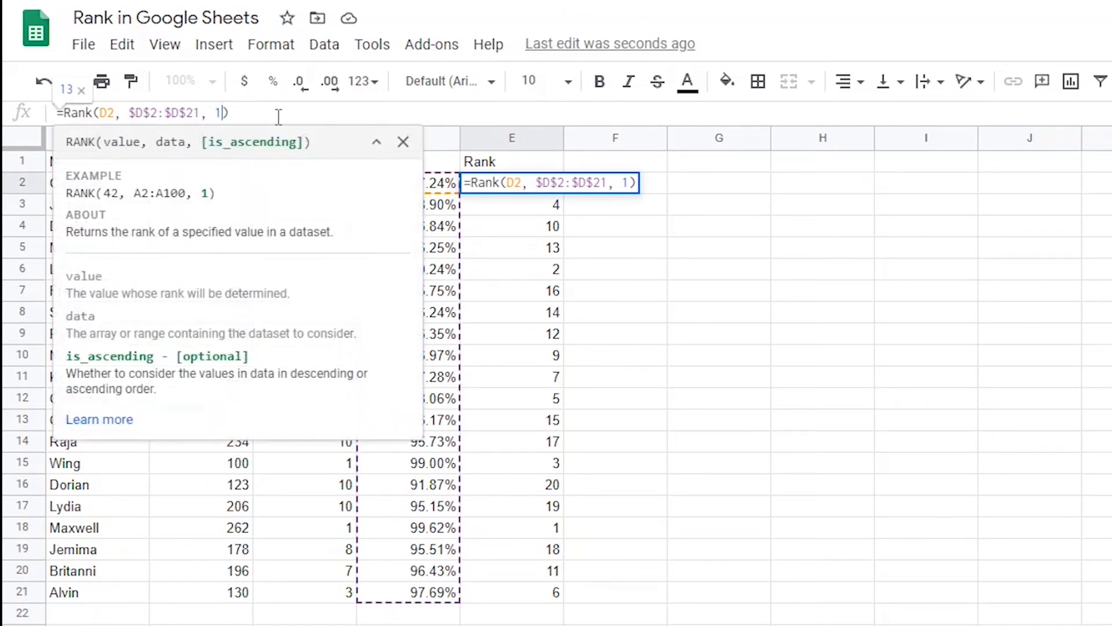
key(Enter)
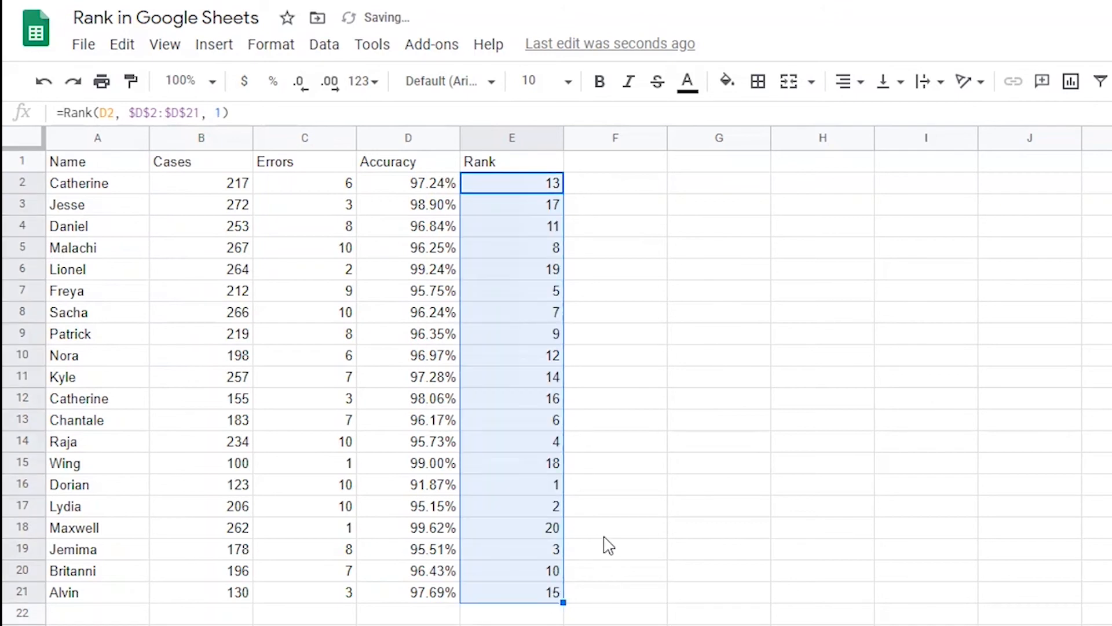
mouse_move(461, 481)
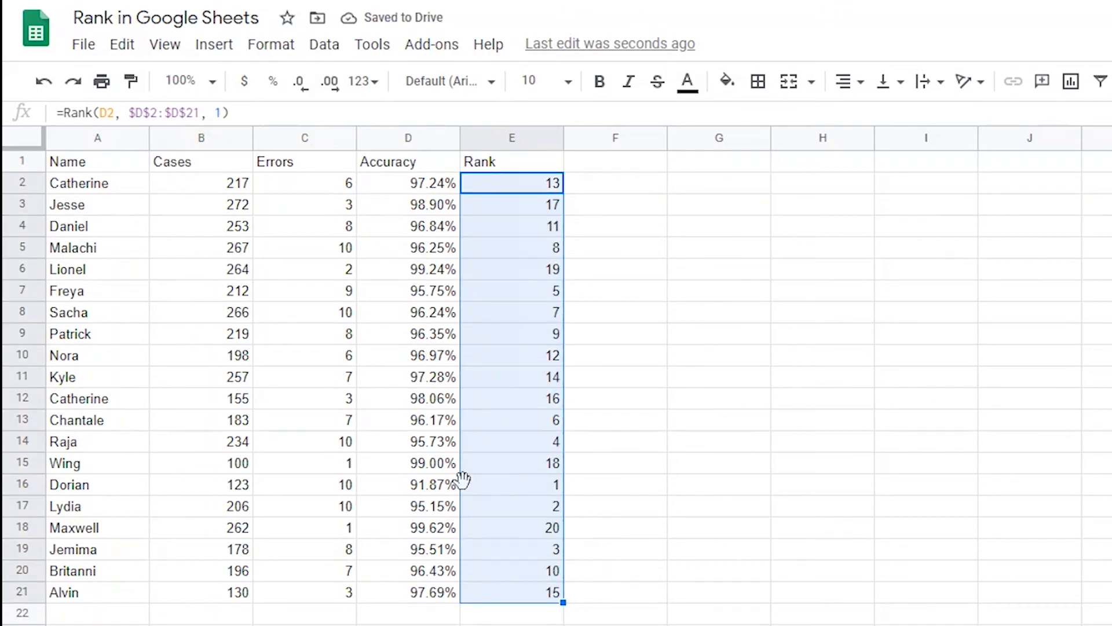
mouse_move(467, 541)
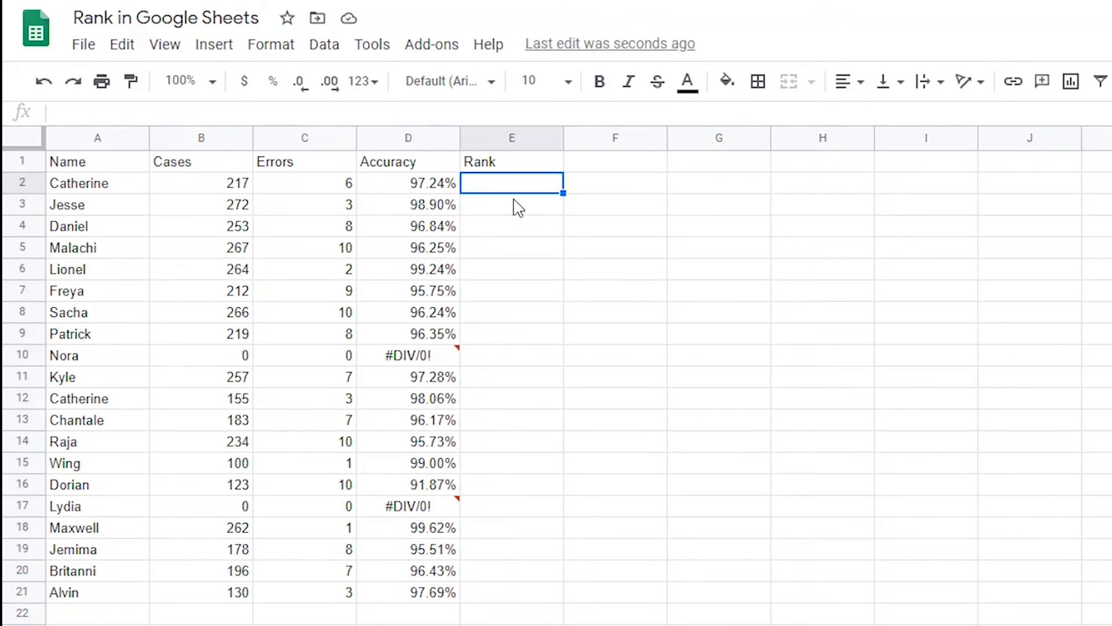
mouse_move(578, 262)
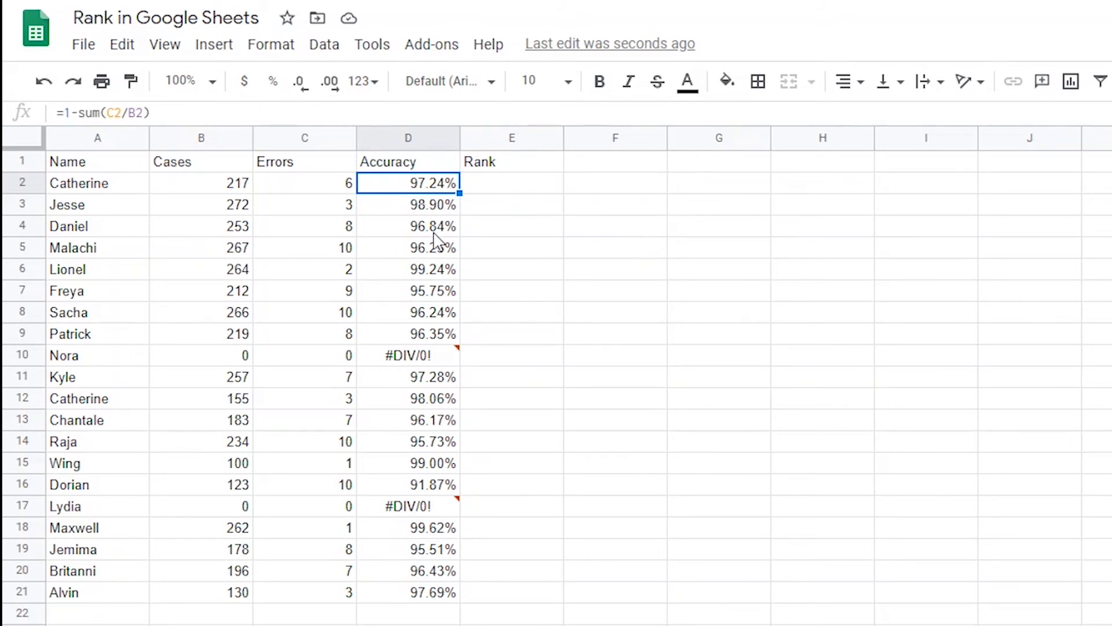
mouse_move(465, 315)
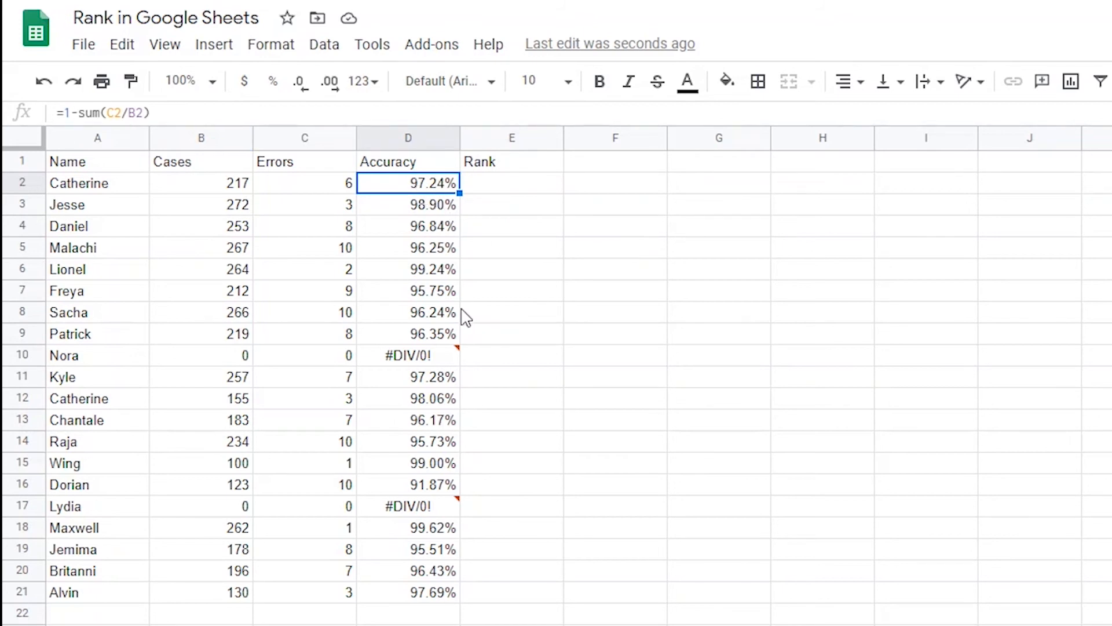
Inspect Nora's #DIV/0! accuracy in D10, then select E2.
click(408, 355)
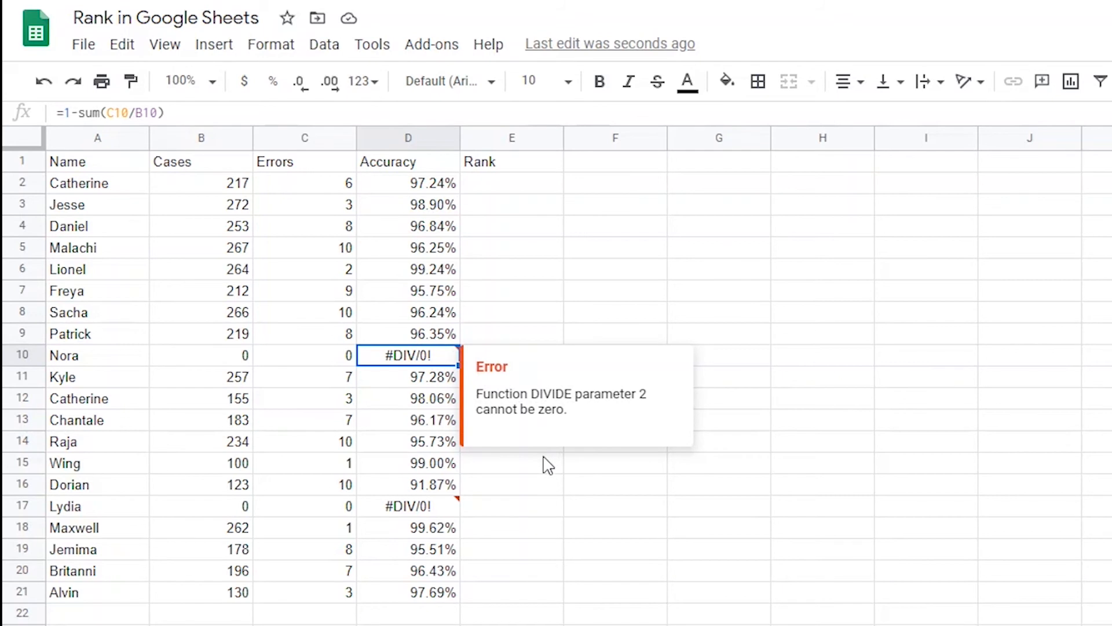
mouse_move(530, 371)
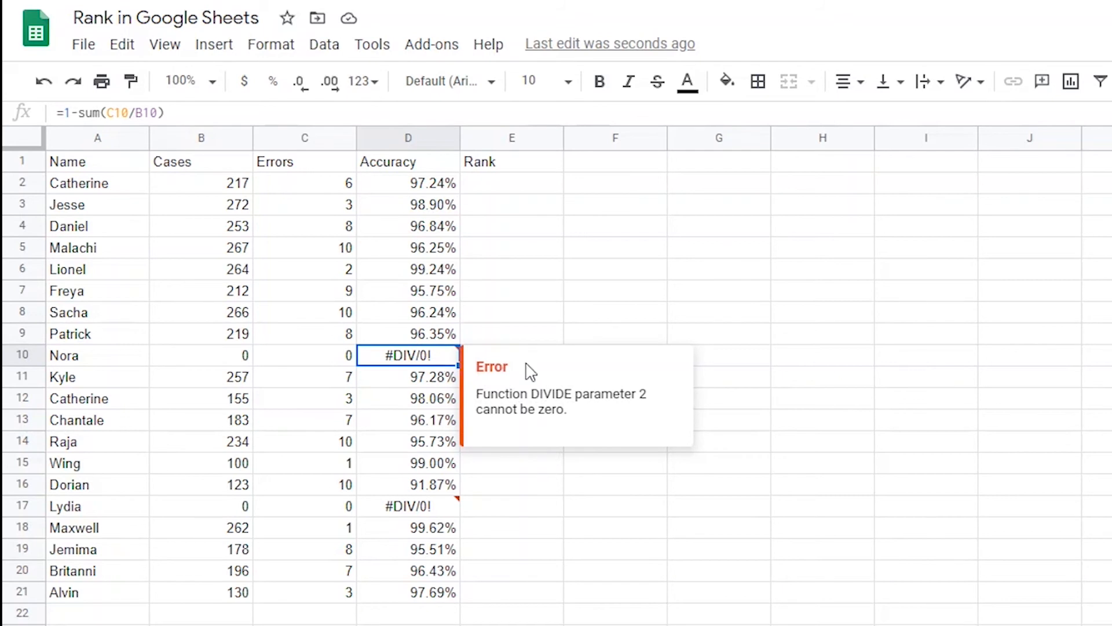
mouse_move(507, 196)
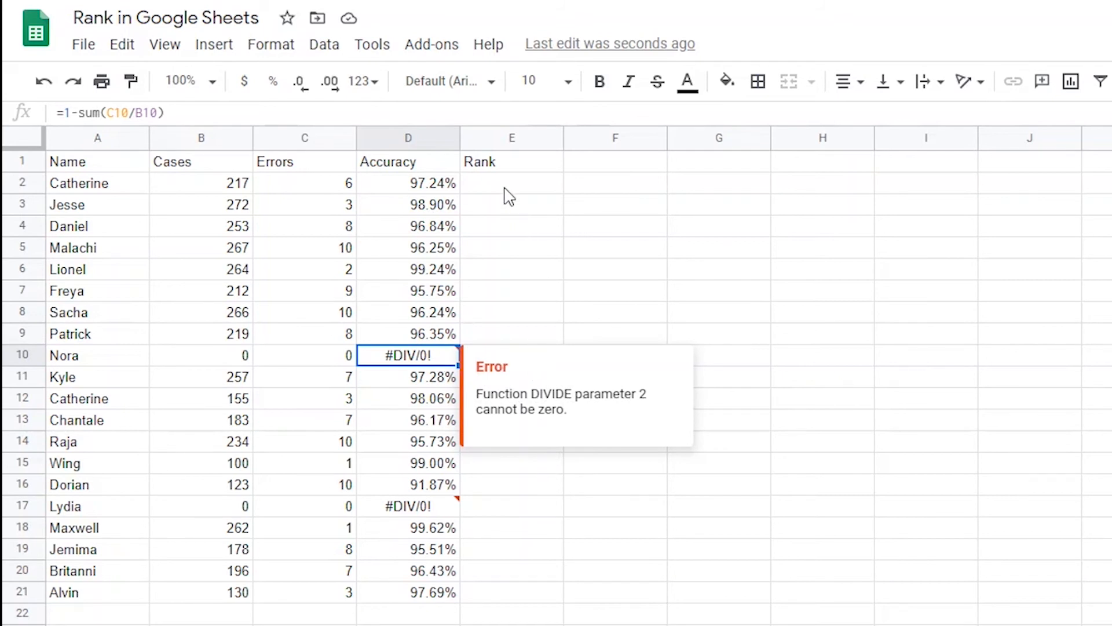
click(511, 182)
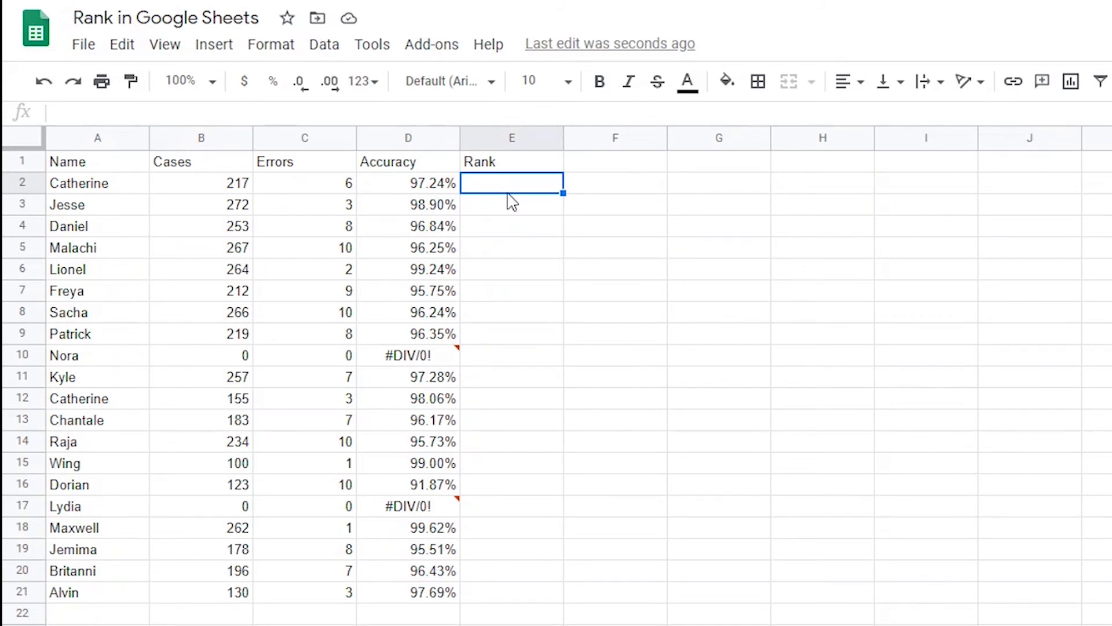
Enter =Rank(D2, $D$2:$D$21, 0) in E2 and fill it down to E21.
text(=Rank)
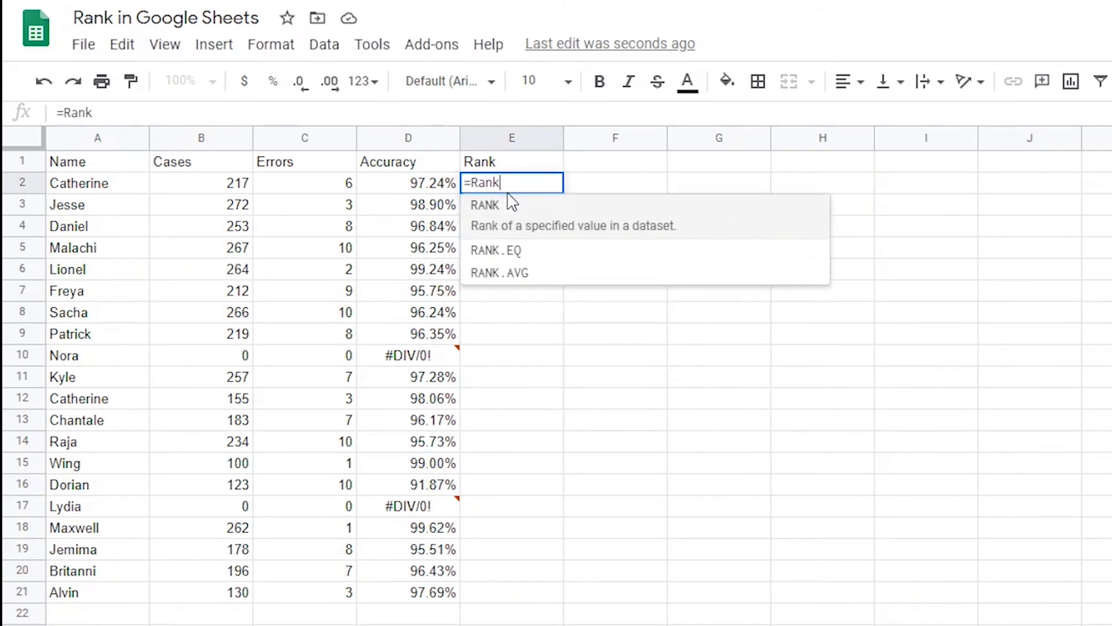
text(()
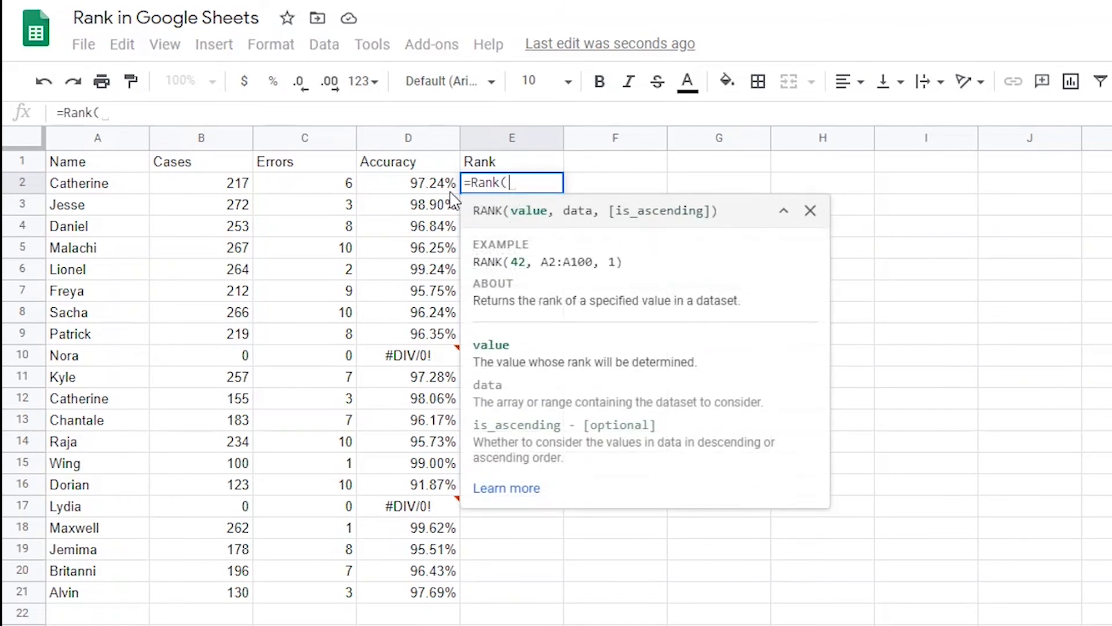
click(408, 183)
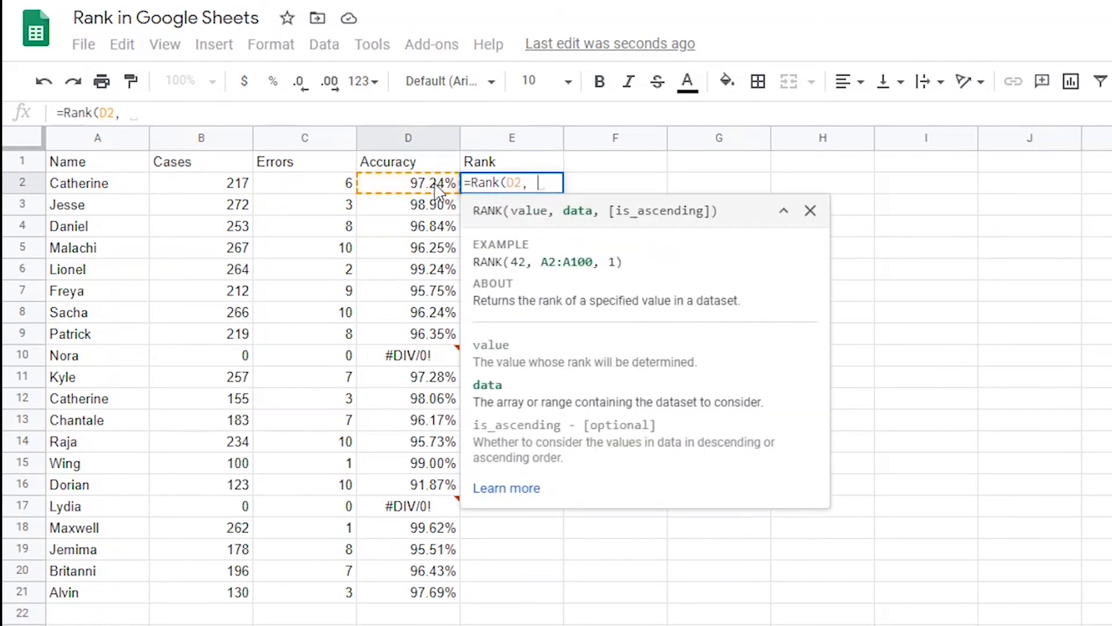
drag(408, 183, 408, 591)
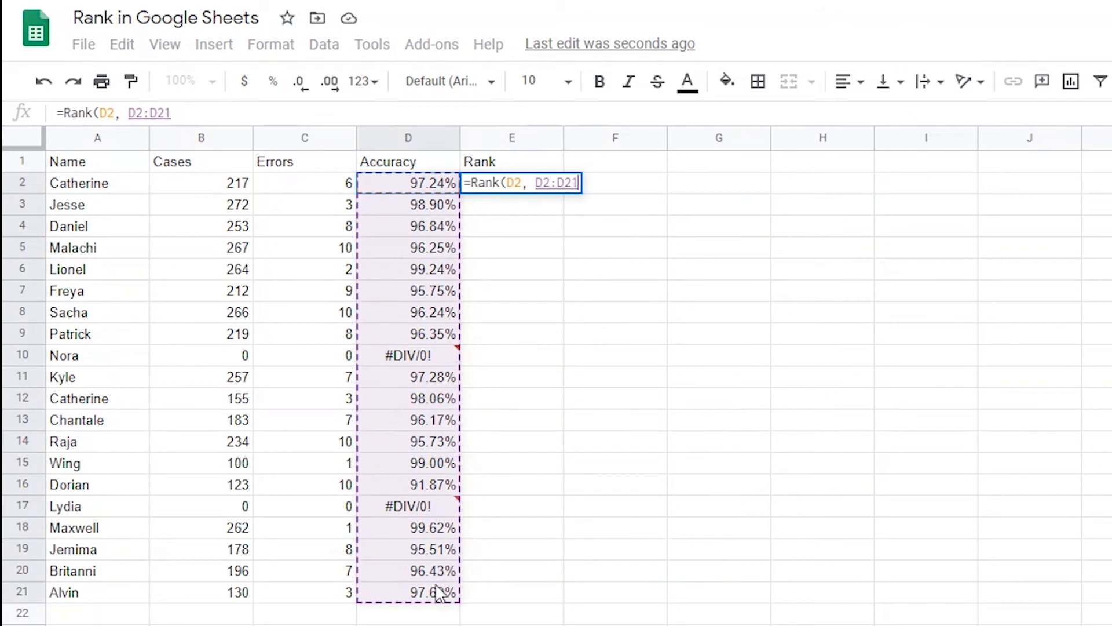
key(F4)
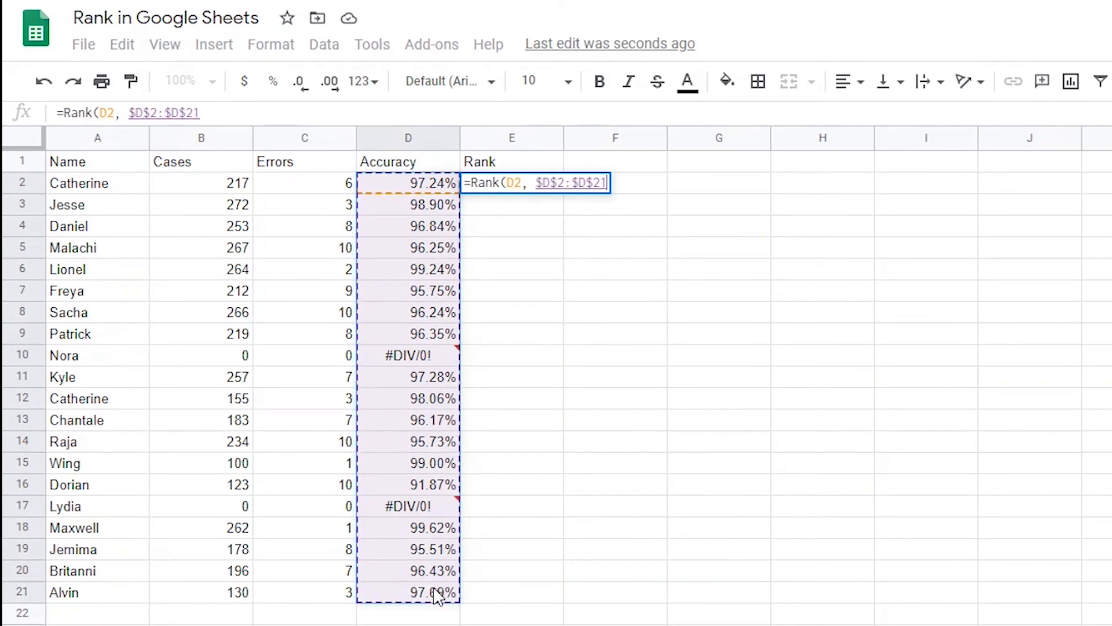
text(,)
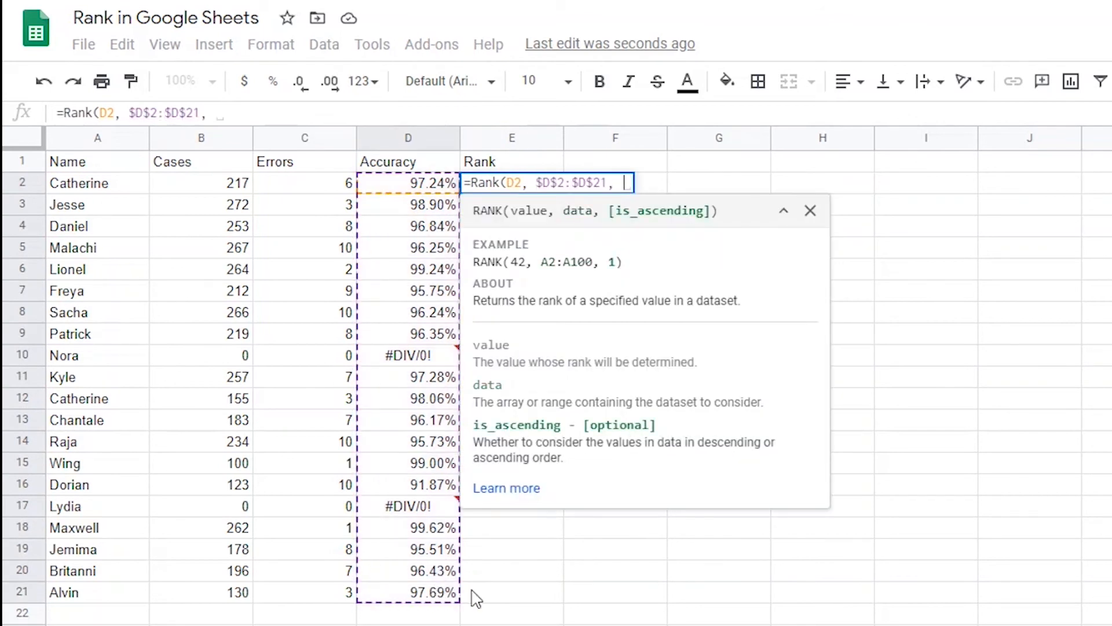
text(0))
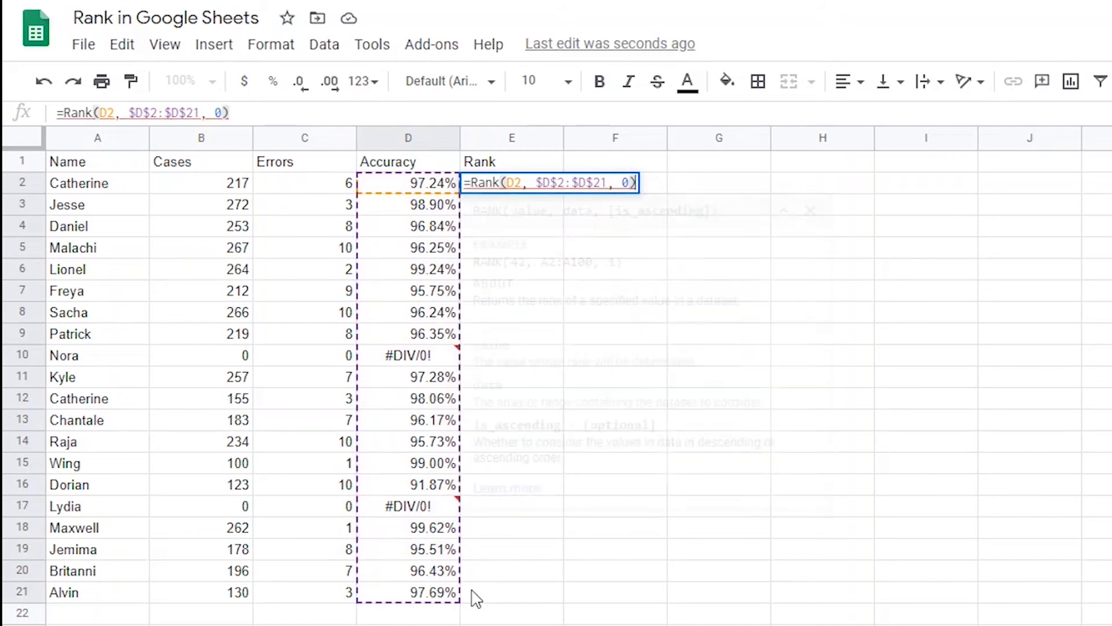
key(Enter)
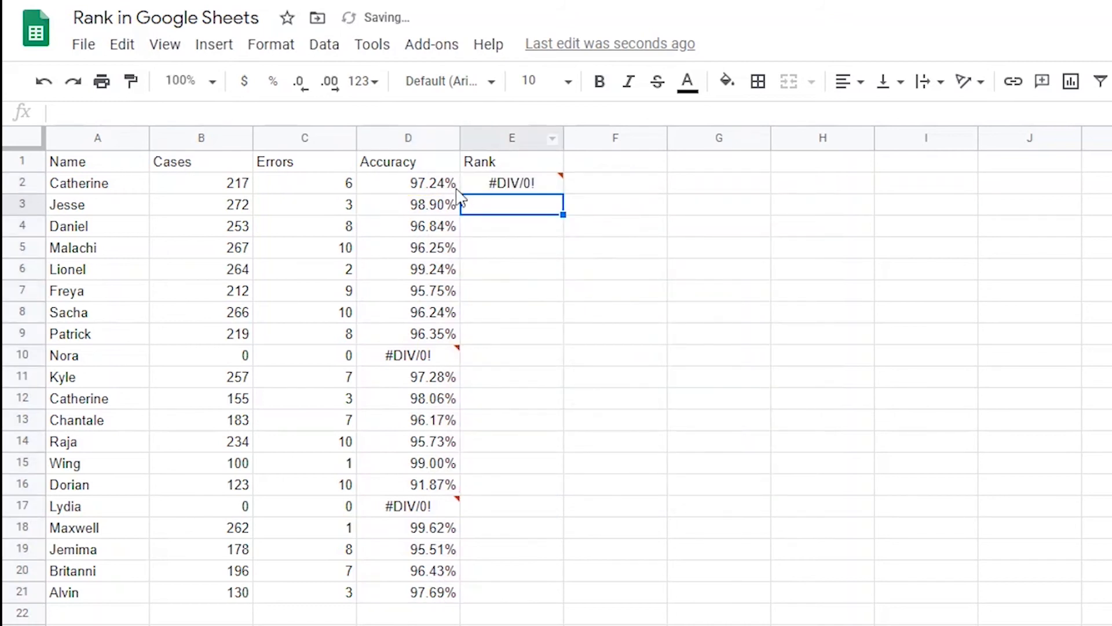
click(511, 182)
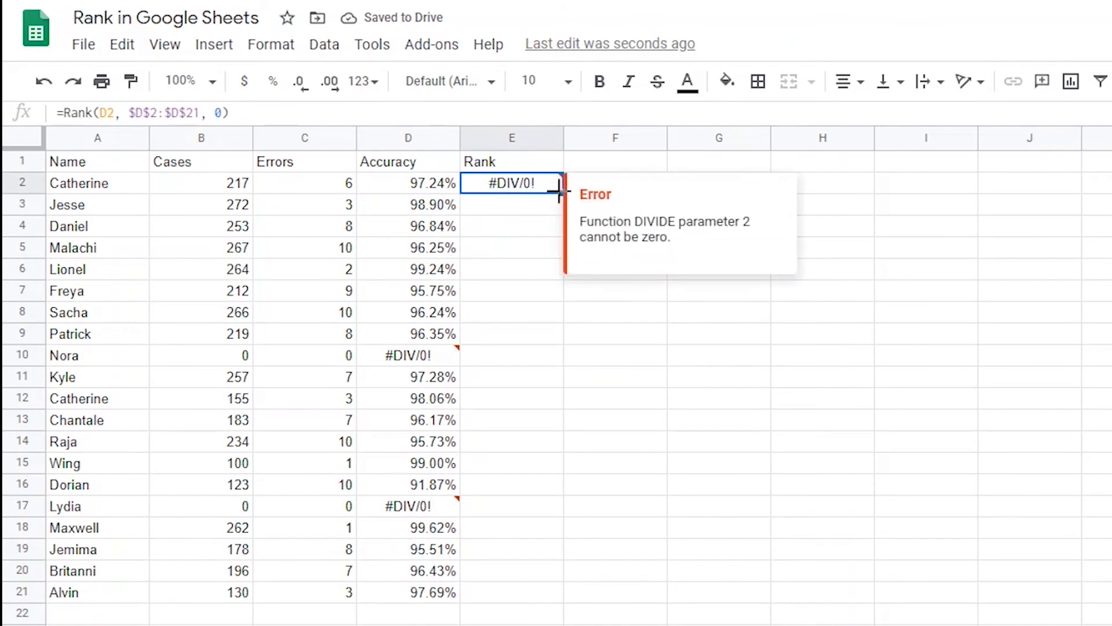
drag(560, 192, 559, 601)
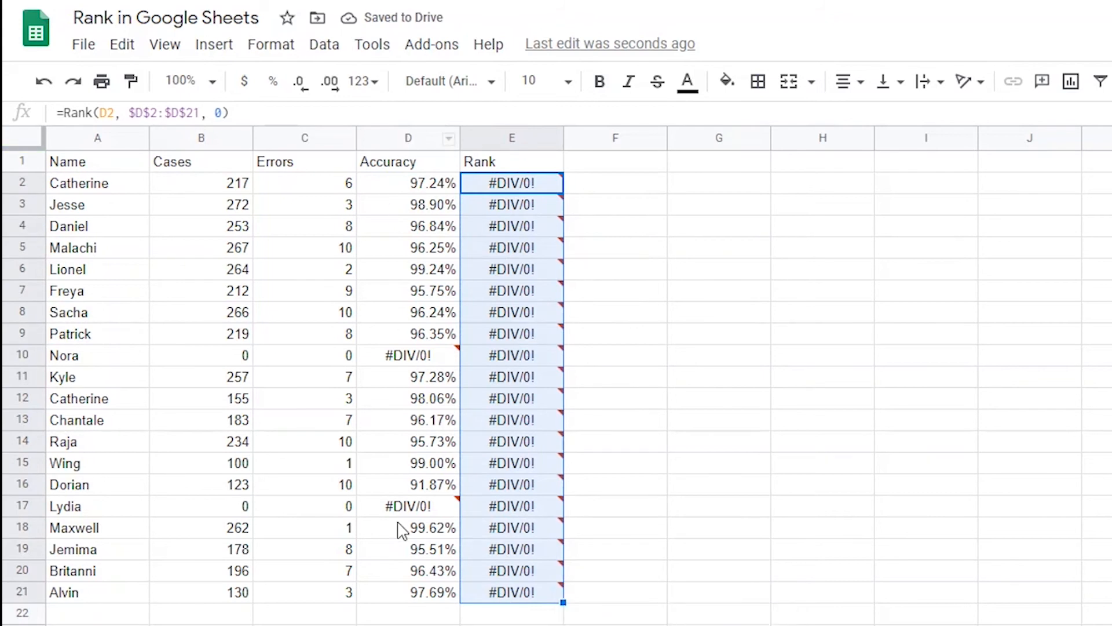
click(408, 138)
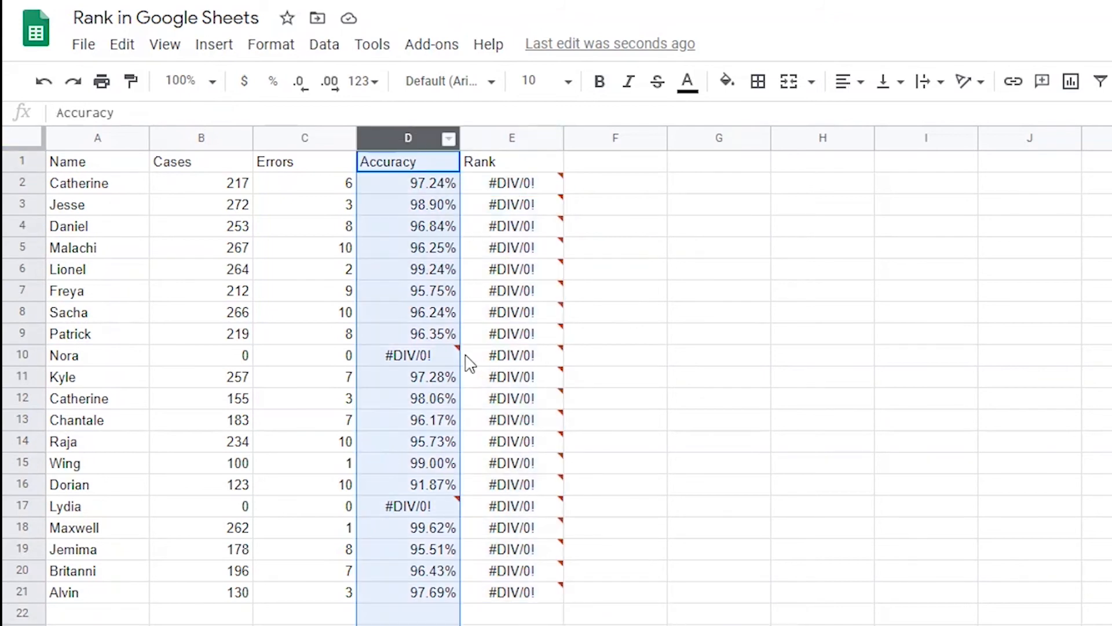
mouse_move(208, 375)
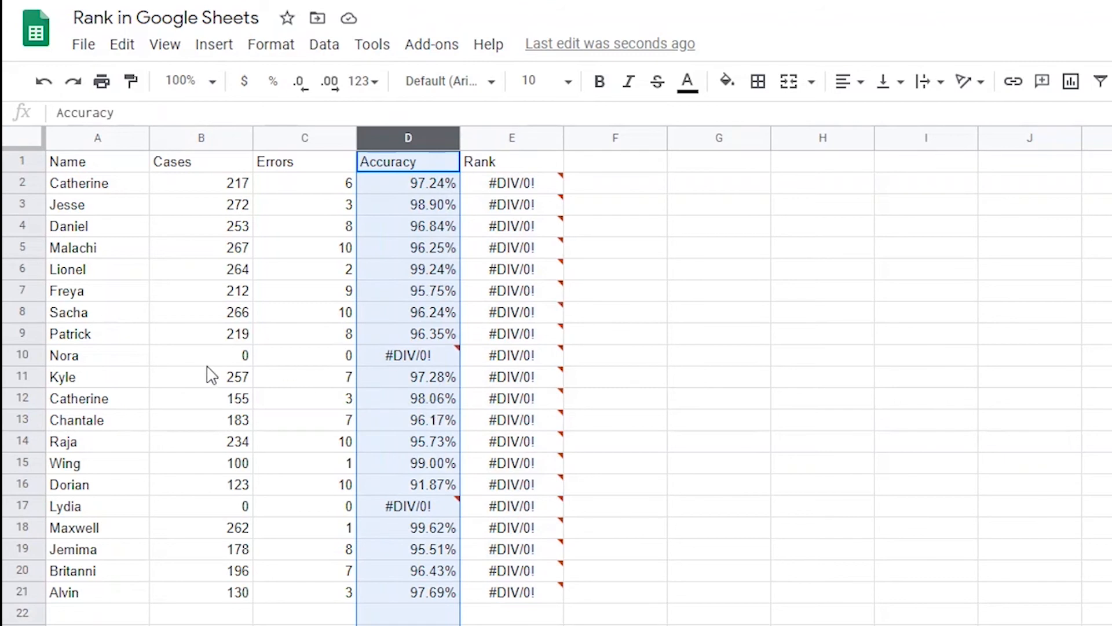
mouse_move(520, 223)
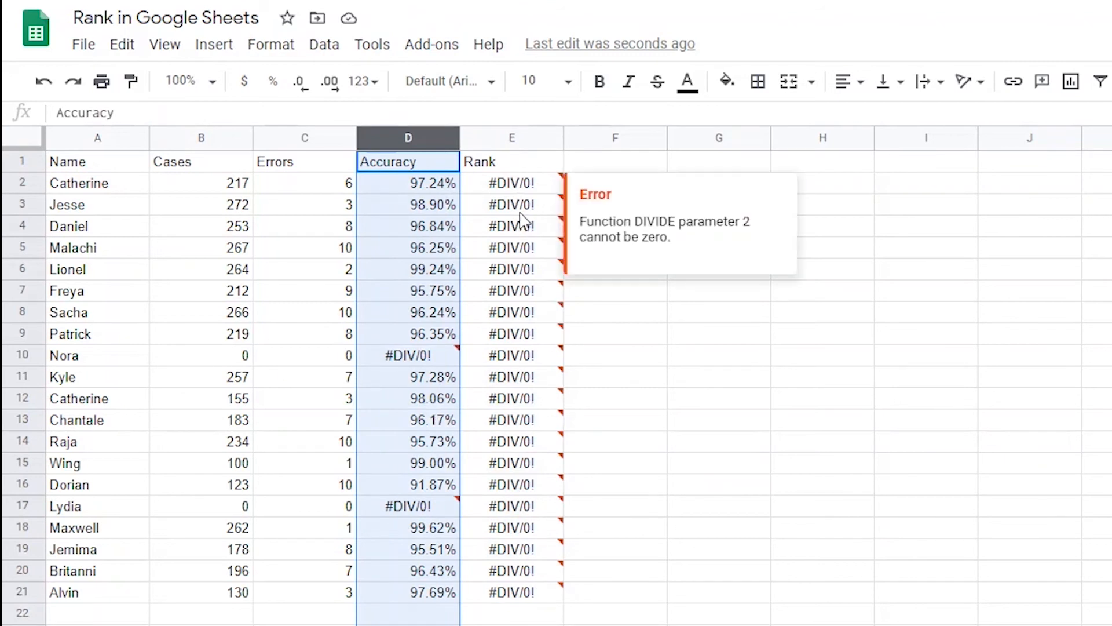
mouse_move(430, 365)
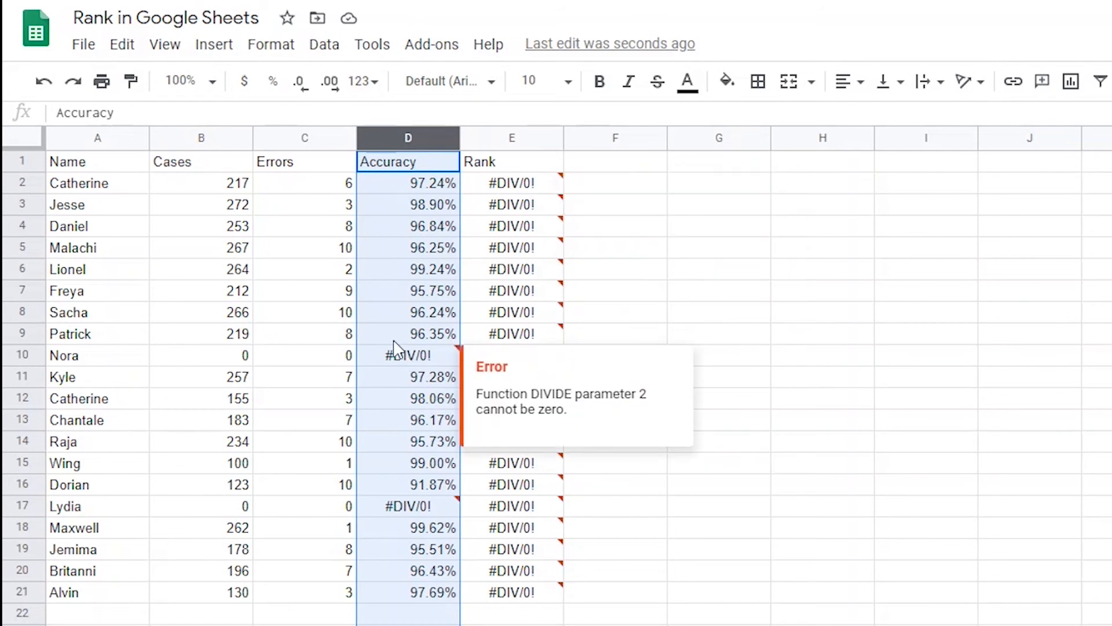
click(408, 183)
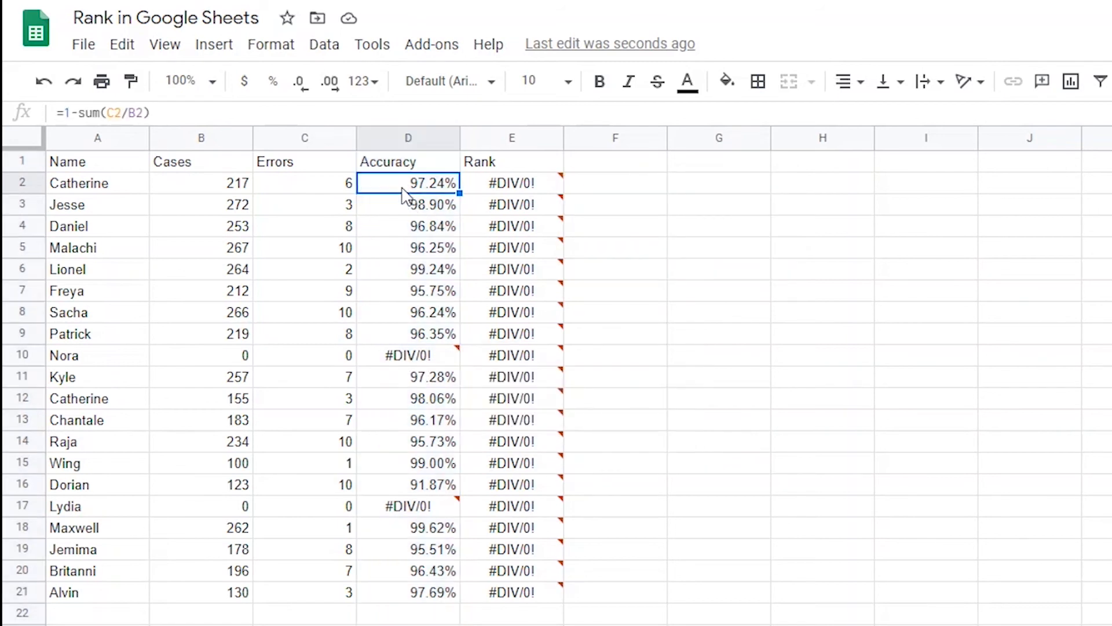
mouse_move(431, 248)
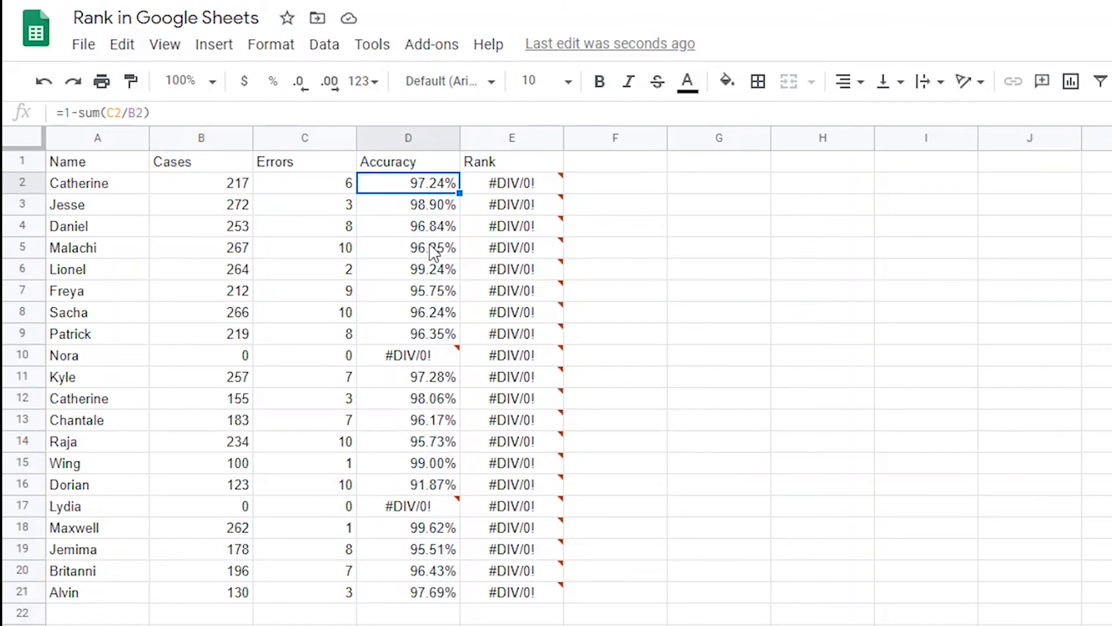
click(200, 355)
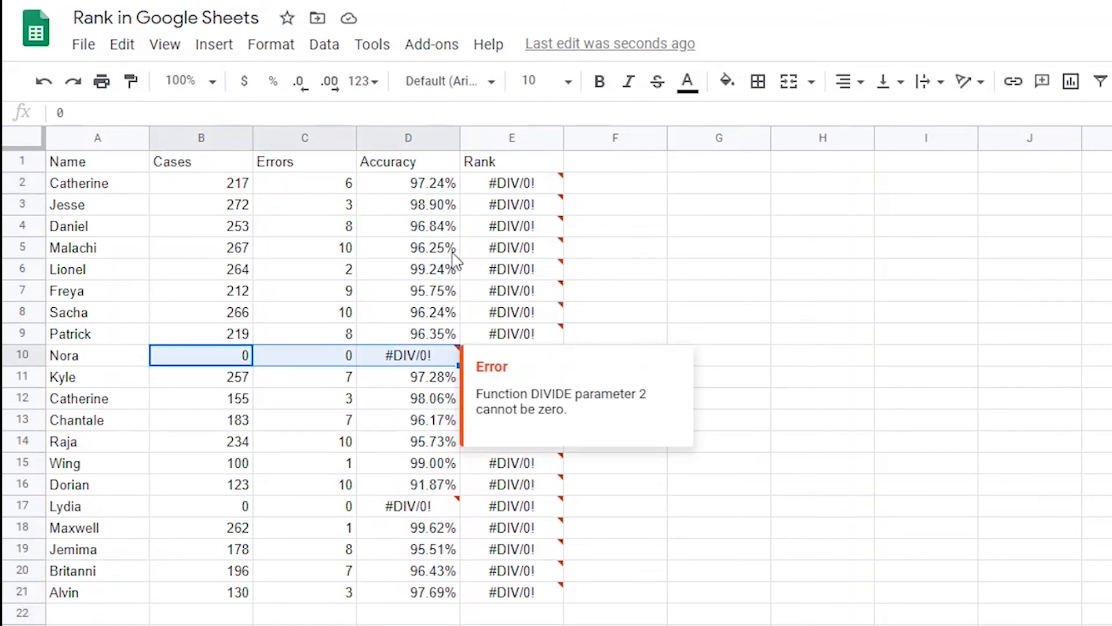
mouse_move(414, 184)
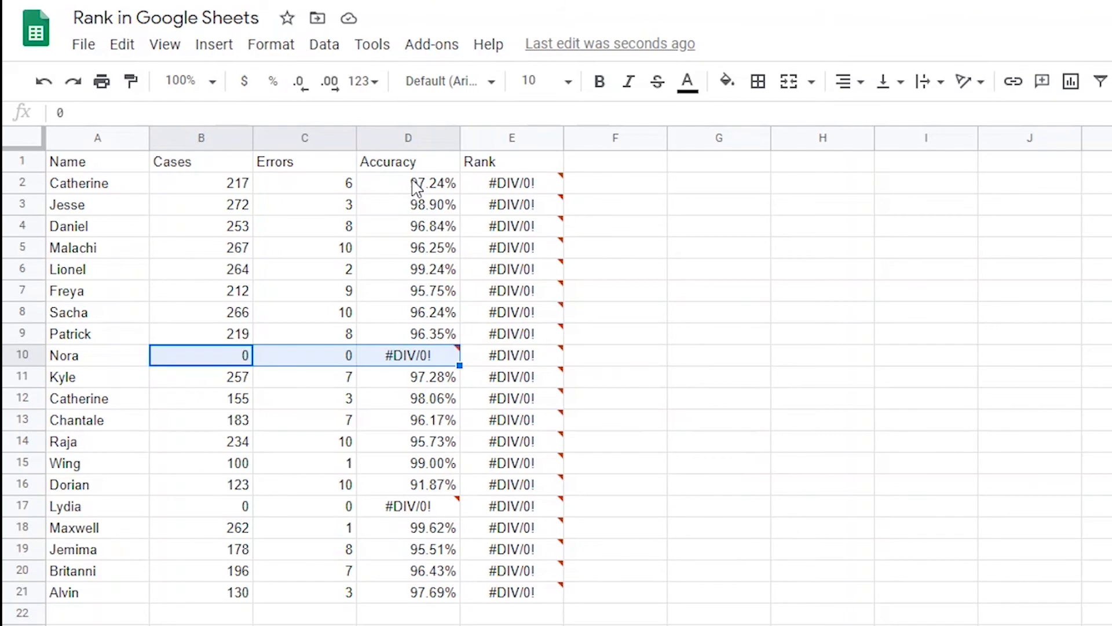
mouse_move(424, 187)
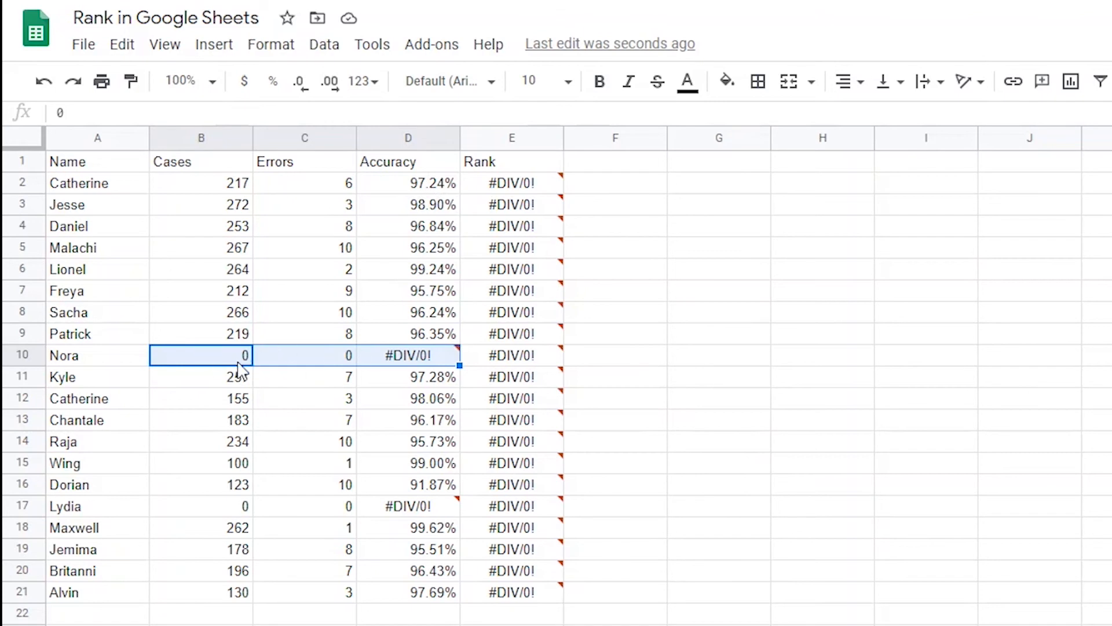
mouse_move(436, 355)
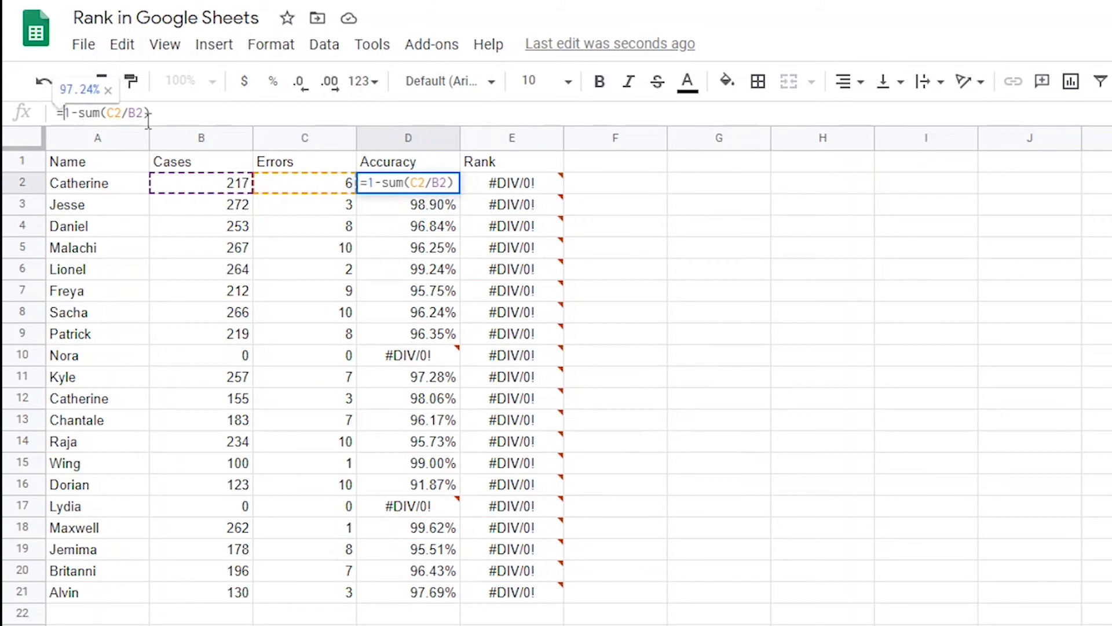
Set D2 to =IF(B2>0, 1-sum(C2/B2), 0), fill to D21, check D10 and D17.
text(IF()
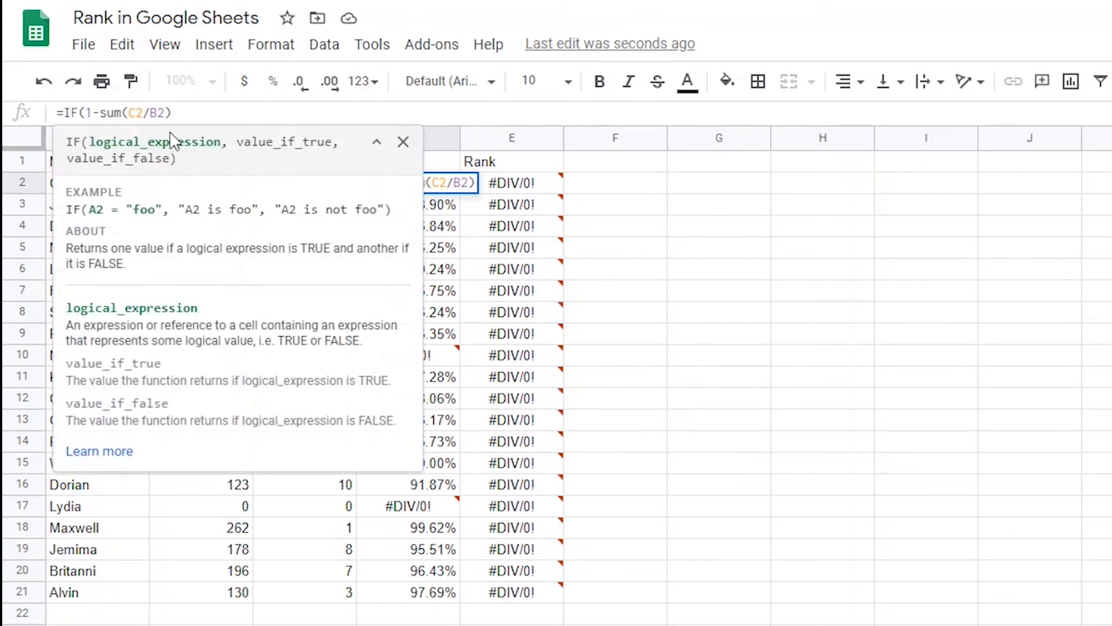
click(201, 592)
text(B2>0, )
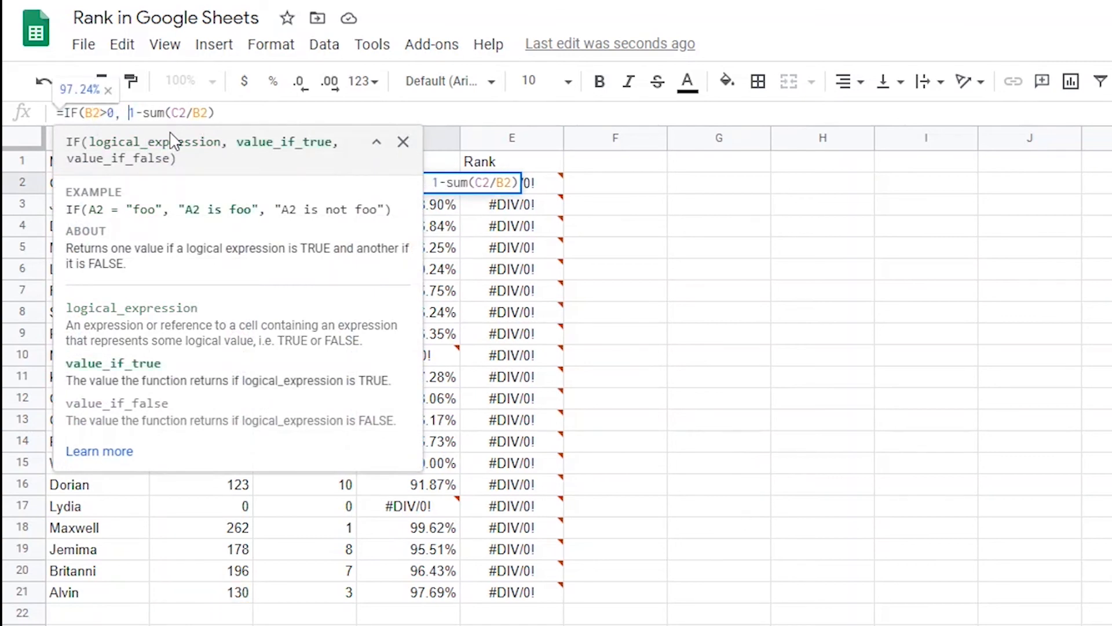
mouse_move(303, 142)
text(,)
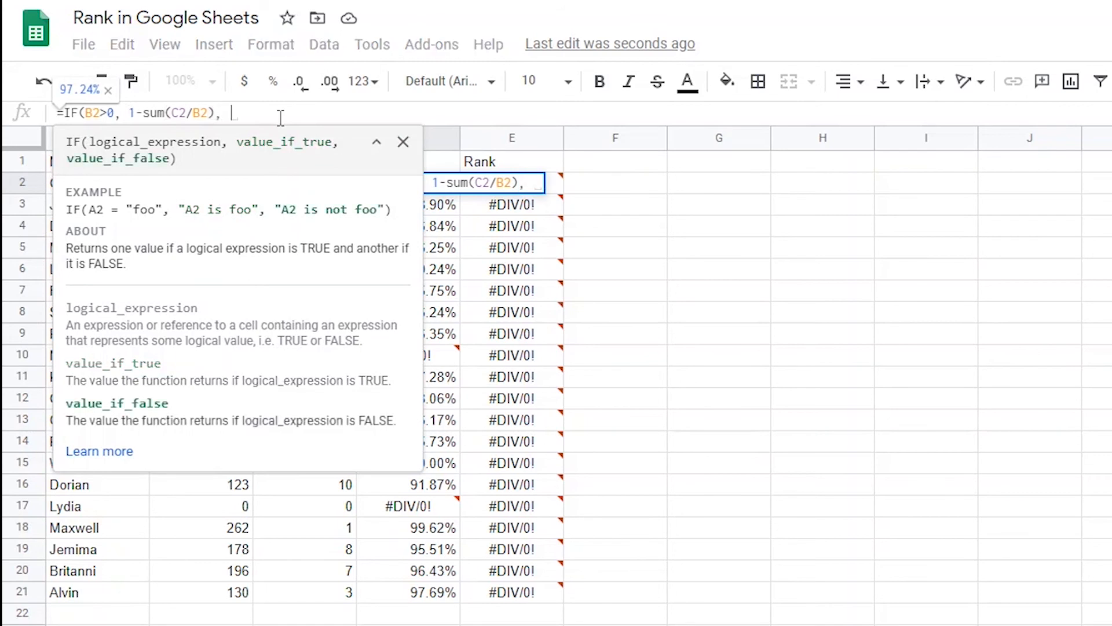
mouse_move(134, 164)
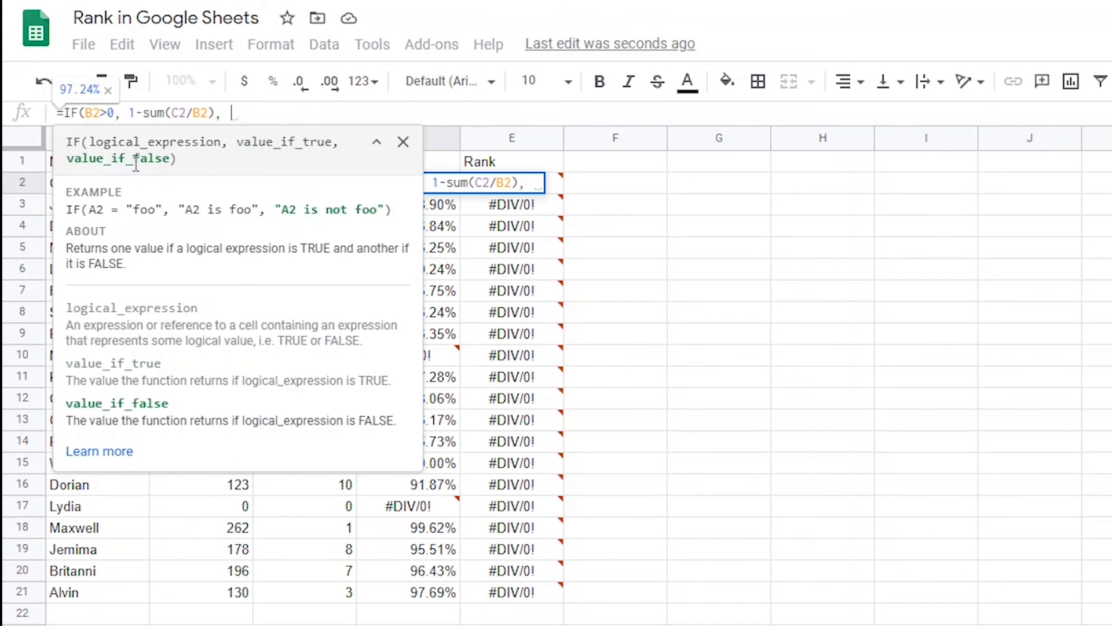
mouse_move(143, 162)
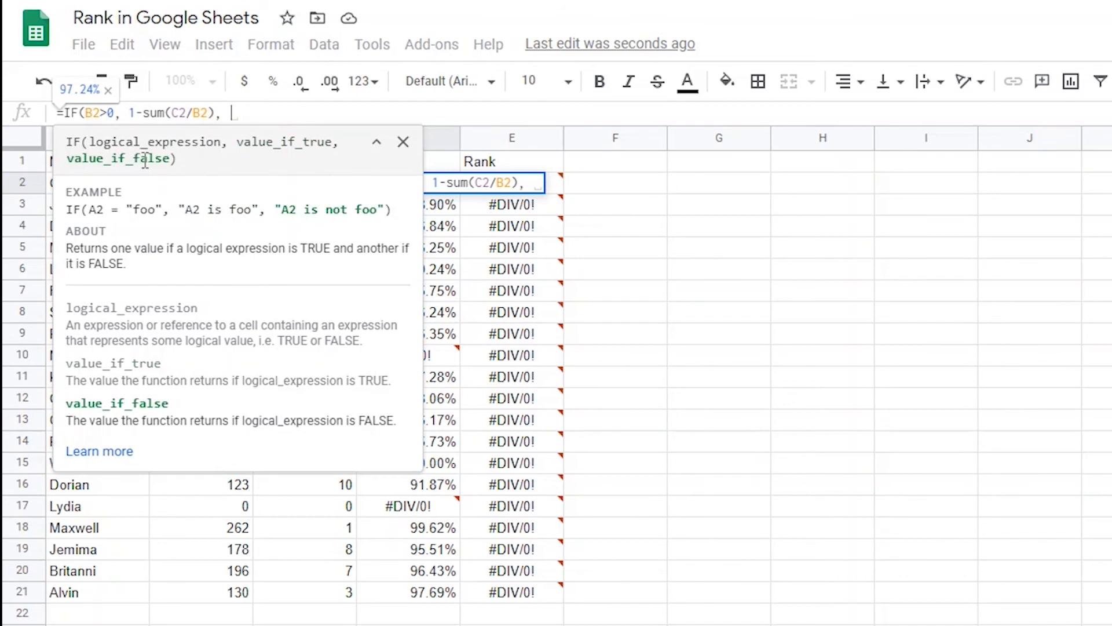
mouse_move(332, 188)
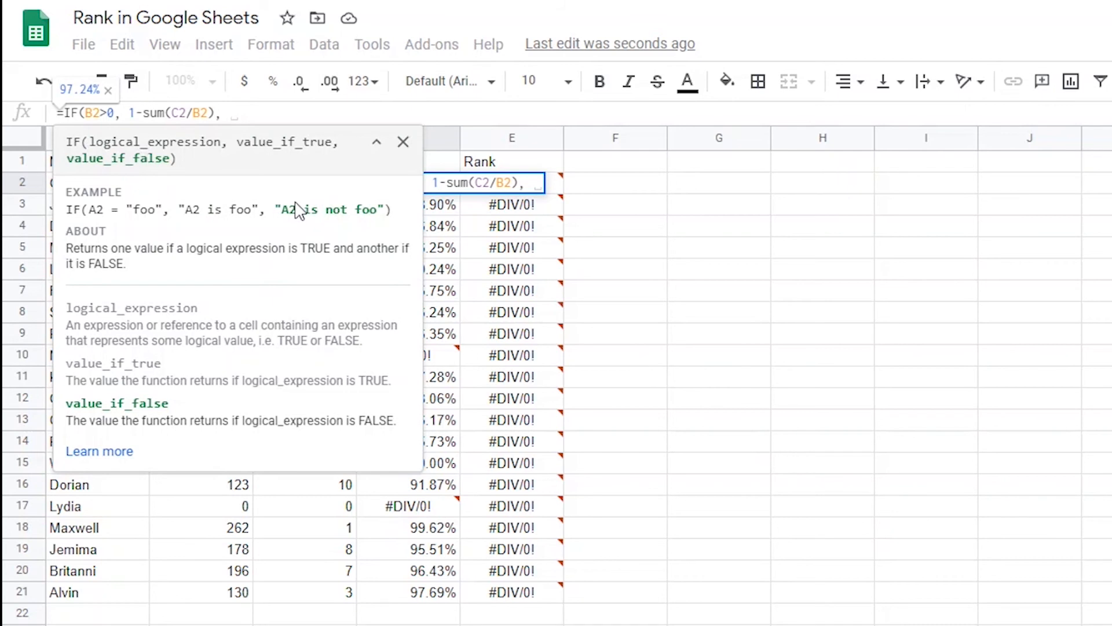
text(0))
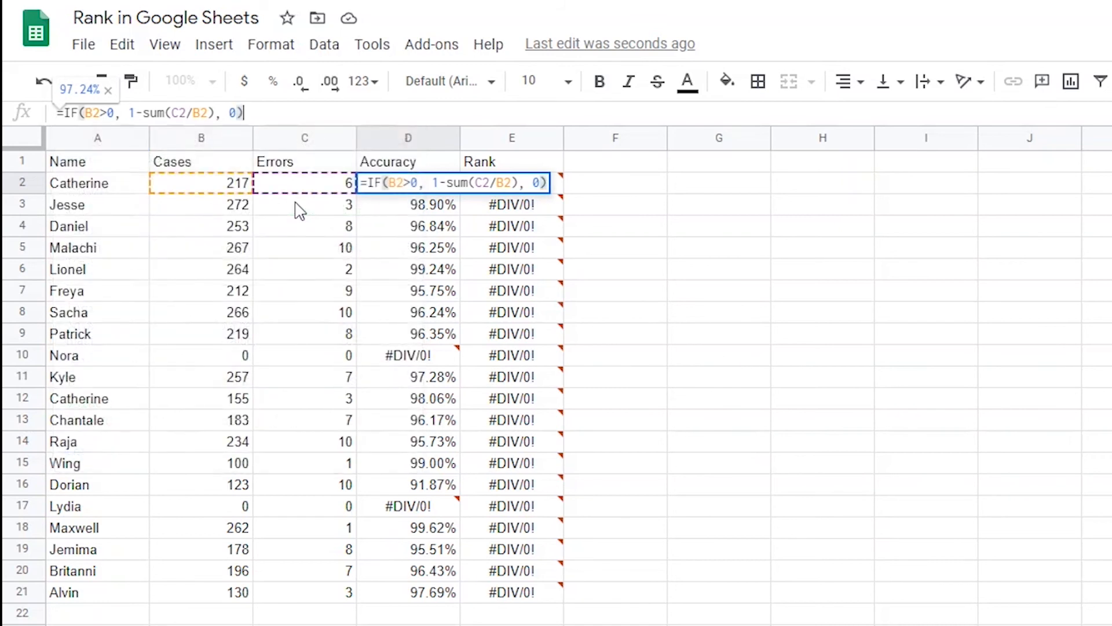
key(Enter)
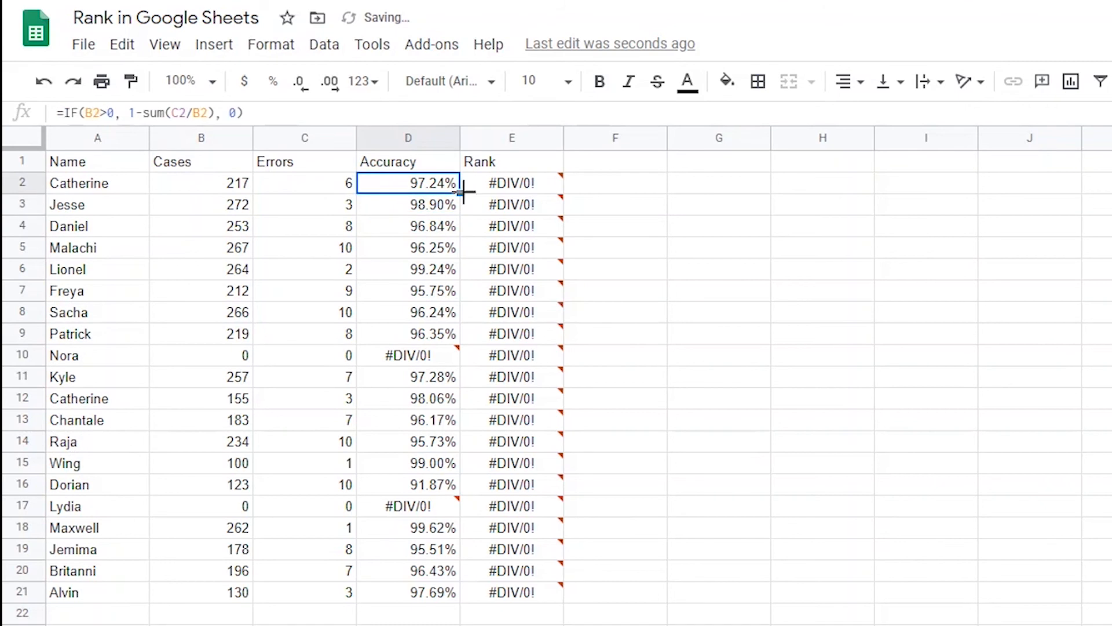
drag(459, 190, 460, 600)
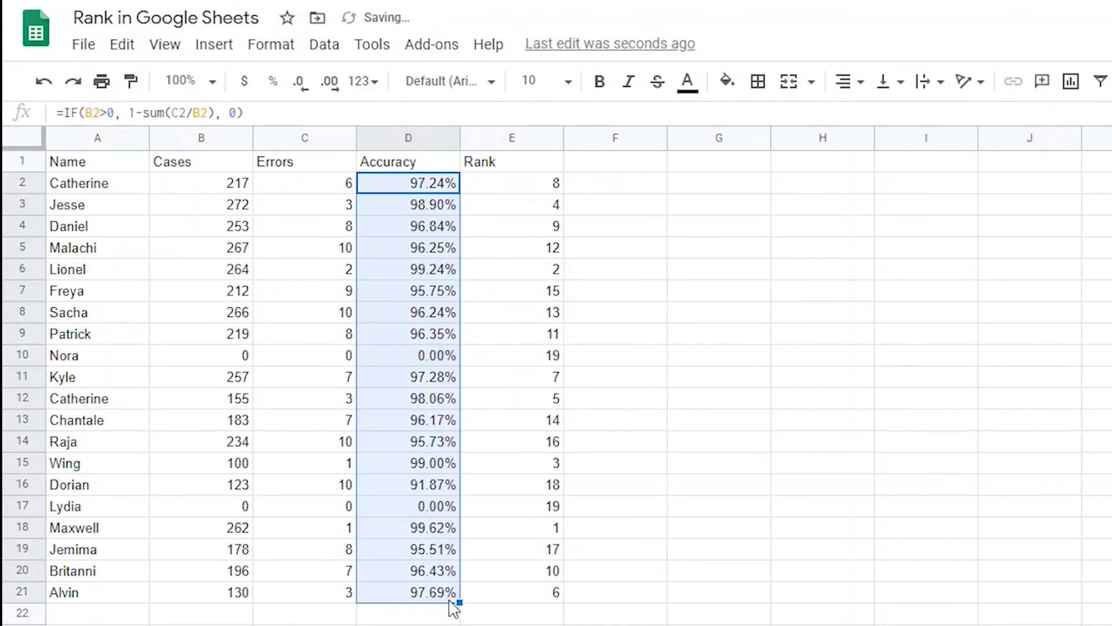
mouse_move(404, 360)
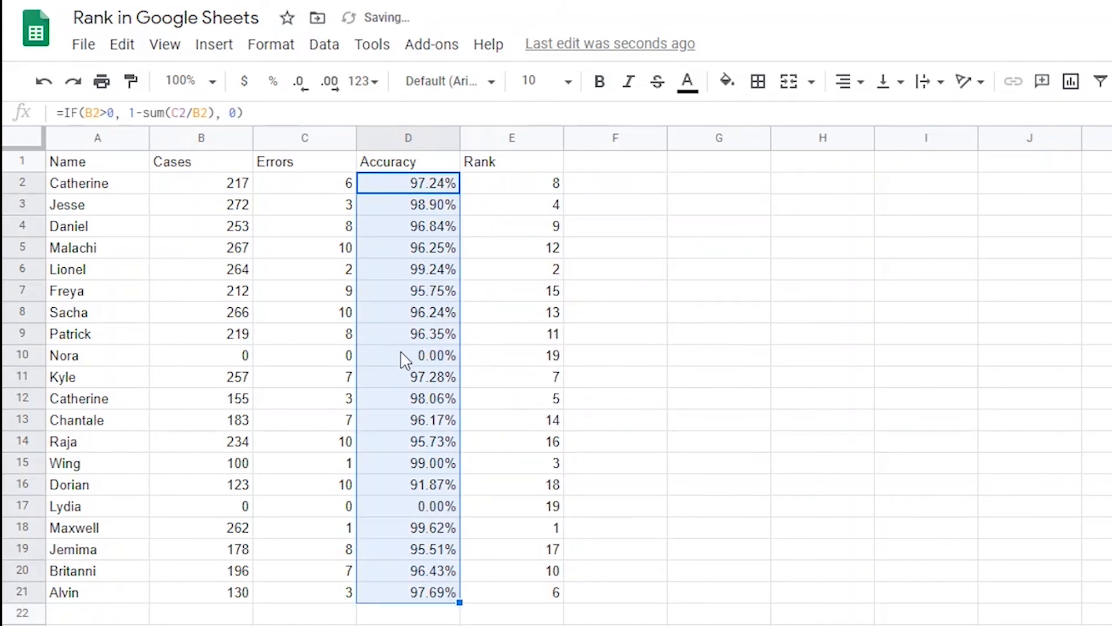
click(408, 355)
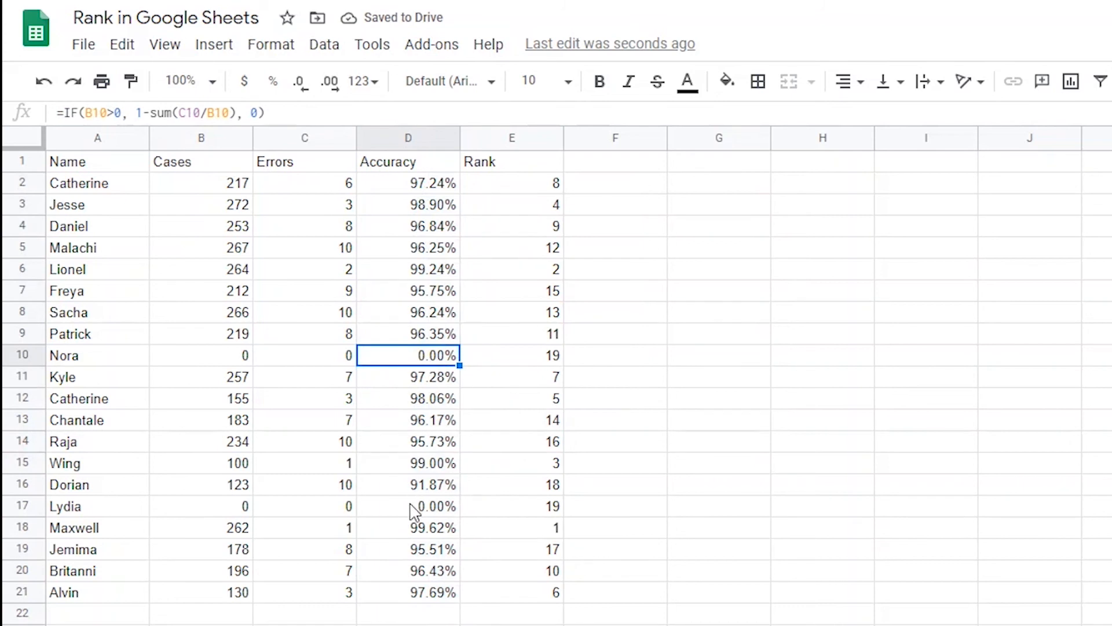
click(414, 506)
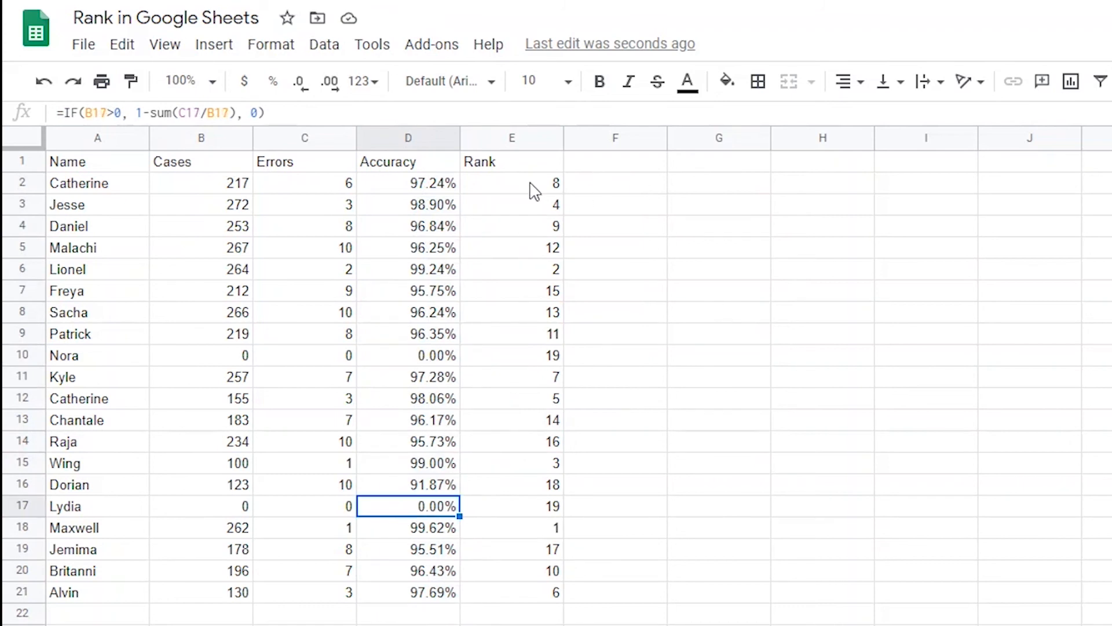
mouse_move(551, 515)
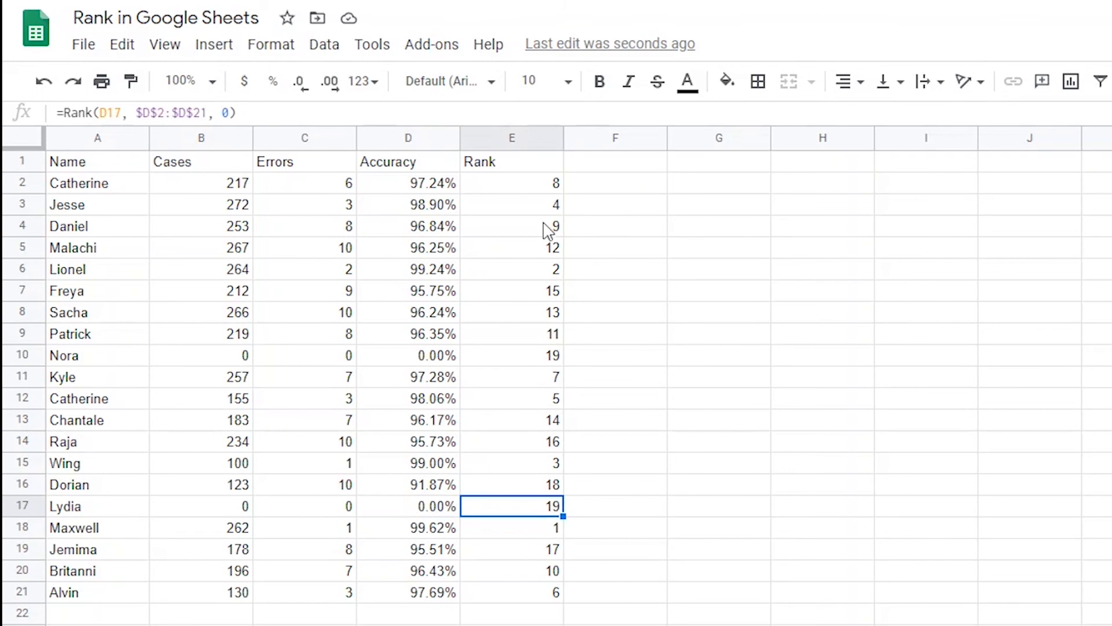
Wrap E2's RANK formula in IF(D2>0, …, "NO DATA") and enter it.
click(511, 183)
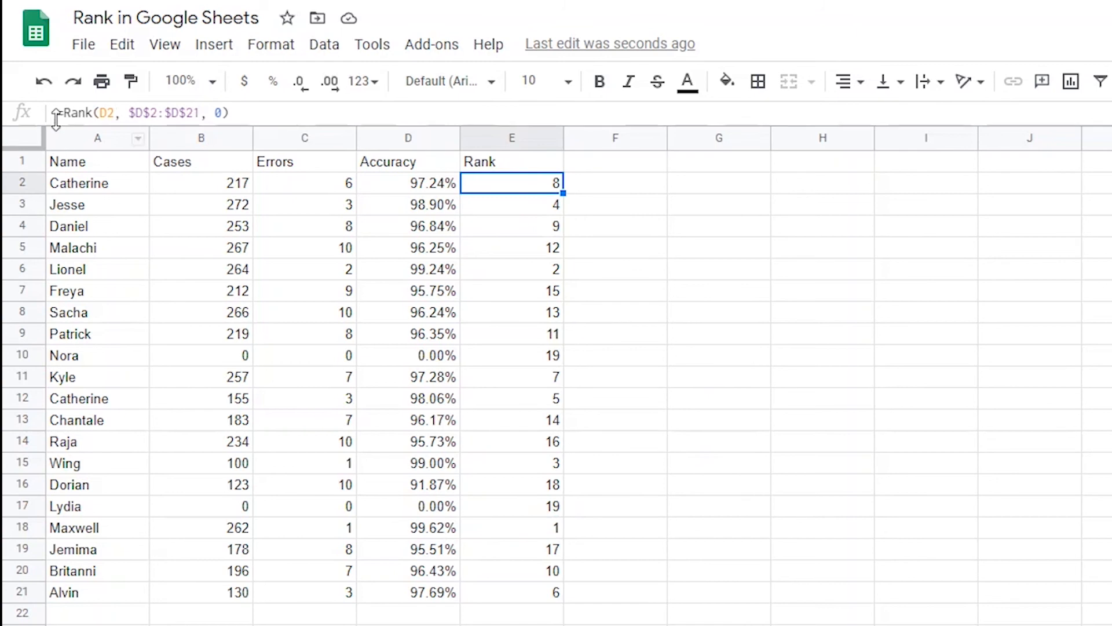
double_click(512, 183)
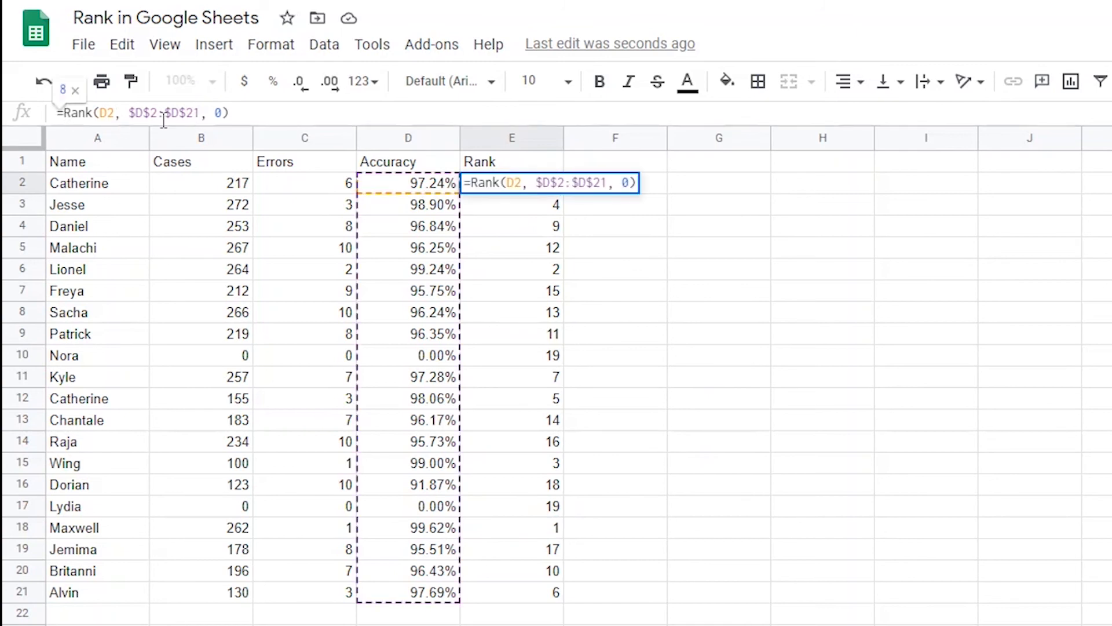
text(IF()
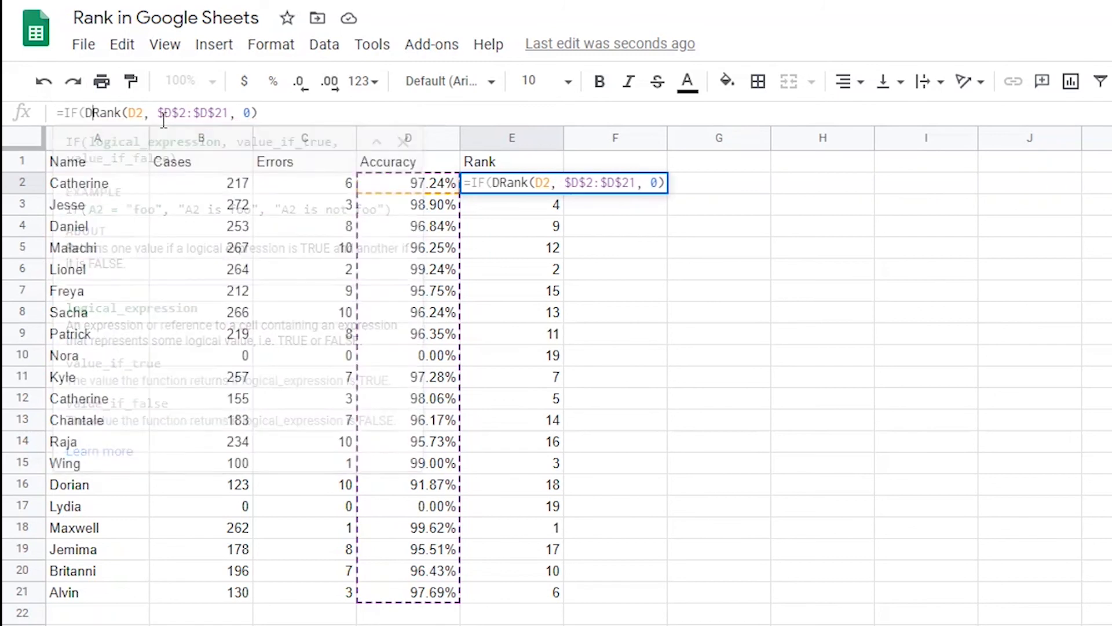
text(D2>0)
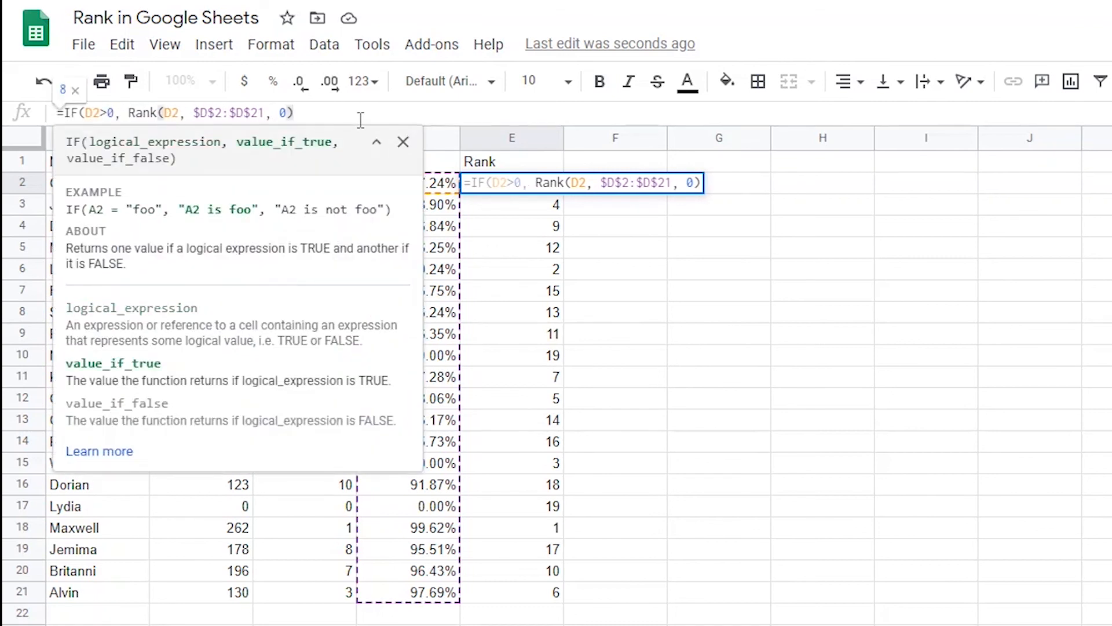
text(,)
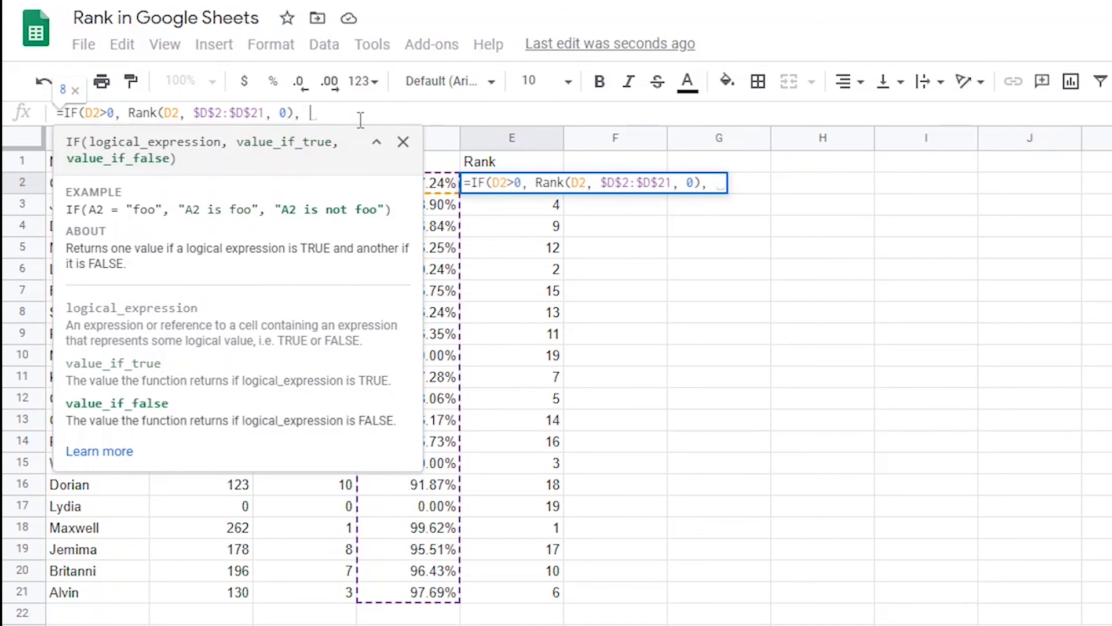
text(")
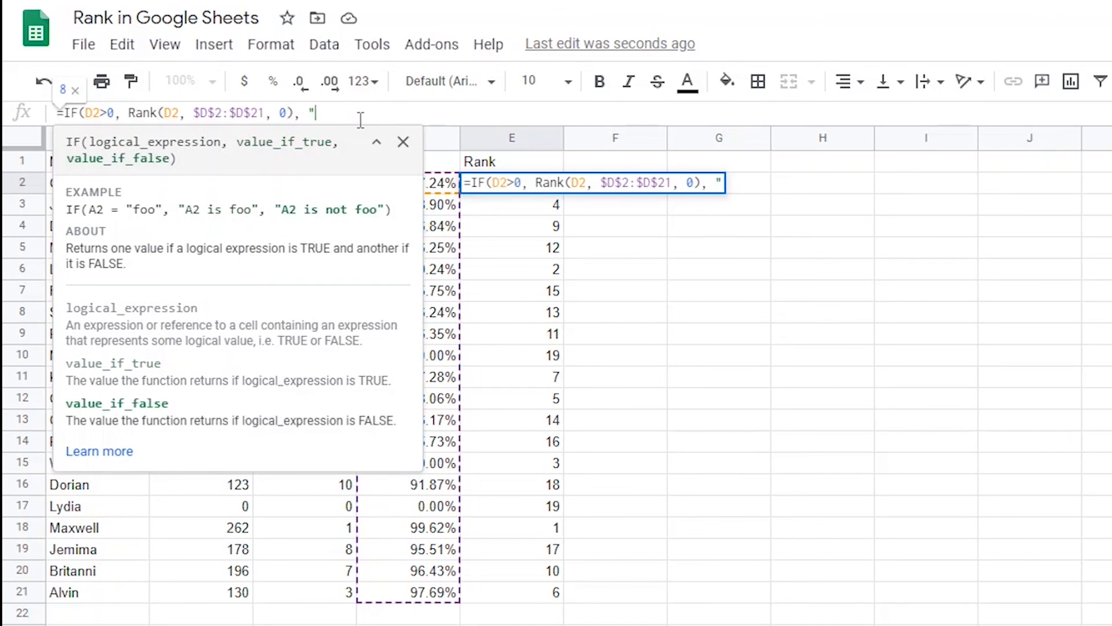
text(NO DATA)
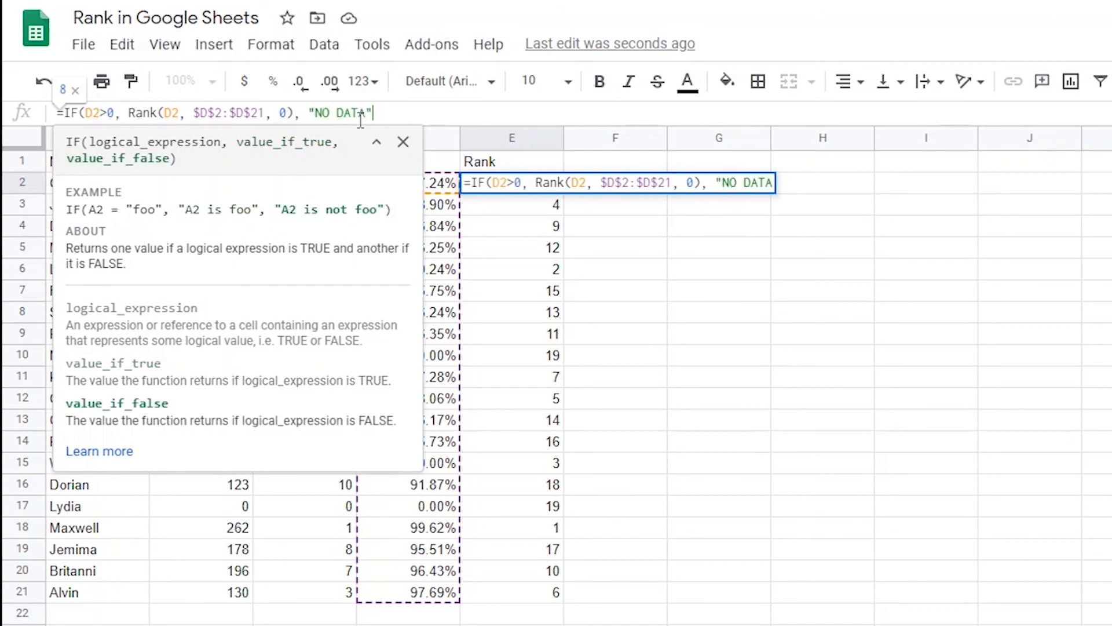
text(")
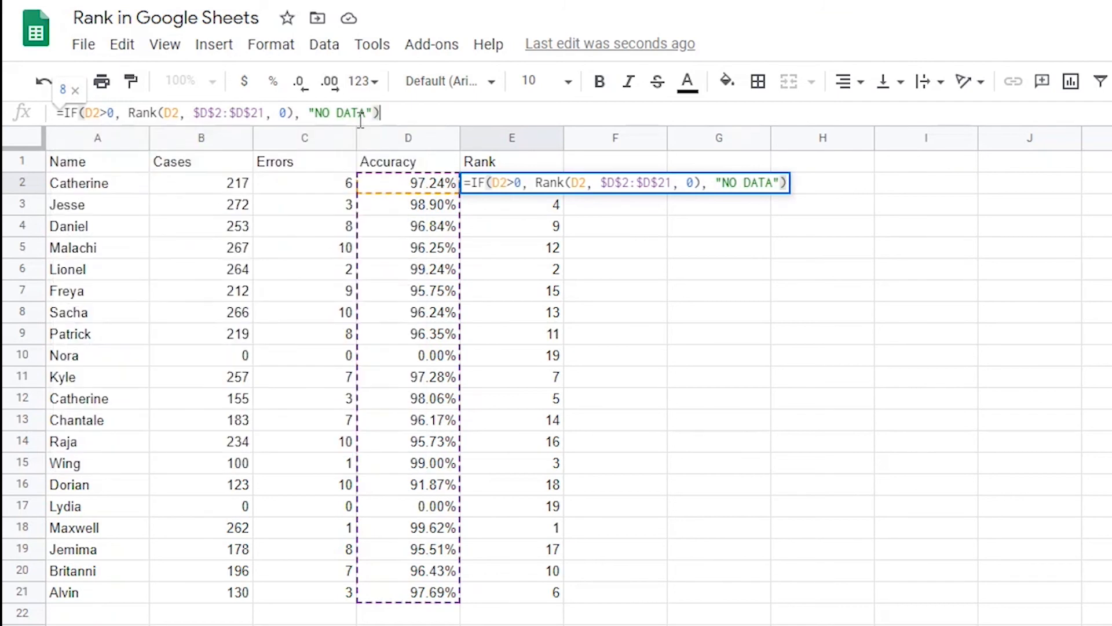
key(Enter)
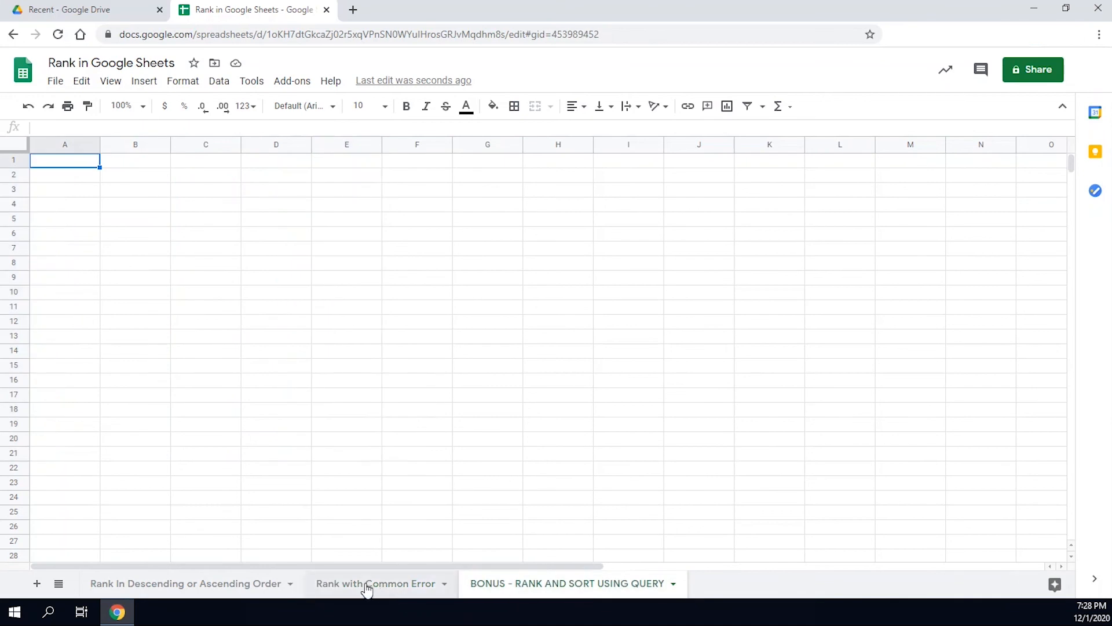
Open the BONUS - RANK AND SORT USING QUERY sheet and select A1.
click(376, 584)
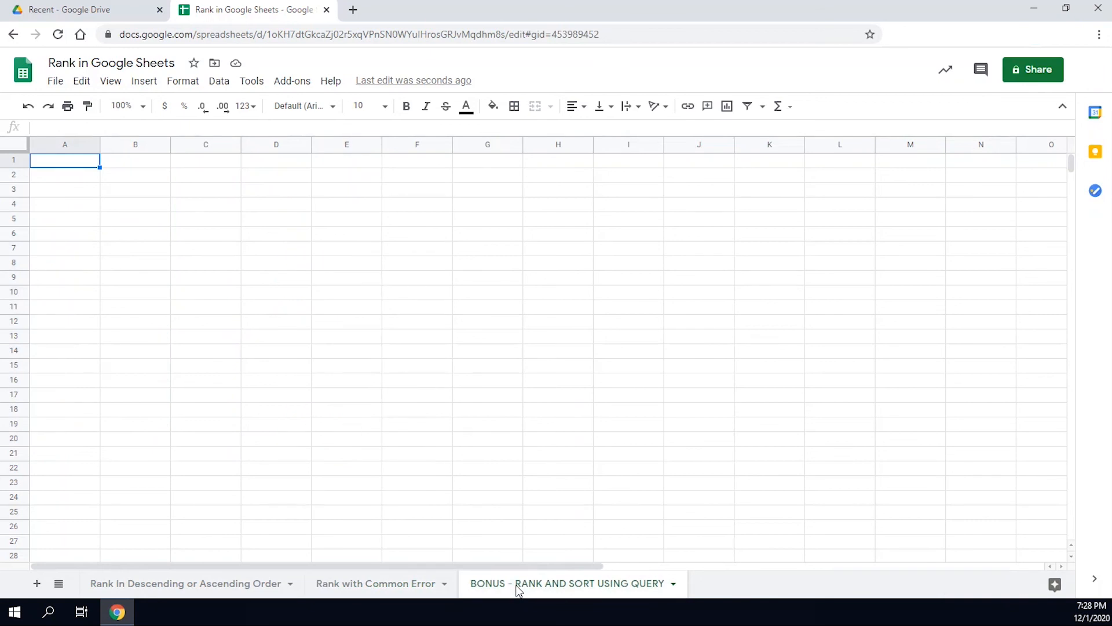
mouse_move(363, 586)
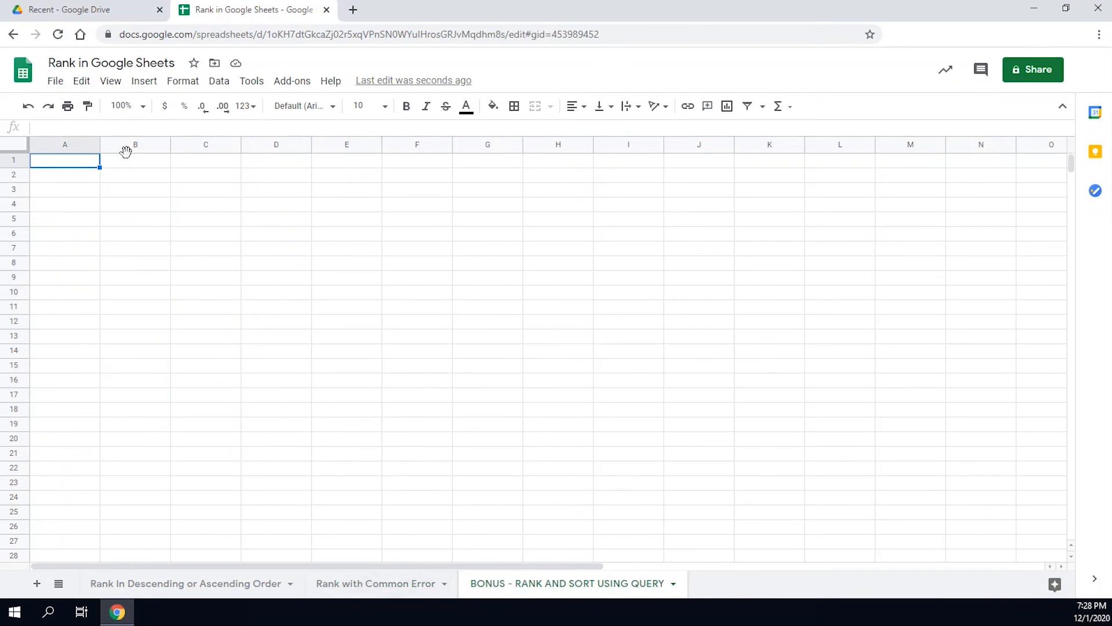
mouse_move(377, 583)
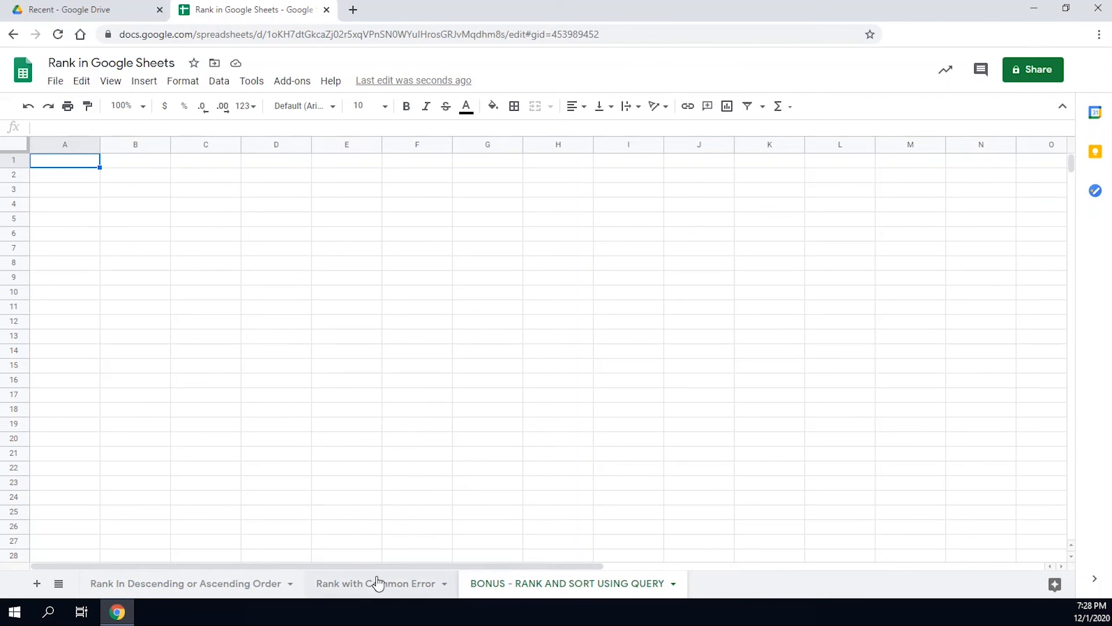
click(376, 583)
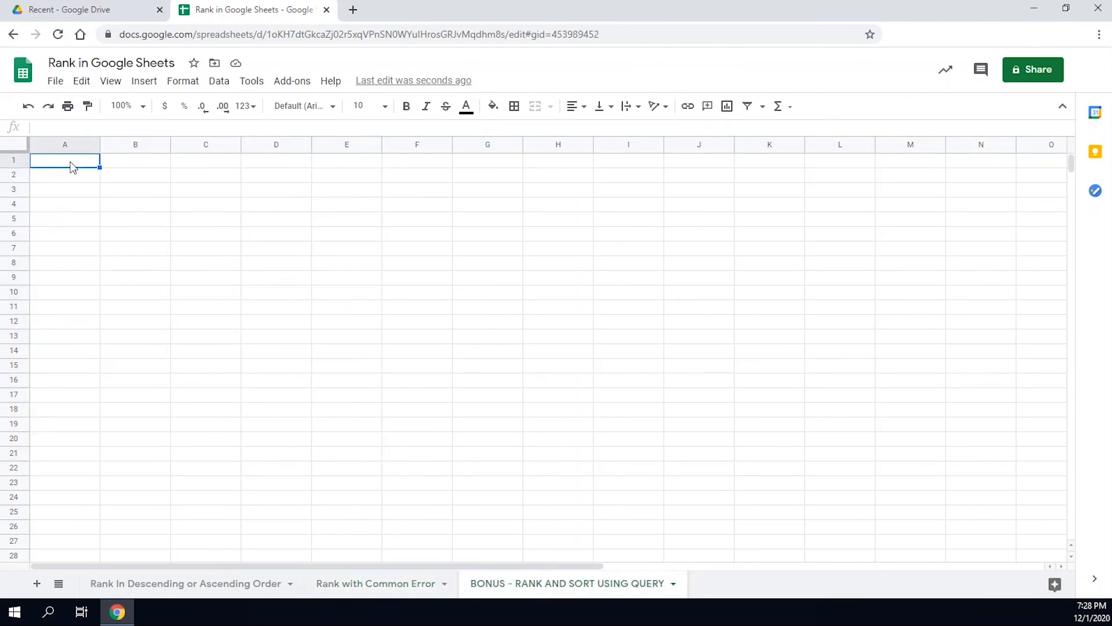
Enter =Query('Rank with Common Error'!A1:D21, "Select * ORDER BY D DESC", 1) in A1 of BONUS.
text(=)
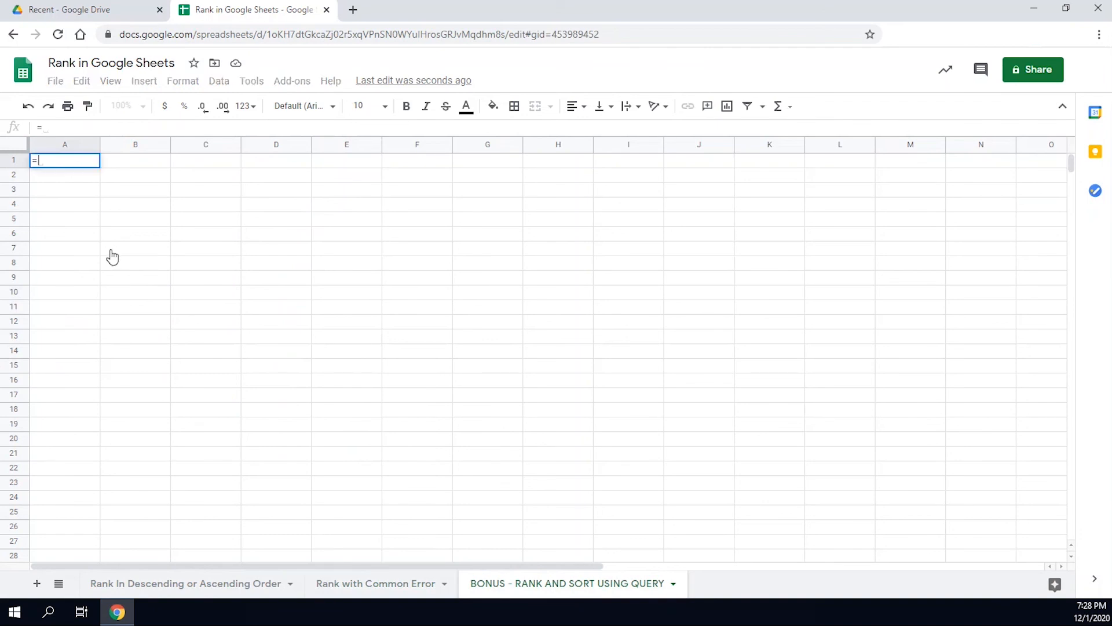
text(Query()
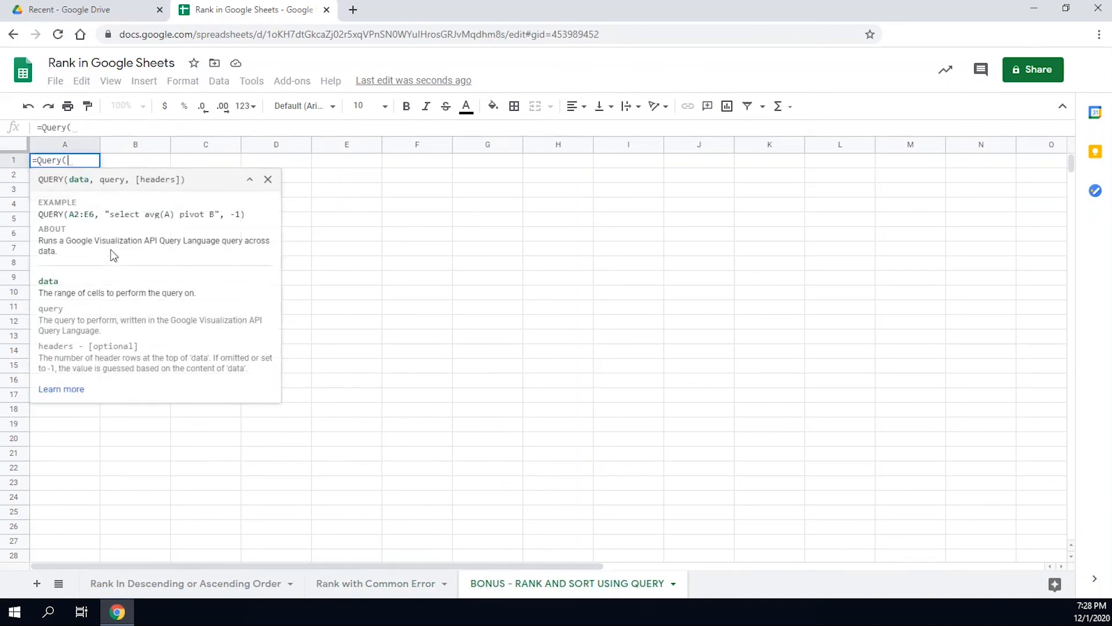
mouse_move(84, 184)
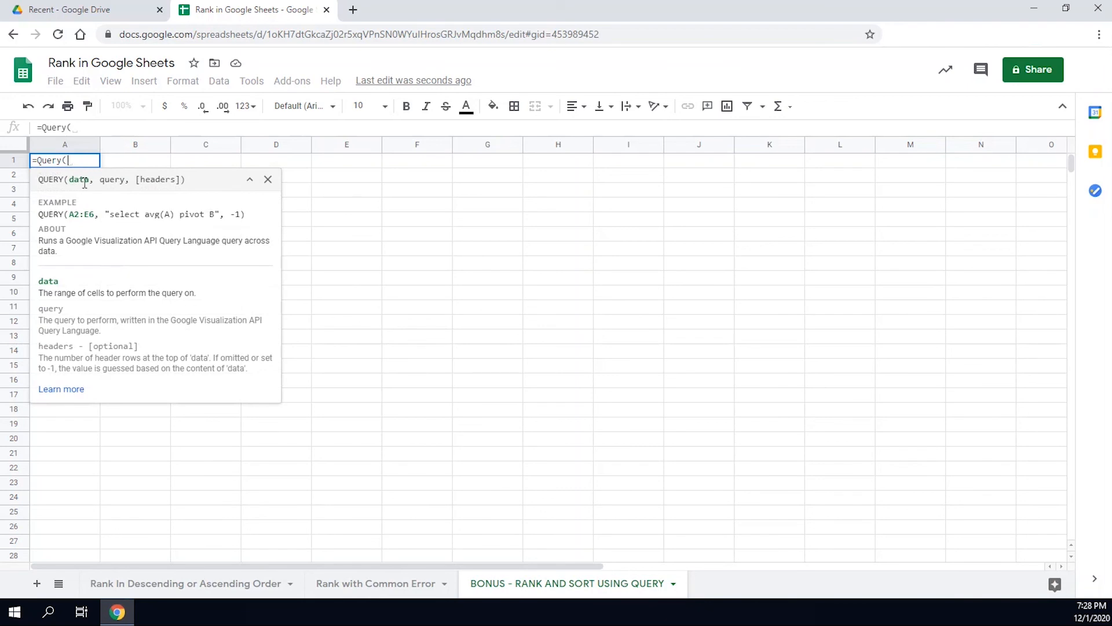
mouse_move(641, 502)
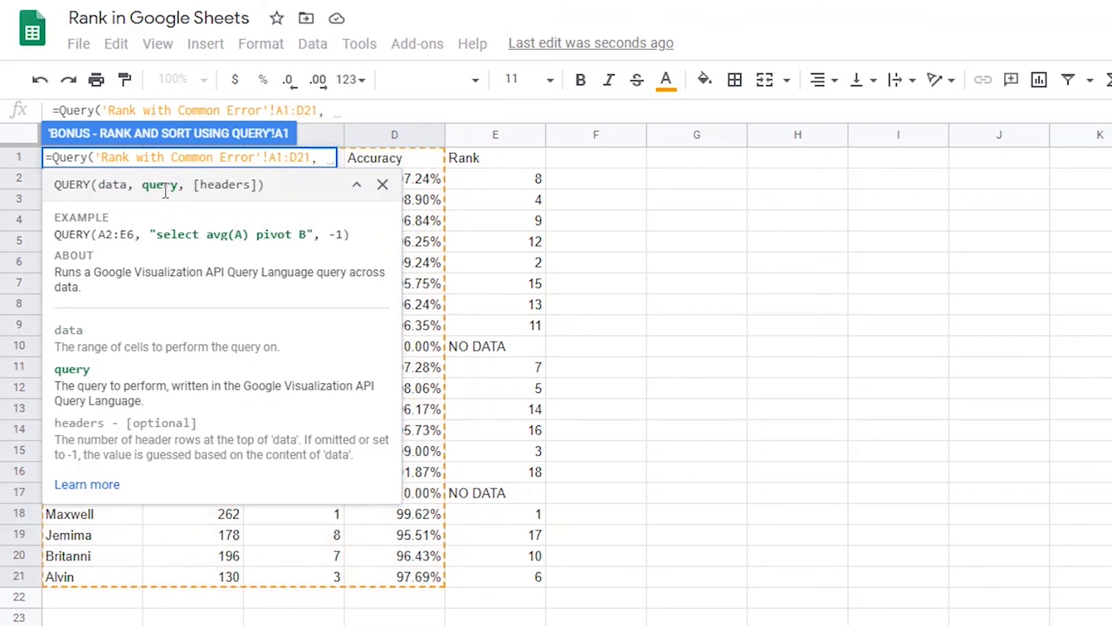
text("Select)
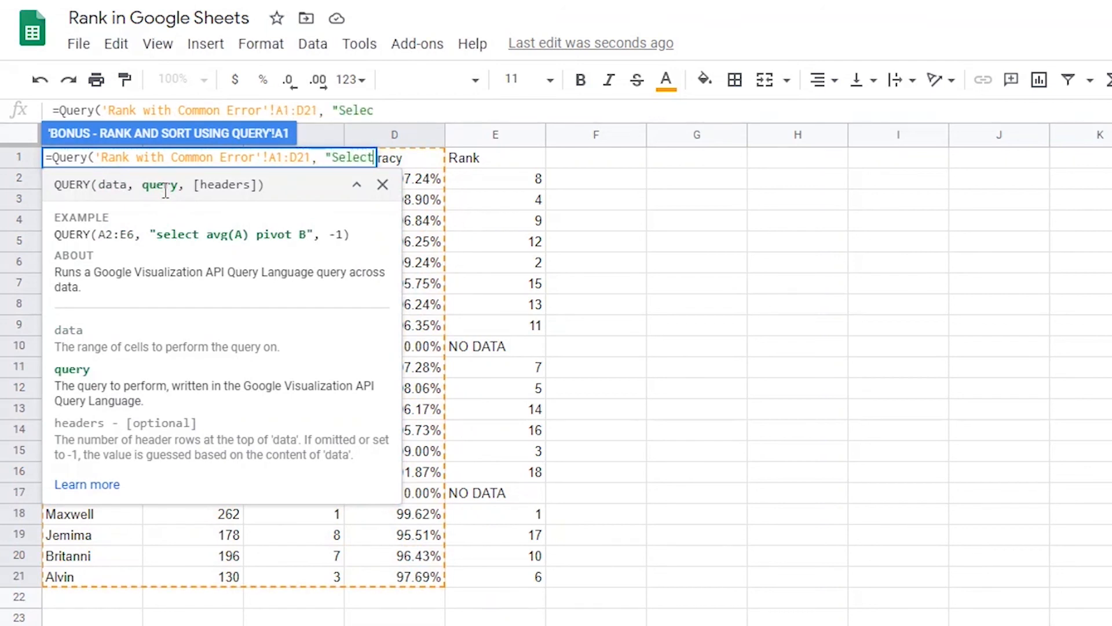
text(*)
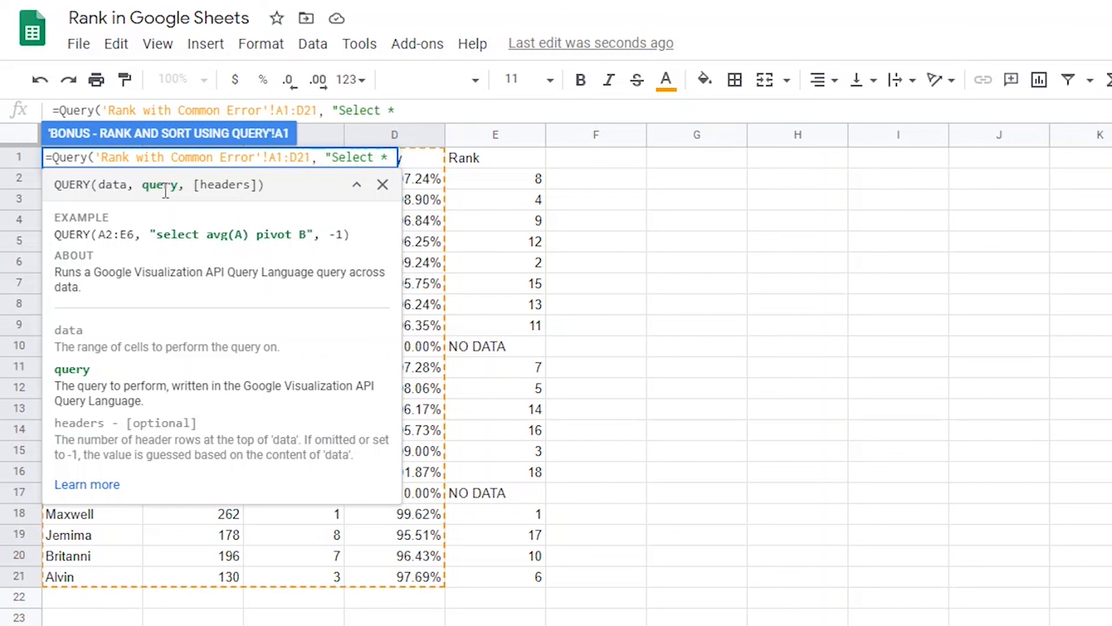
text(ORDER B)
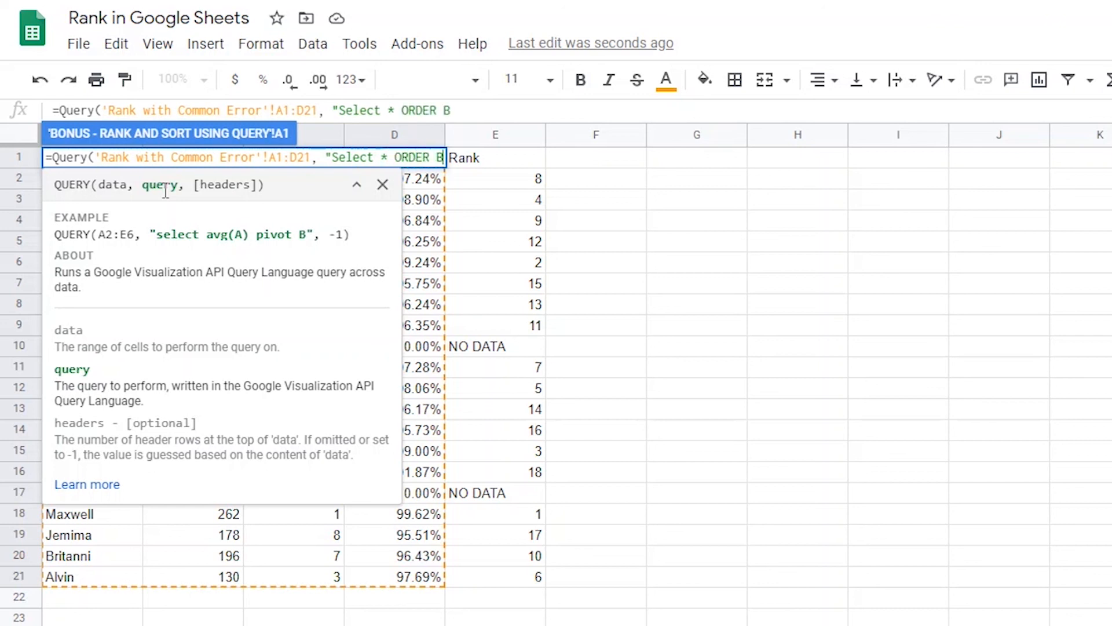
text(Y D DESC)
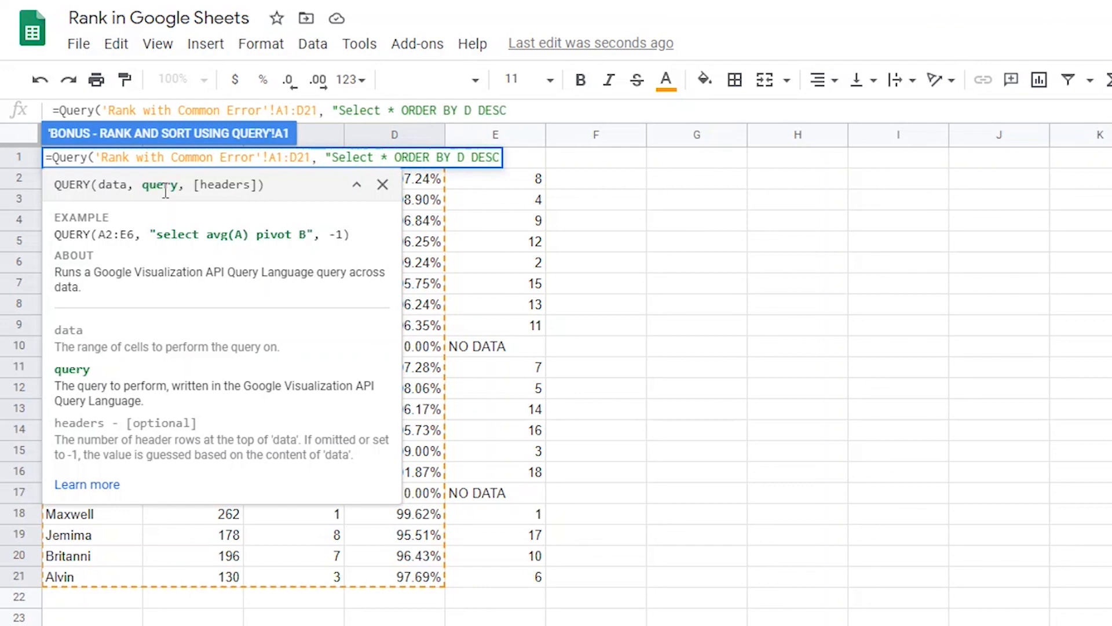
text(",)
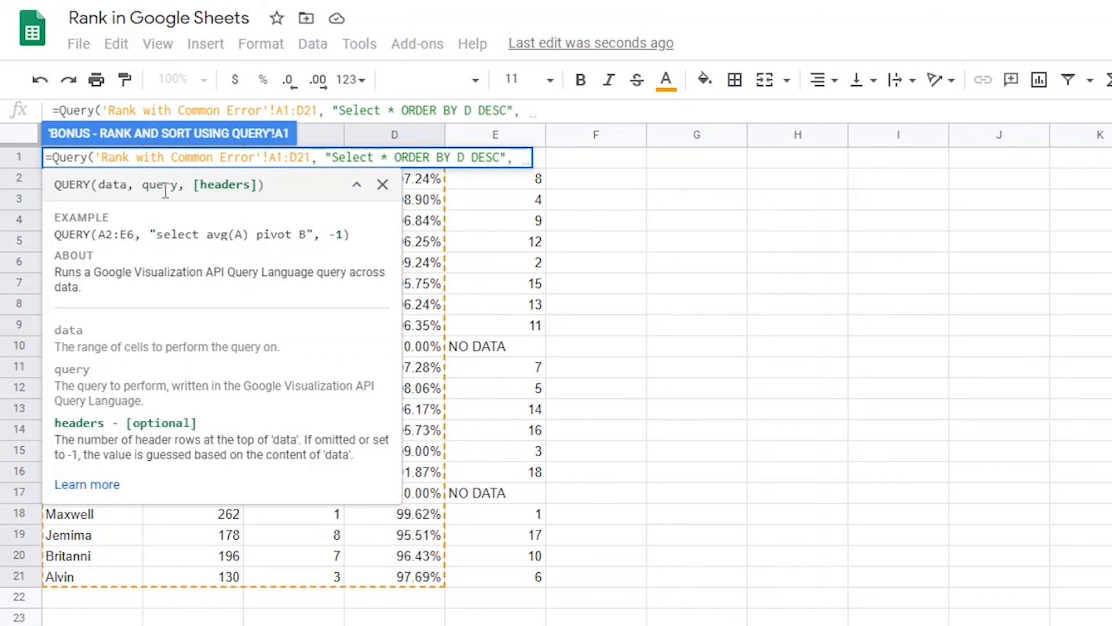
text(1))
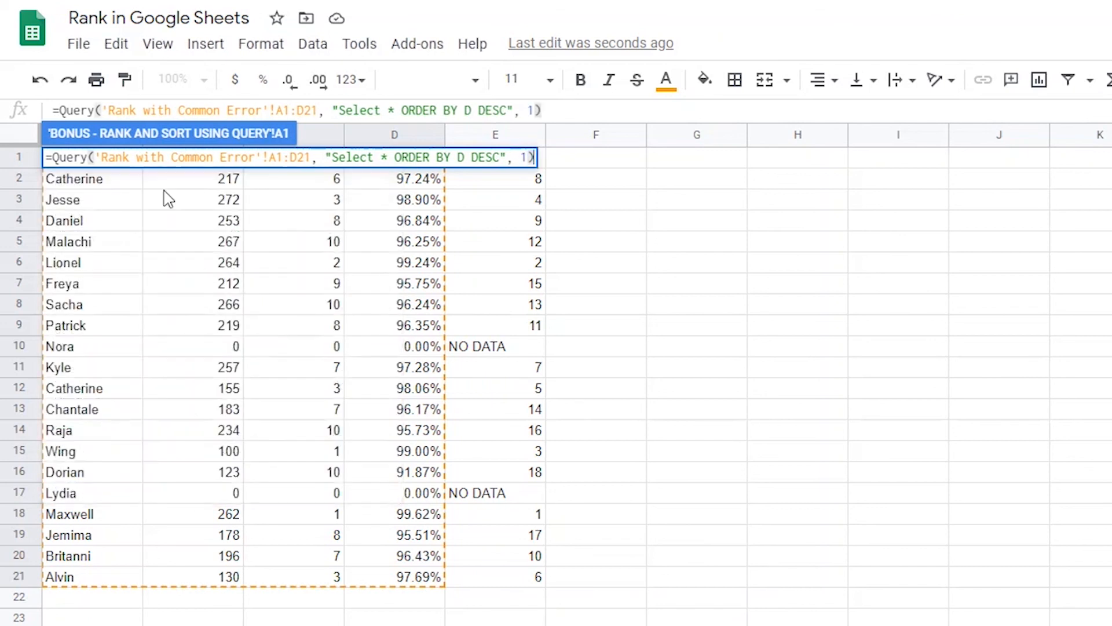
key(Enter)
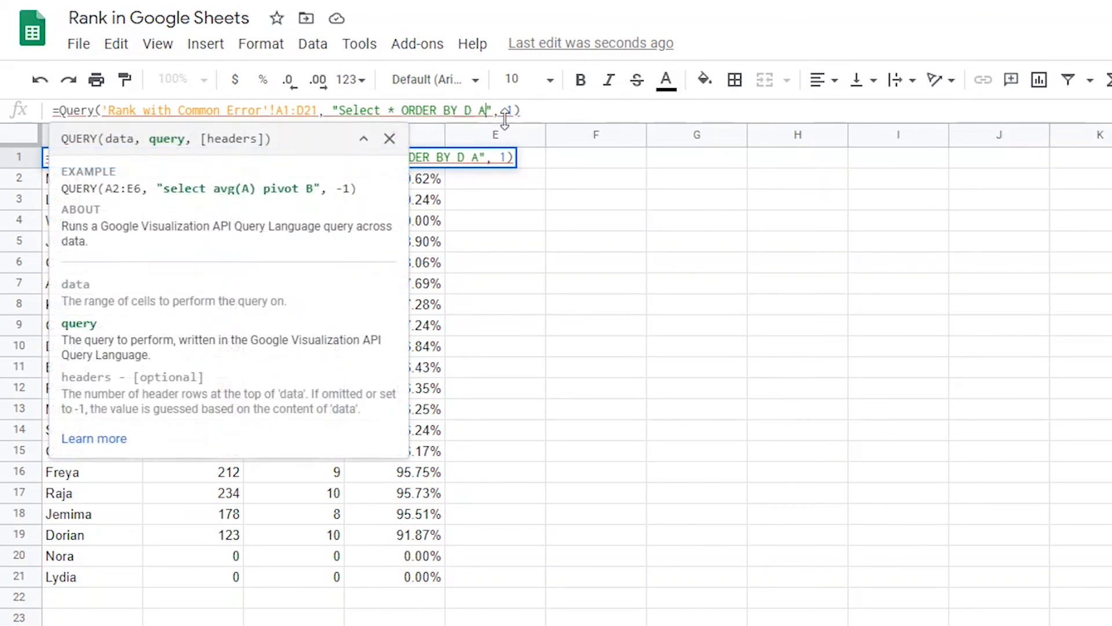
Change the QUERY sort from DESC to ASC so lowest accuracy appears first.
key(Enter)
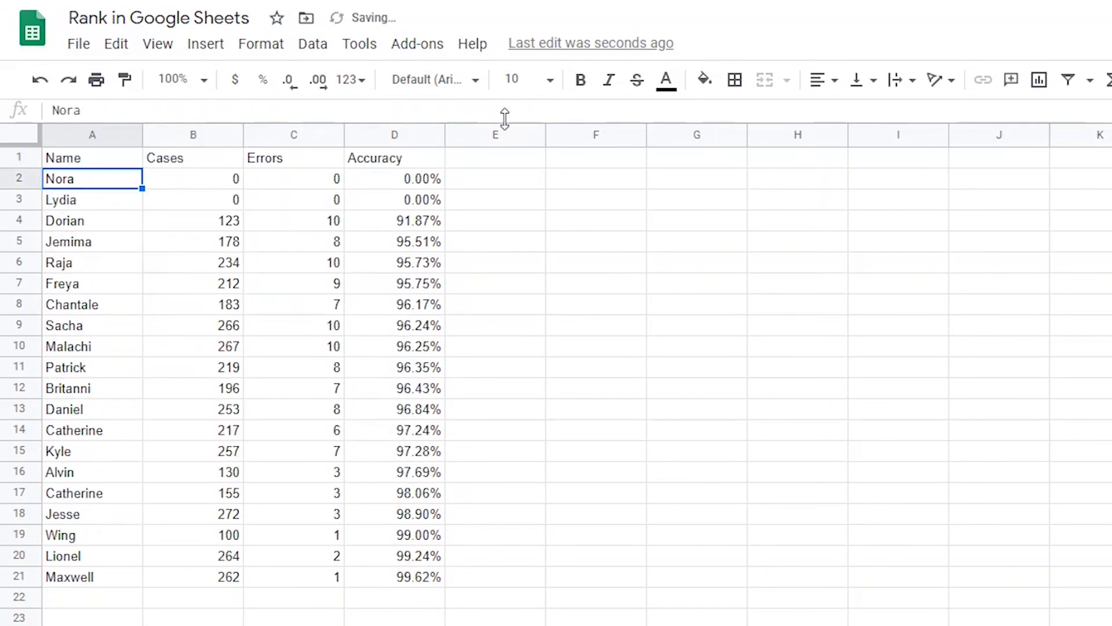